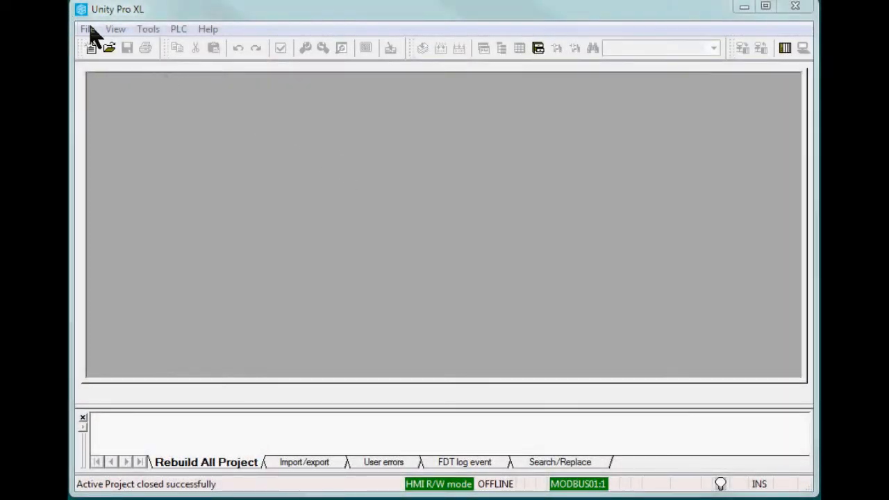
# Start a new project using the Quantum 140 CPU 651 50 processor
pyautogui.click(91, 48)
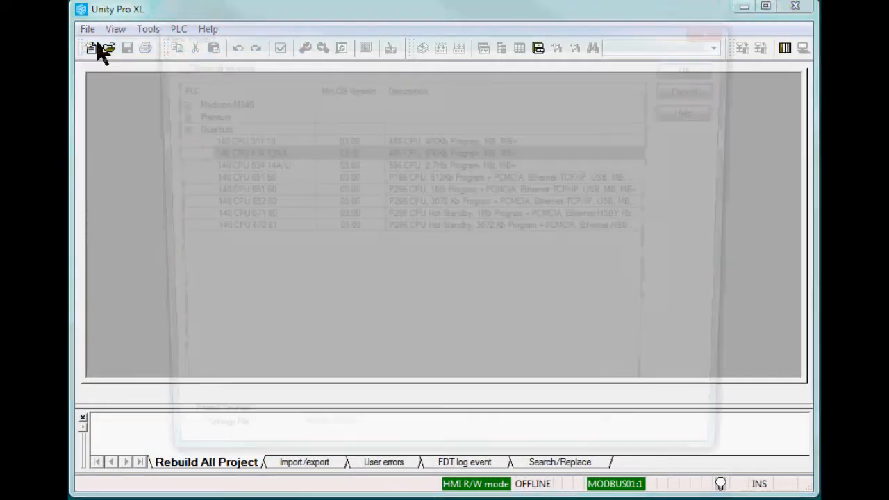
pyautogui.click(91, 47)
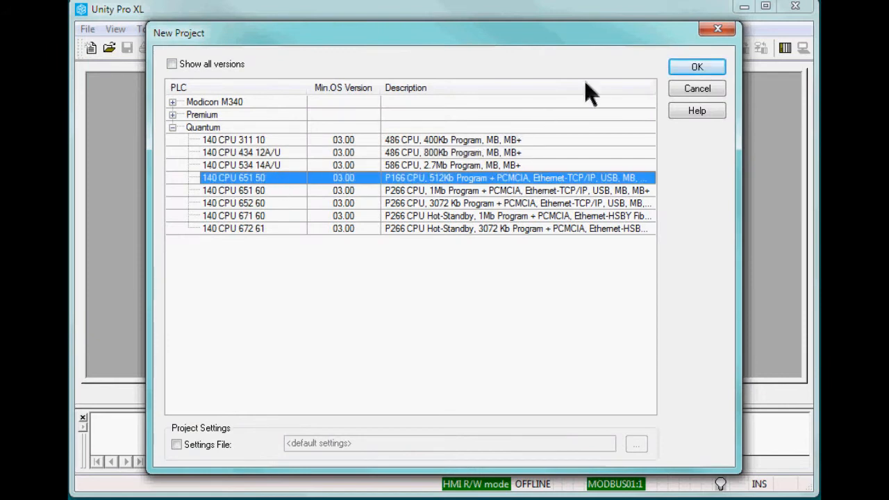
pyautogui.click(696, 67)
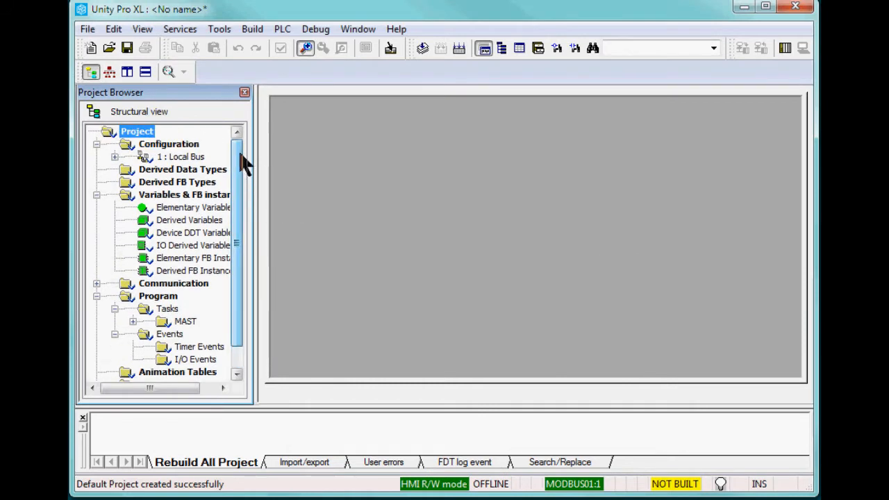
# Open the local bus and replace the rack with the 6-slot 140 XBP 006 00
pyautogui.doubleClick(181, 156)
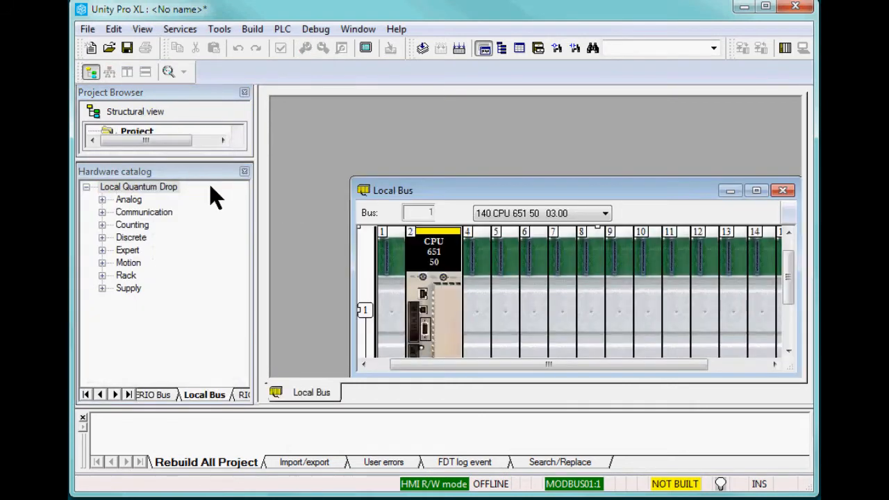
pyautogui.click(756, 191)
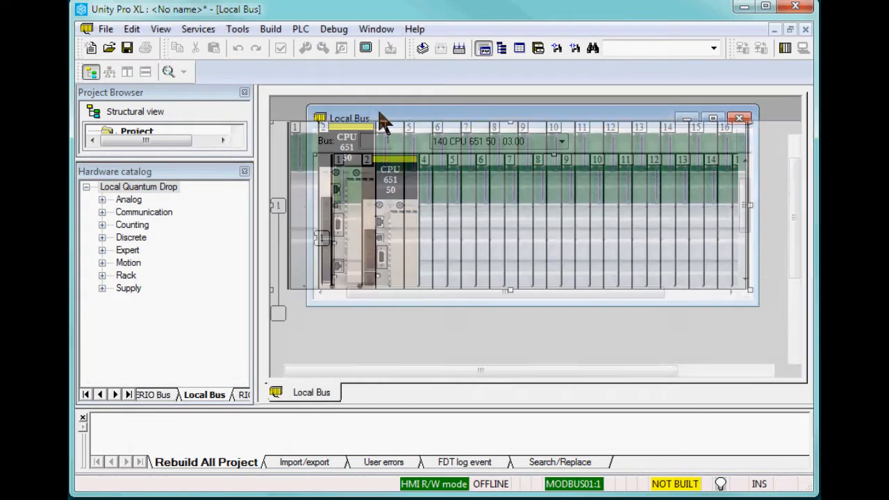
pyautogui.click(712, 118)
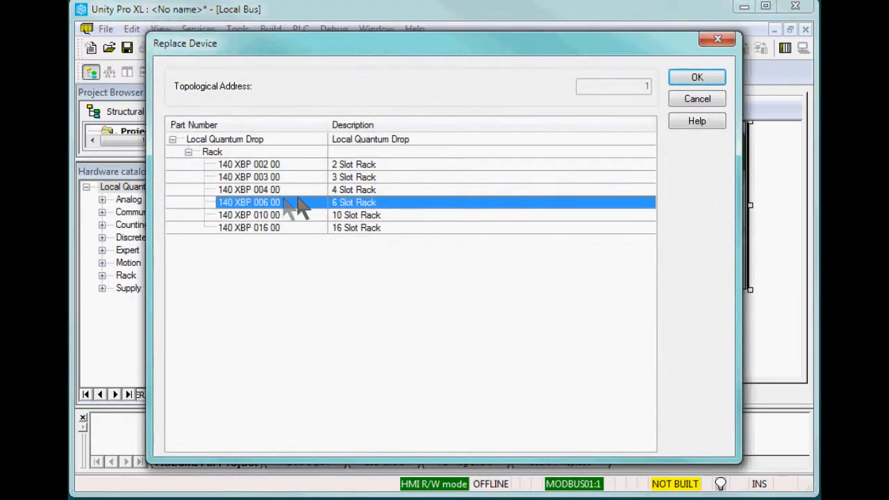
pyautogui.click(697, 77)
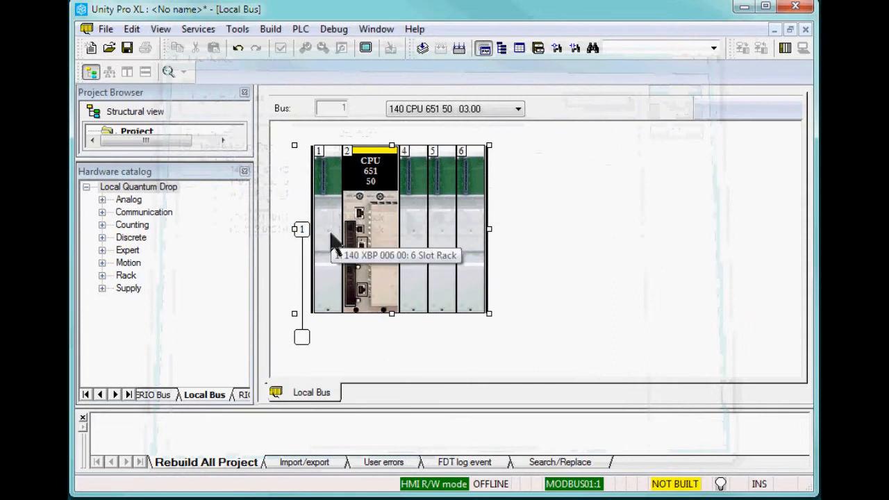
# Add CPS 114 X0 to slot 1, DAI 540 00 to slot 4, NOE 771 01 to slot 5
pyautogui.doubleClick(301, 337)
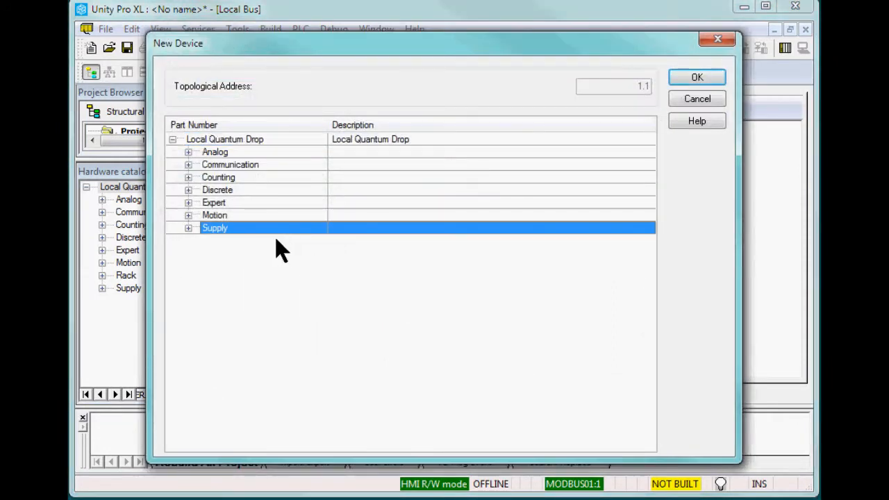
pyautogui.click(188, 228)
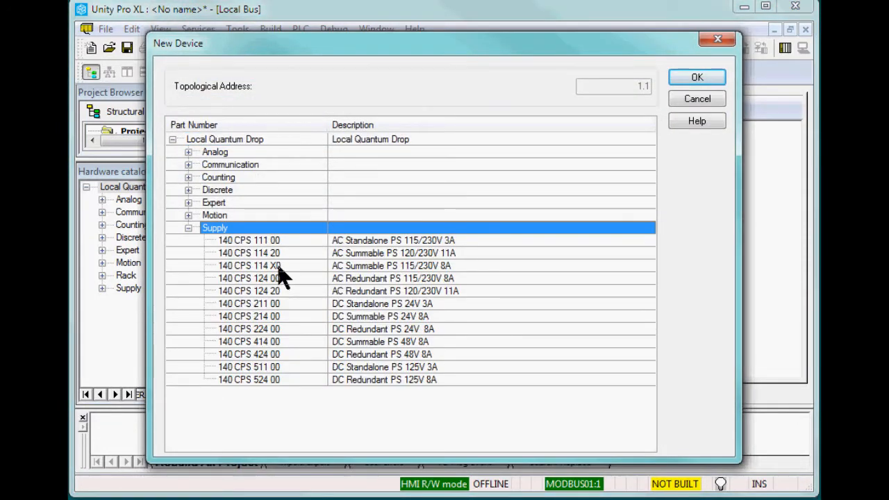
pyautogui.click(697, 77)
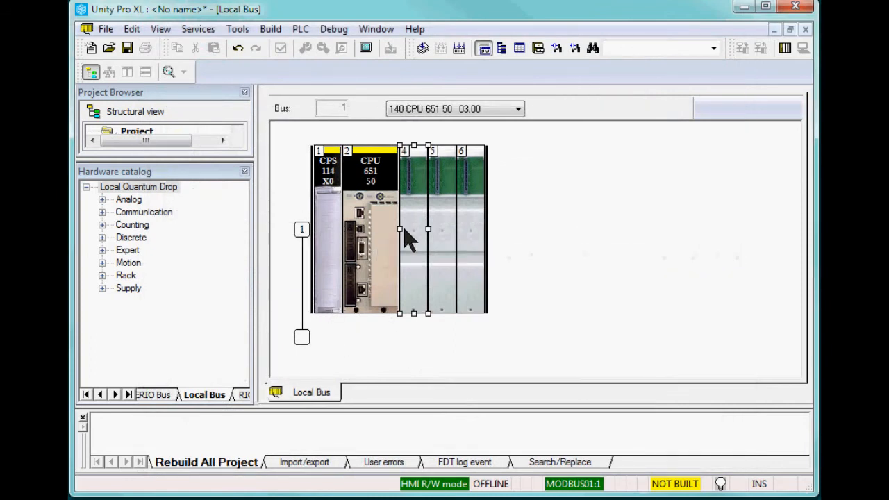
pyautogui.doubleClick(431, 230)
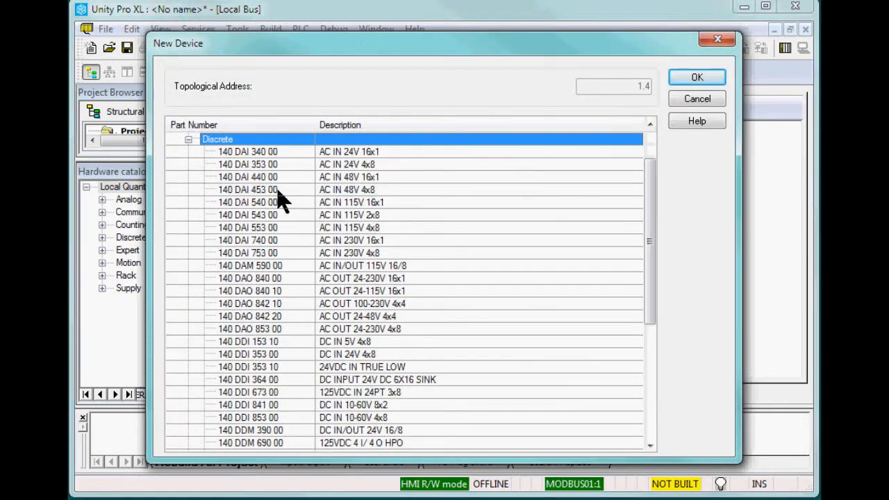
pyautogui.click(247, 203)
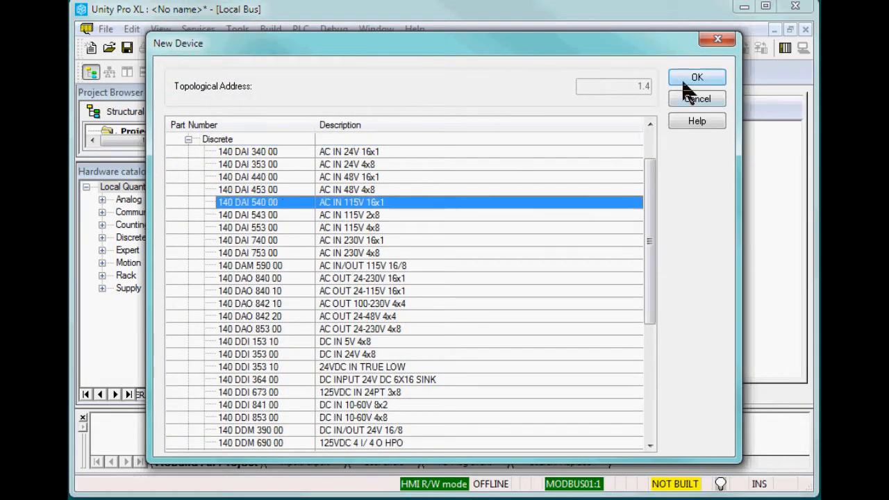
pyautogui.click(697, 77)
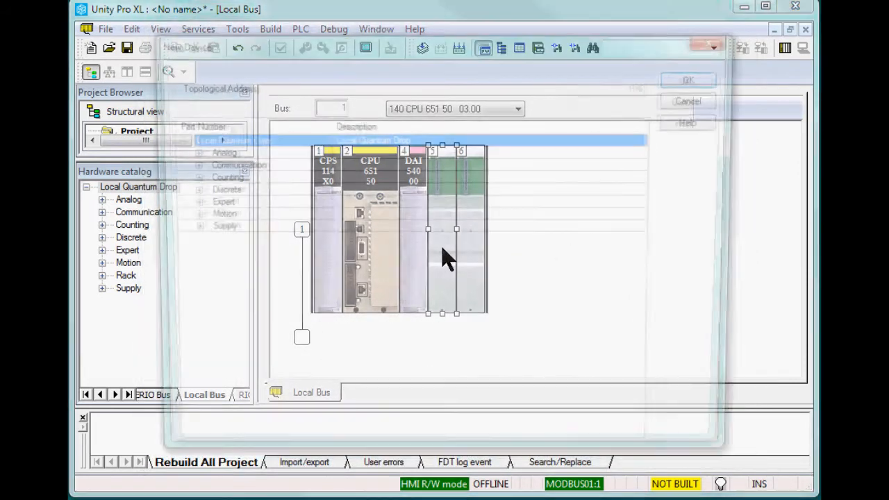
pyautogui.click(230, 164)
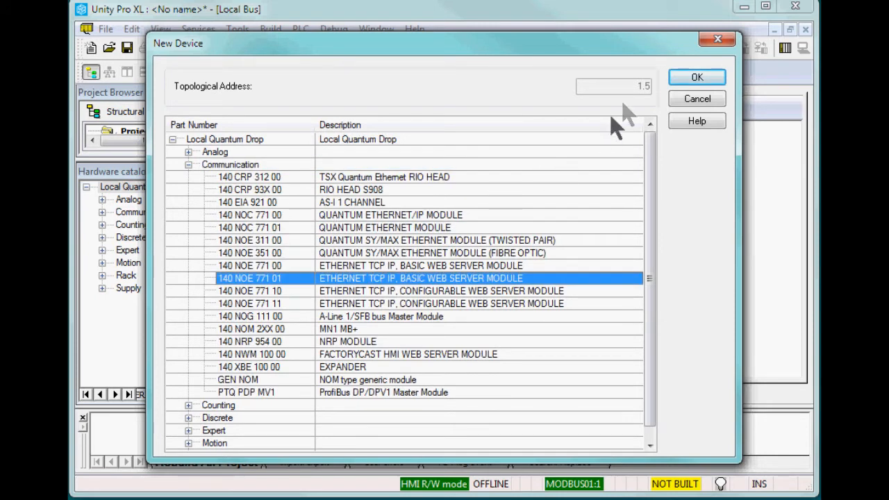
pyautogui.click(697, 78)
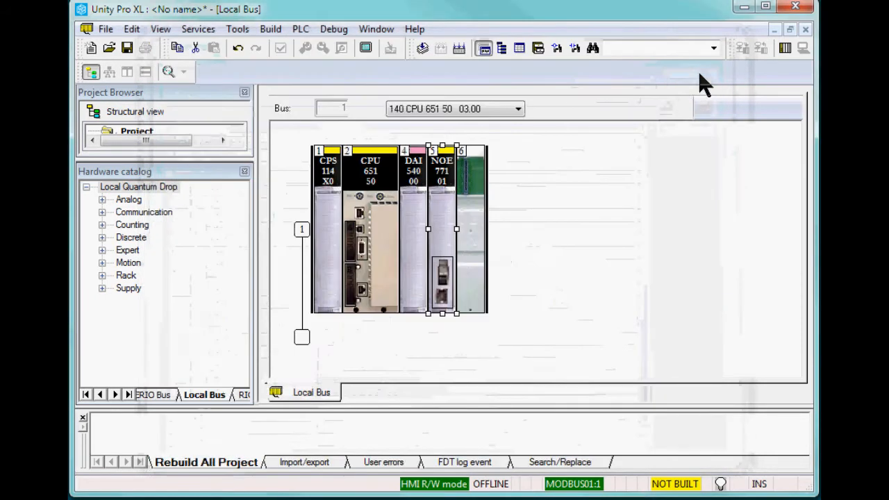
pyautogui.moveTo(264, 170)
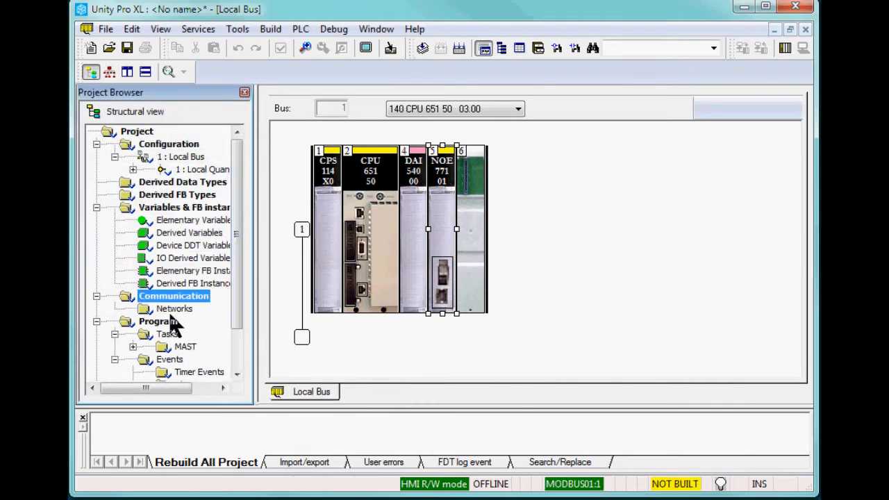
# Add a new Ethernet network named CPU_Enet
pyautogui.rightClick(174, 308)
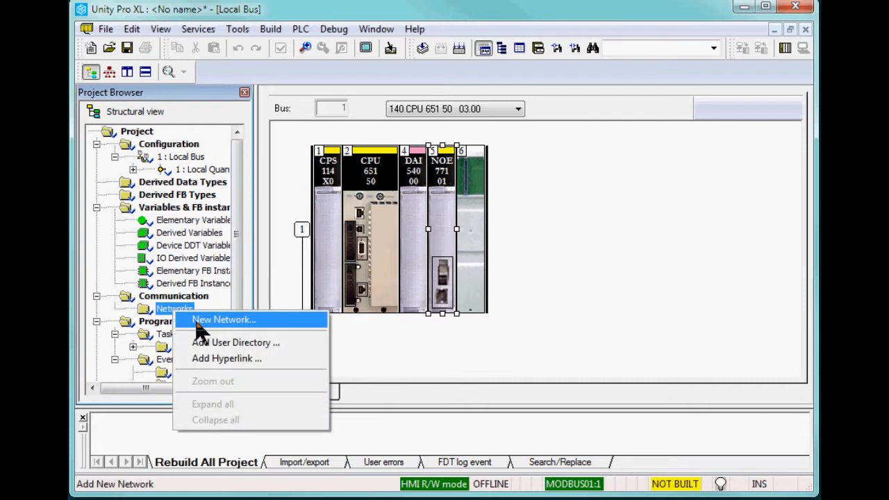
pyautogui.click(224, 320)
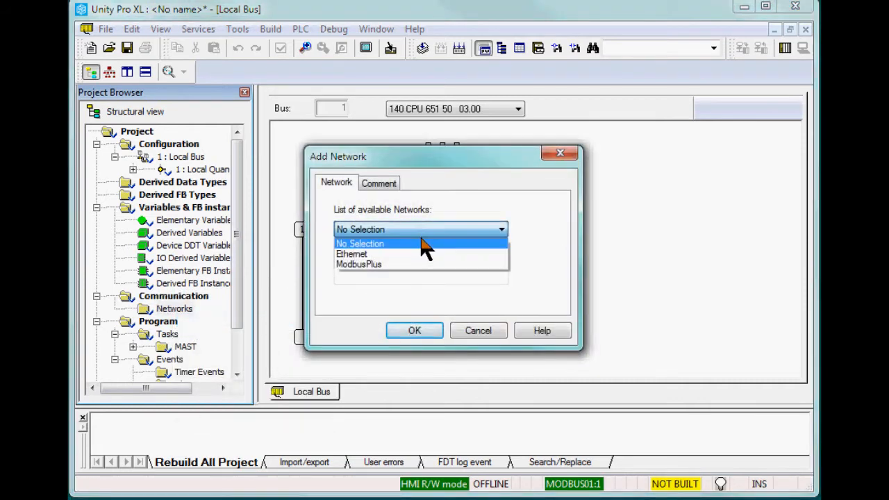
pyautogui.click(351, 253)
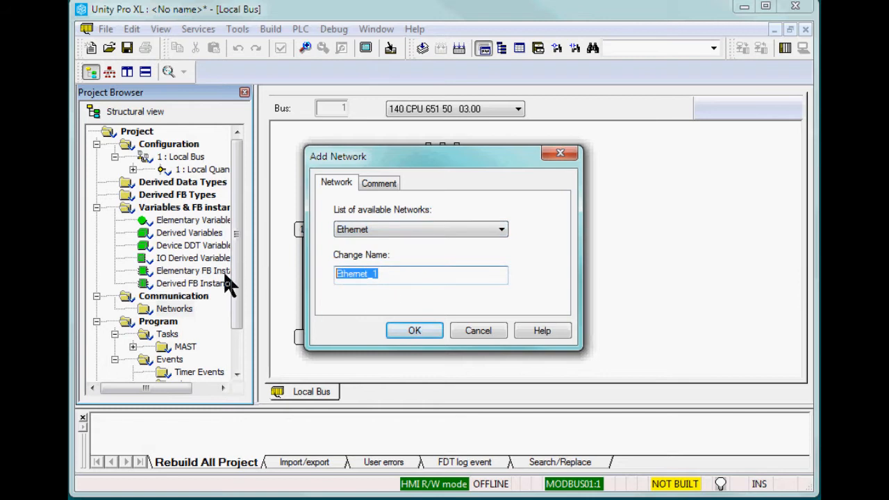
pyautogui.write('CPU_')
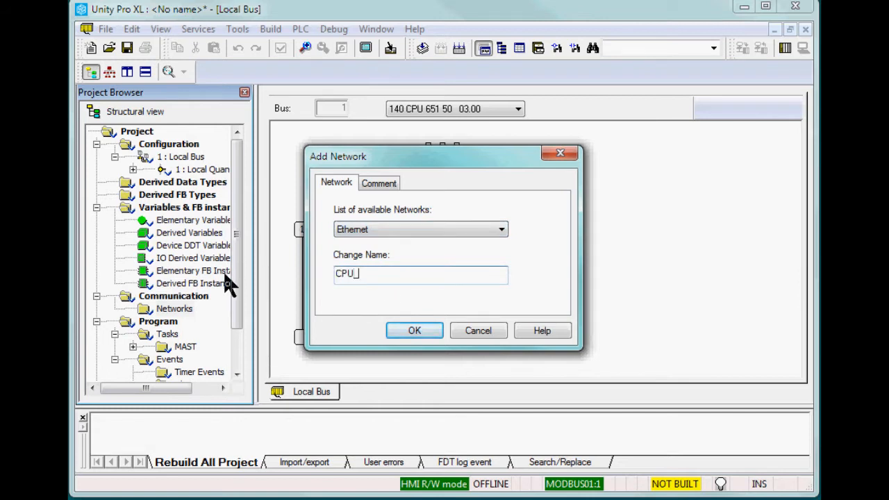
pyautogui.write('Enet')
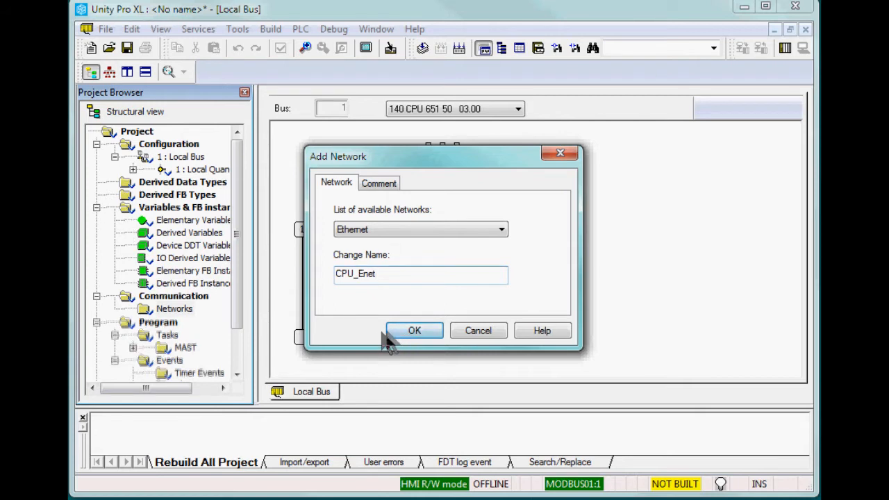
pyautogui.click(414, 330)
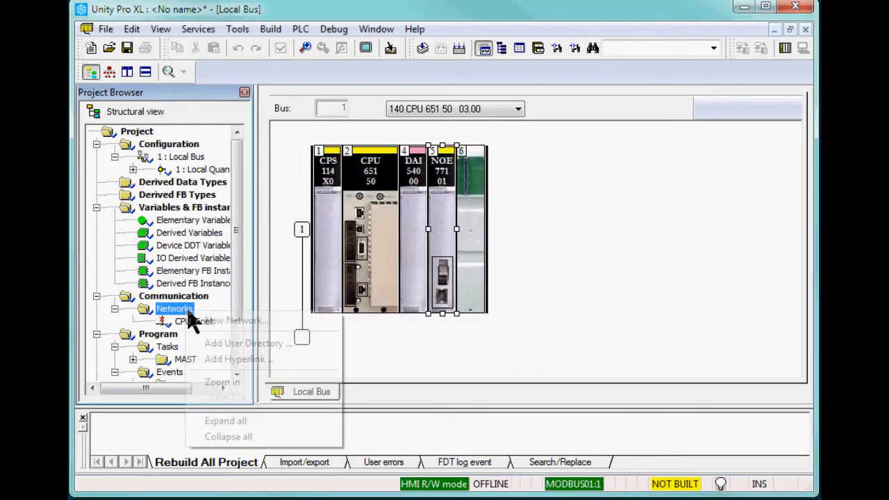
pyautogui.moveTo(236, 320)
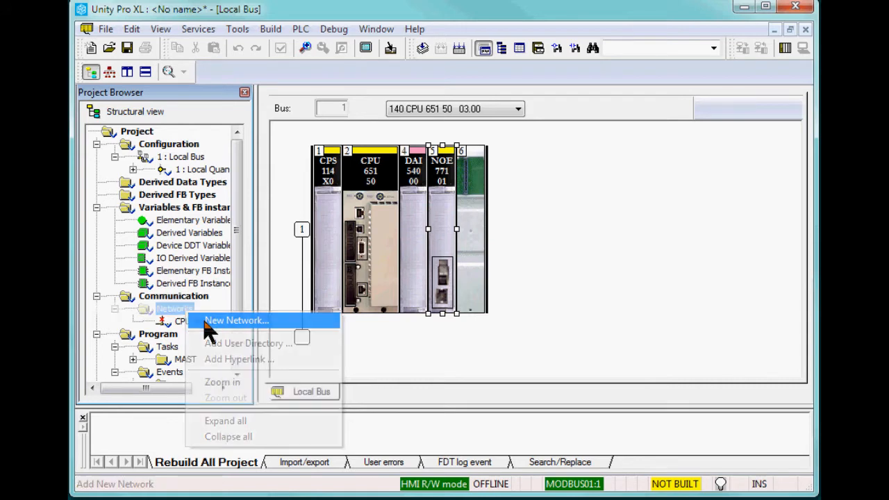
# Add a second Ethernet network named QUCM_Enet
pyautogui.click(236, 320)
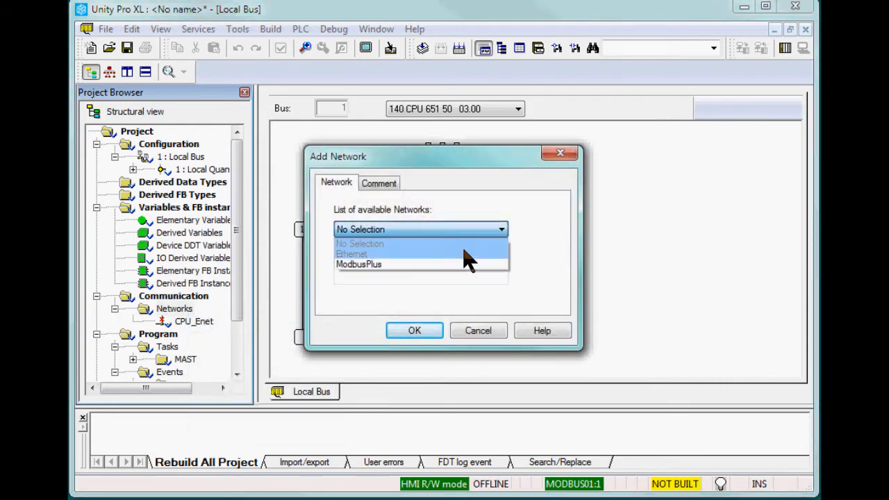
pyautogui.click(351, 253)
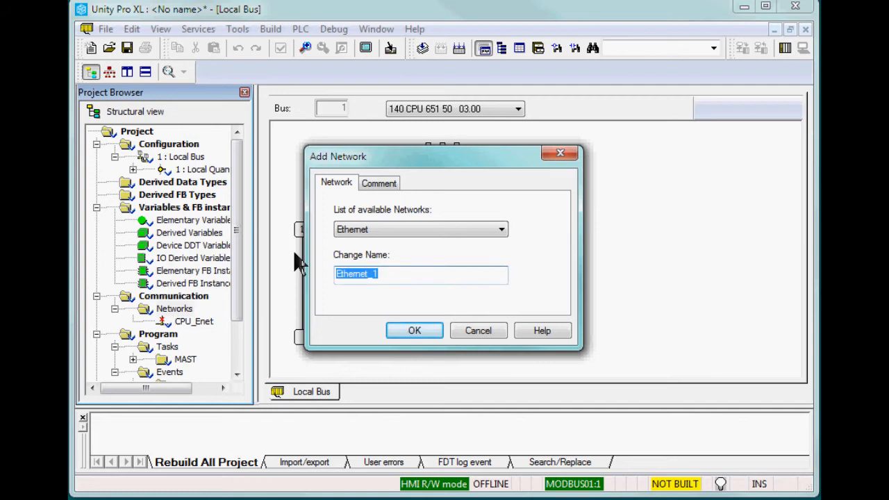
pyautogui.write('QUC')
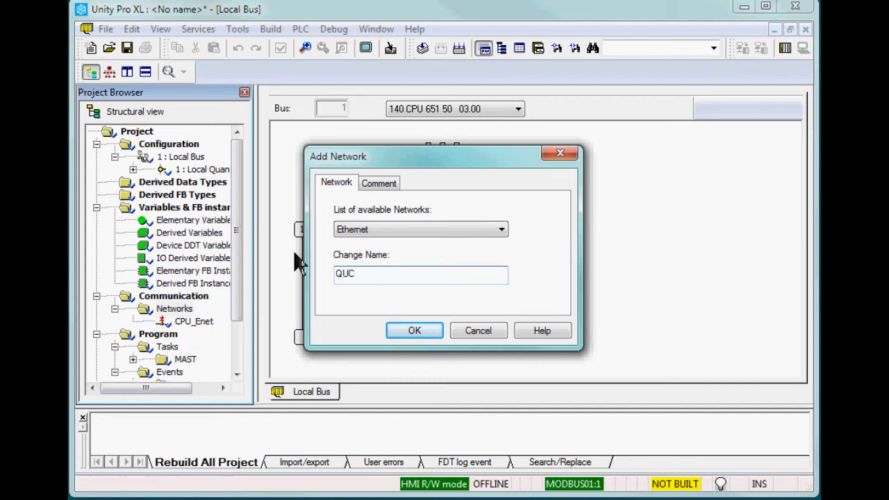
pyautogui.write('M_Enet')
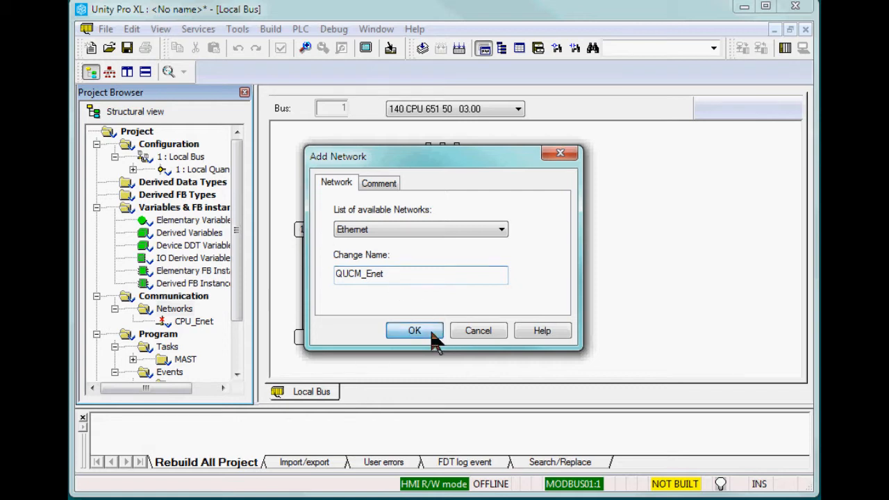
pyautogui.click(414, 330)
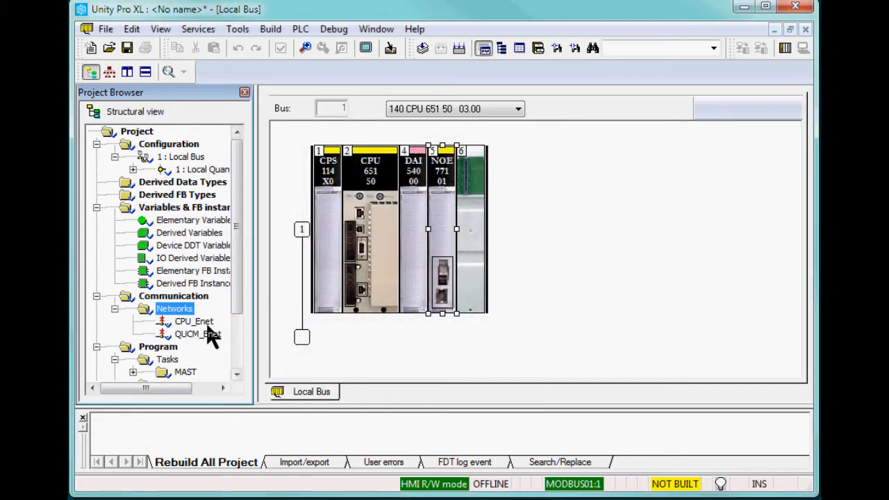
# Set CPU_Enet to TCP/IP 10/100 Extended connection, IP 192.168.1.44, mask 255.255.255.0
pyautogui.doubleClick(194, 321)
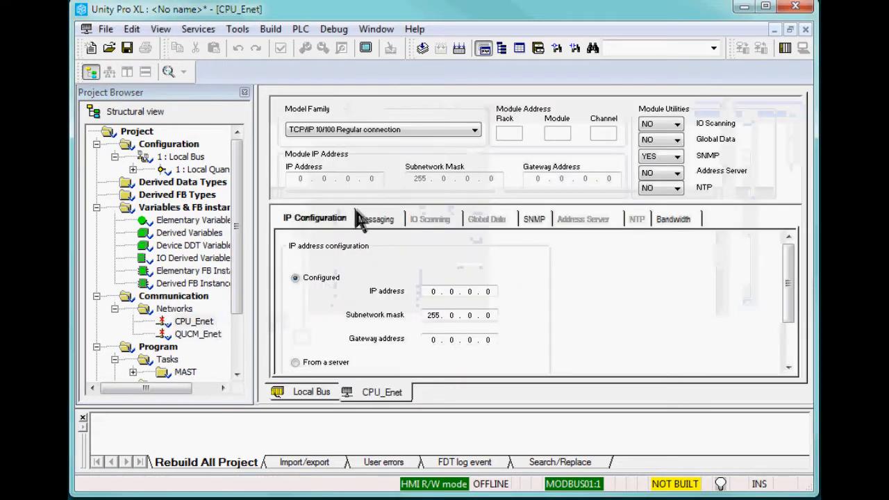
pyautogui.click(474, 129)
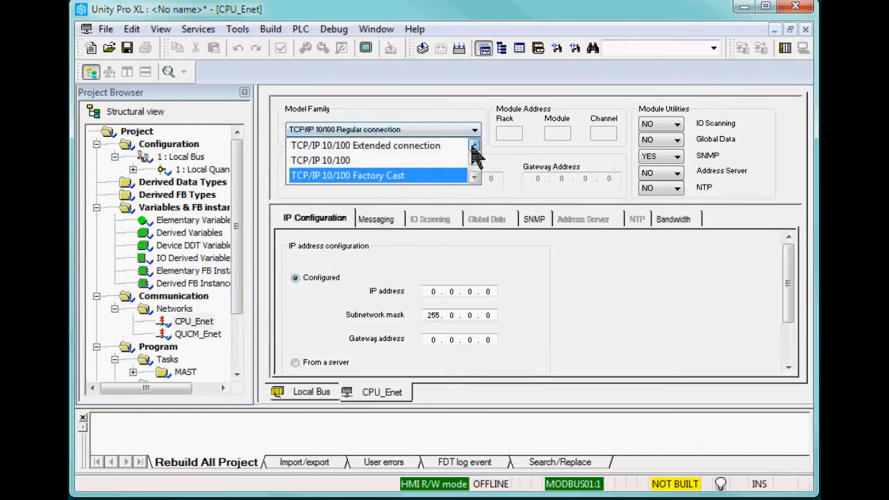
pyautogui.click(364, 145)
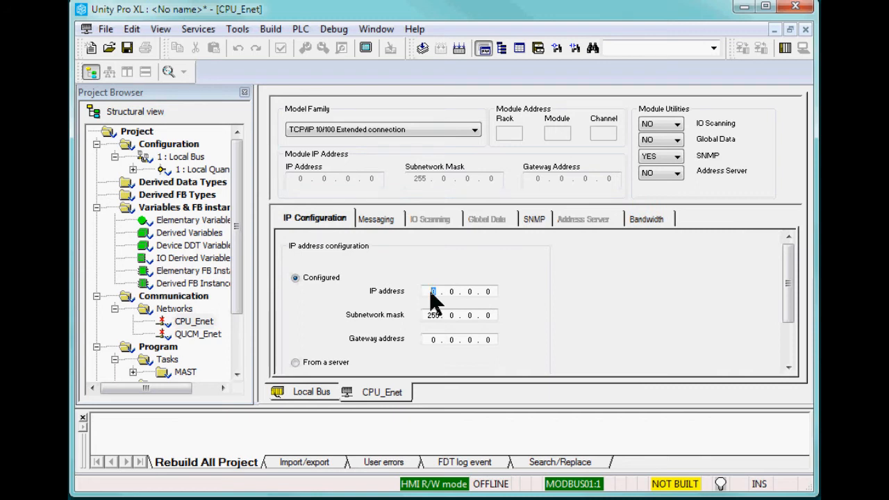
pyautogui.write('192')
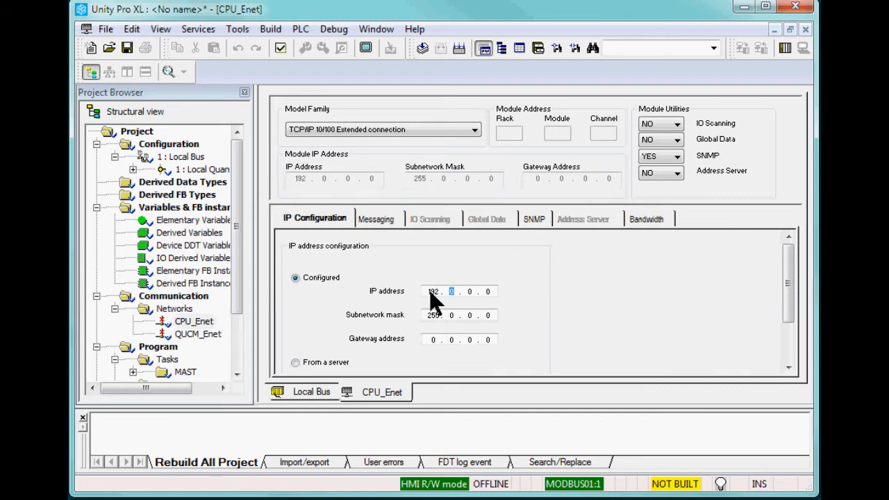
pyautogui.write('168')
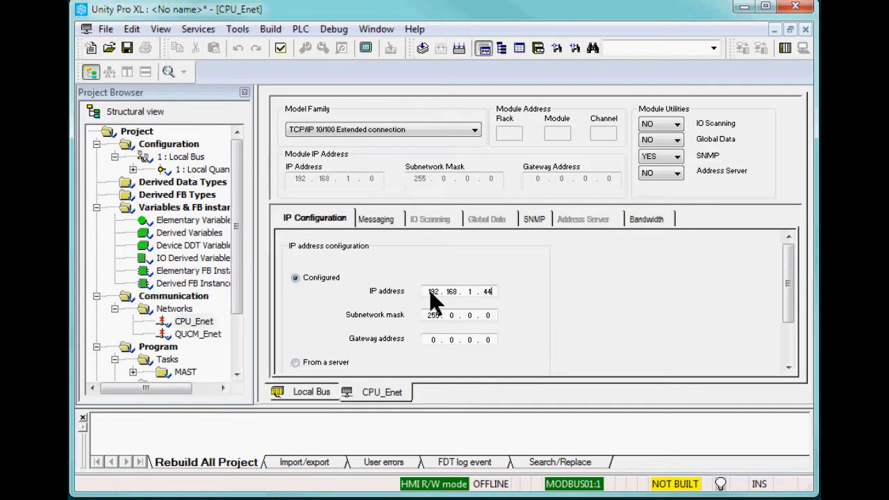
pyautogui.write('25')
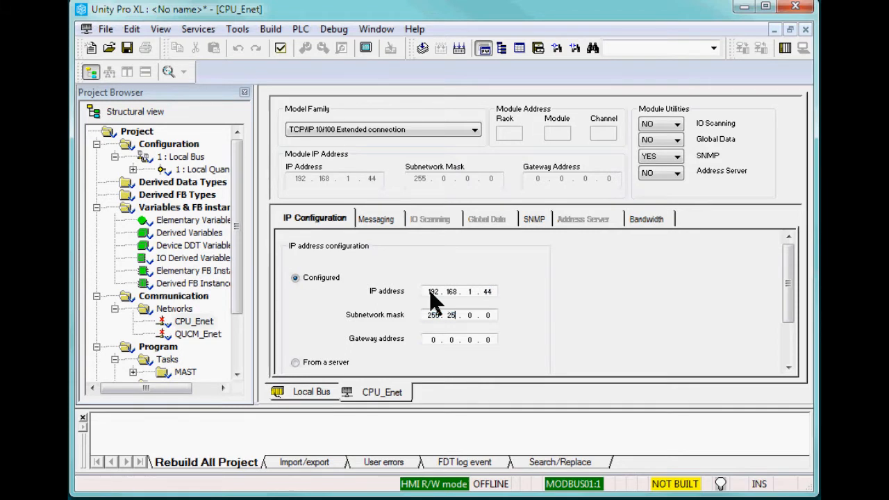
pyautogui.write('255')
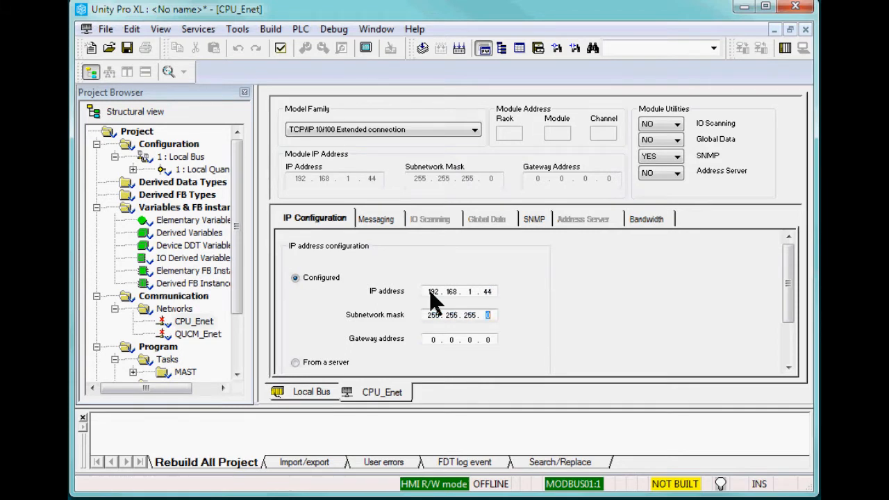
pyautogui.scroll(-3)
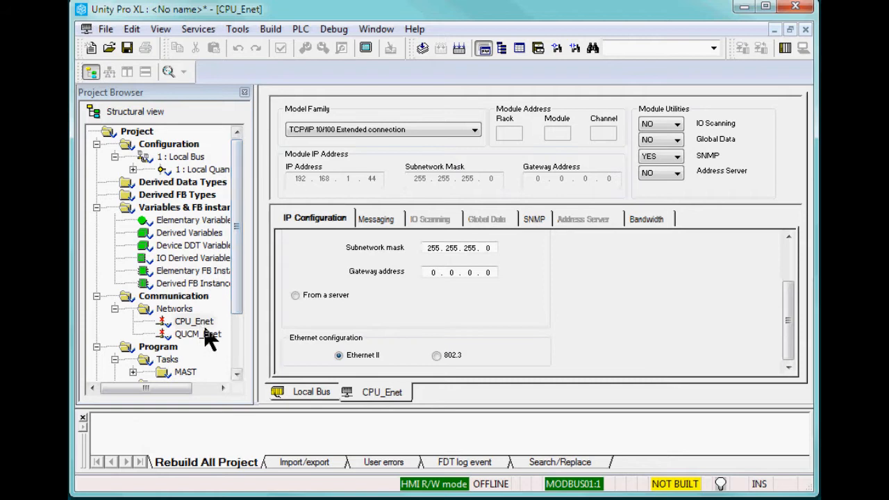
pyautogui.moveTo(812, 38)
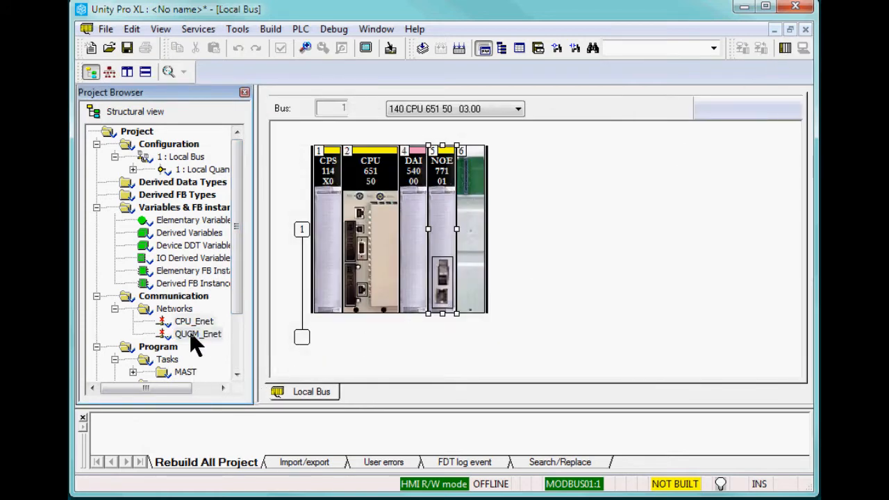
# Enter IP 192.168.1.45 with mask 255.255.255.0 for QUCM_Enet and validate
pyautogui.doubleClick(198, 334)
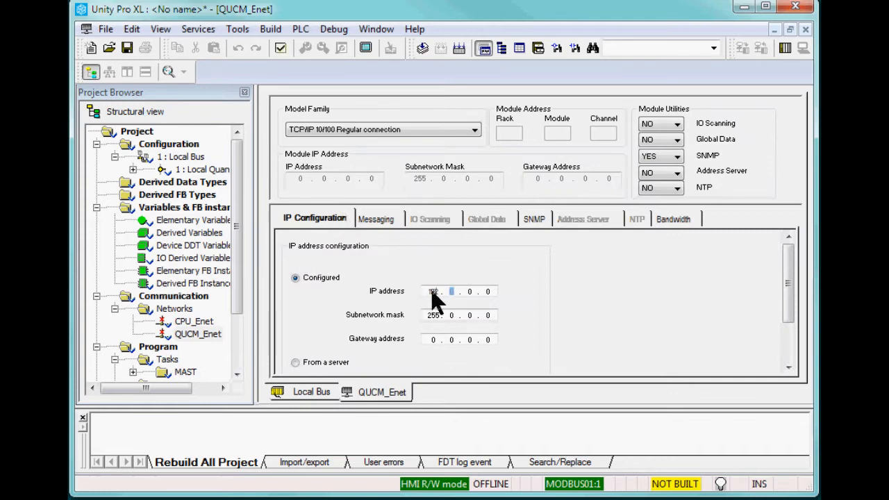
pyautogui.write('192')
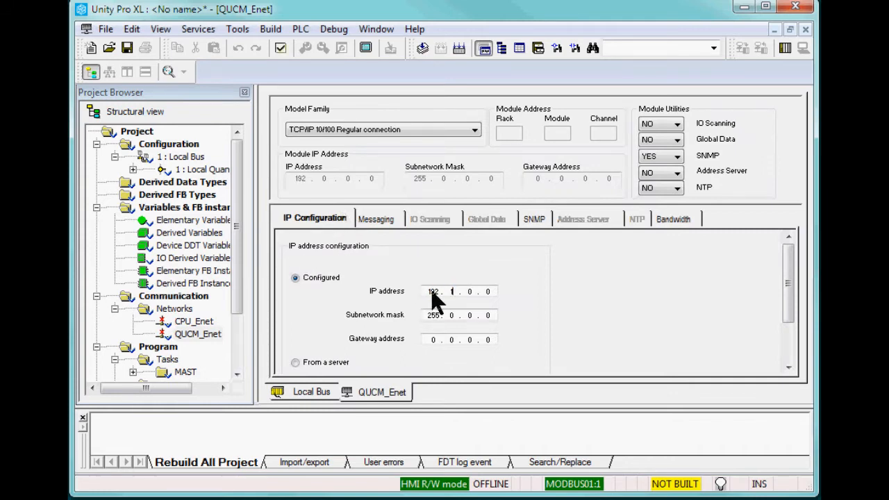
pyautogui.write('168')
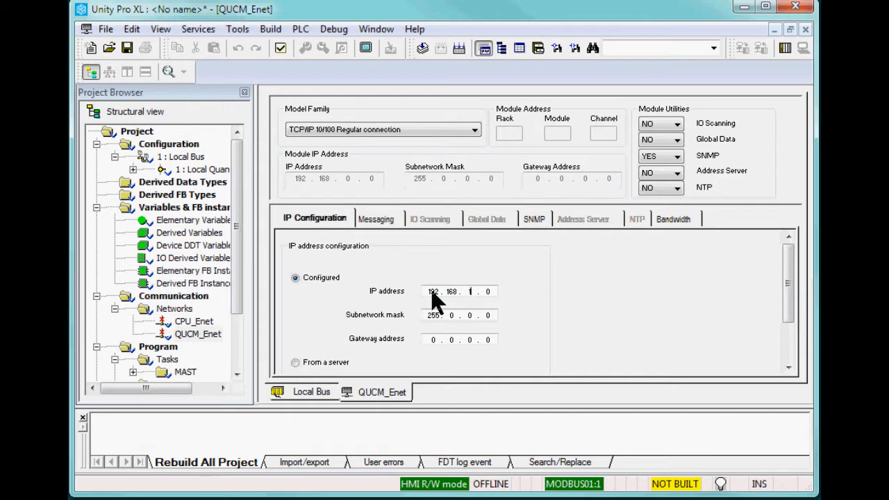
pyautogui.write('45')
pyautogui.click(459, 315)
pyautogui.write('255.255.')
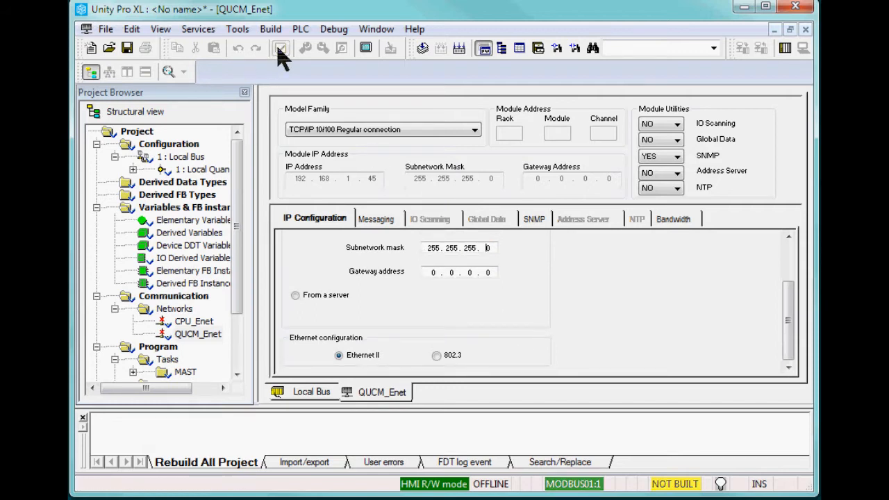
pyautogui.click(282, 47)
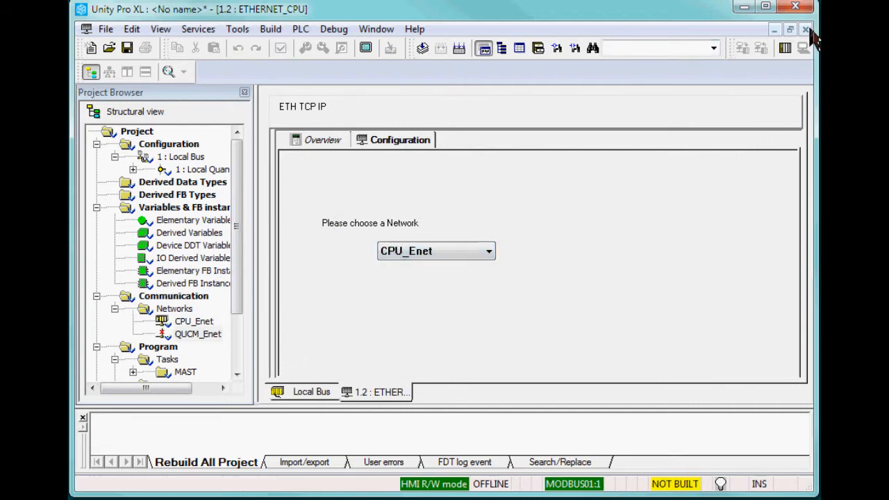
# Attach the slot 5 NOE module to the QUCM_Enet network
pyautogui.click(311, 392)
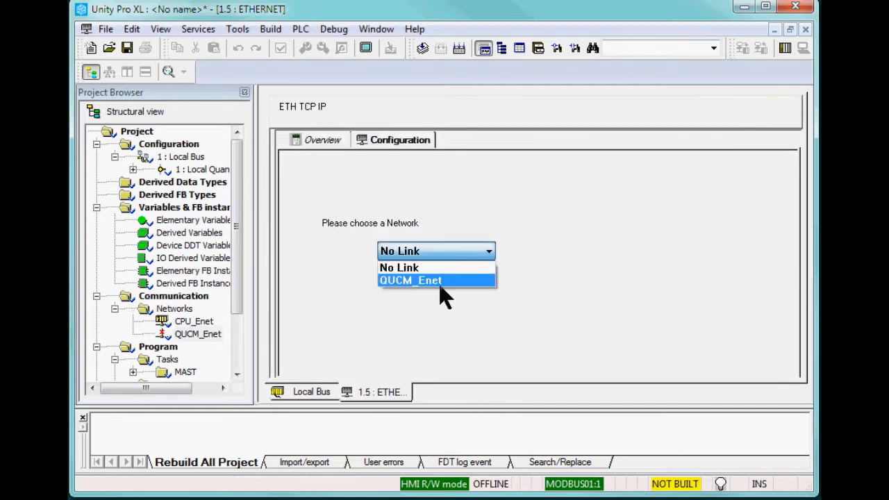
pyautogui.click(411, 280)
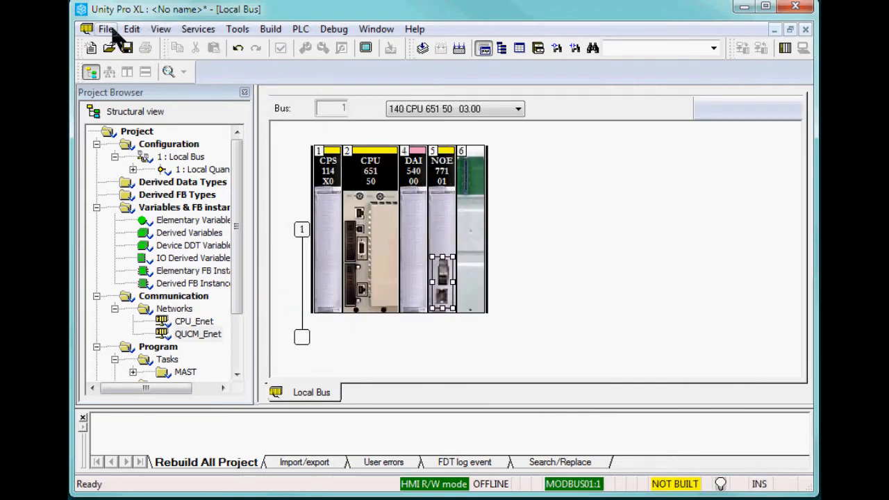
# Run Rebuild All Project, finishing with 0 errors and 0 warnings
pyautogui.click(271, 29)
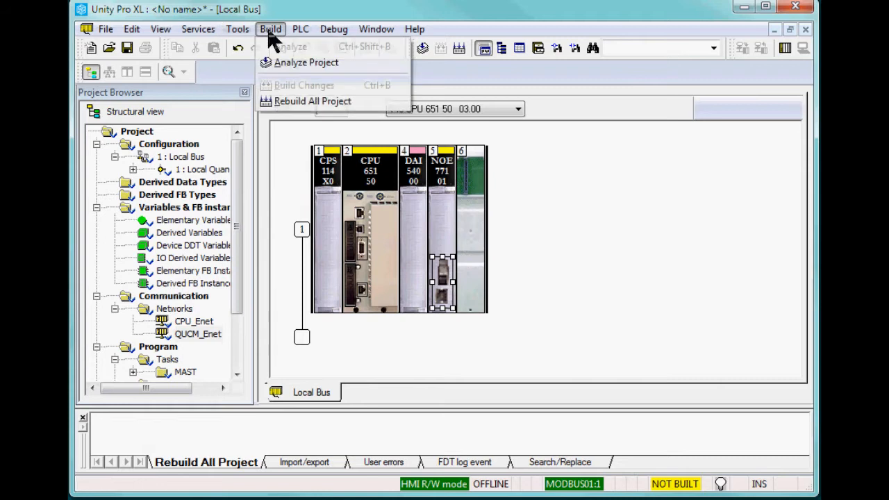
pyautogui.click(312, 101)
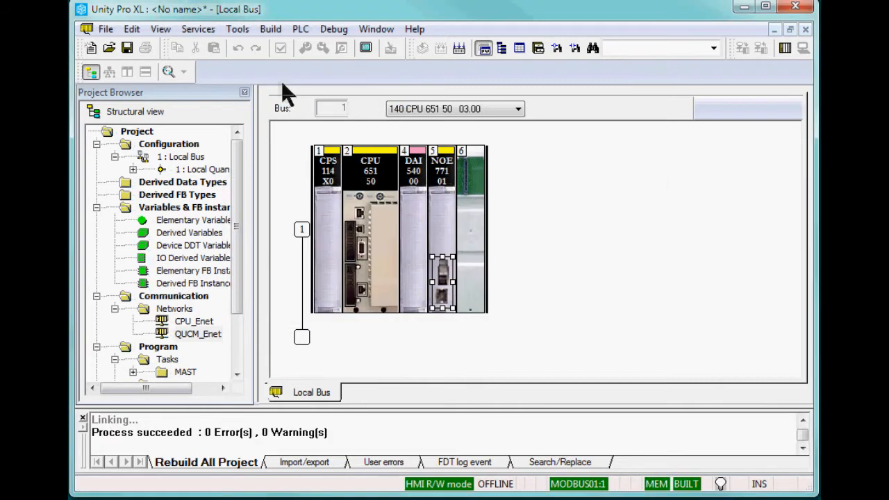
pyautogui.click(300, 28)
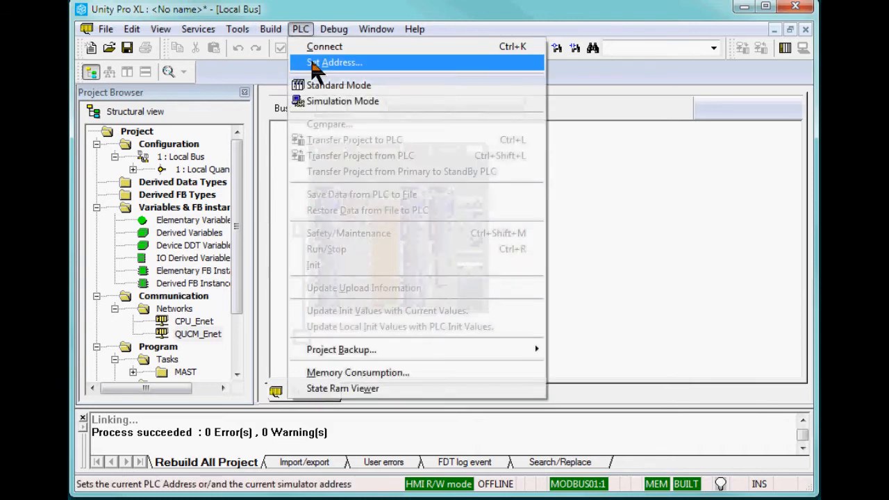
# Set the PLC address to 192.168.1.44, test the connection, and accept it
pyautogui.click(340, 62)
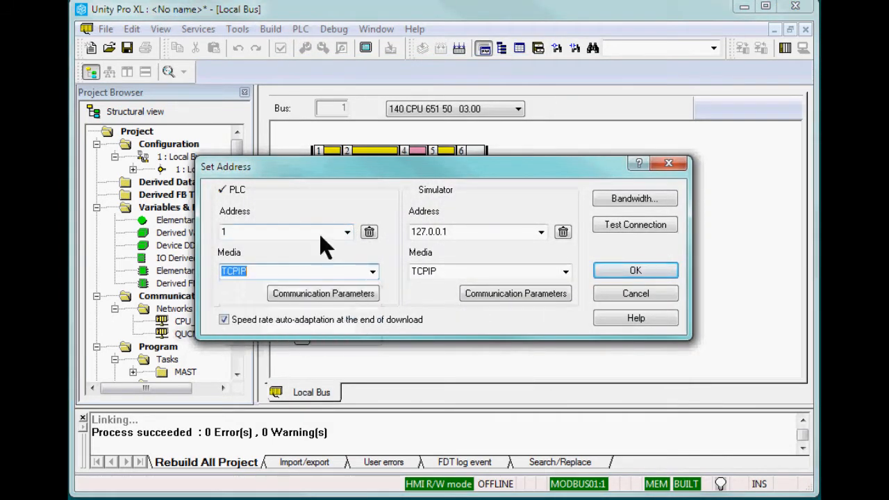
pyautogui.click(282, 232)
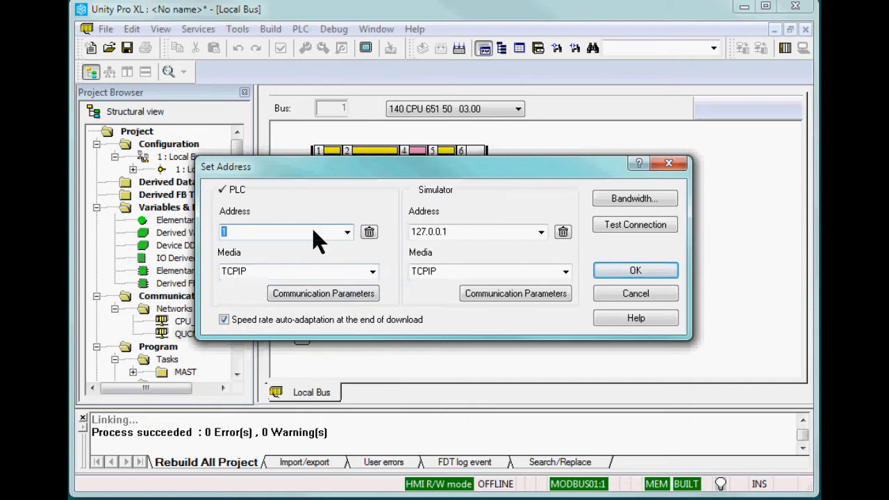
pyautogui.write('192.168')
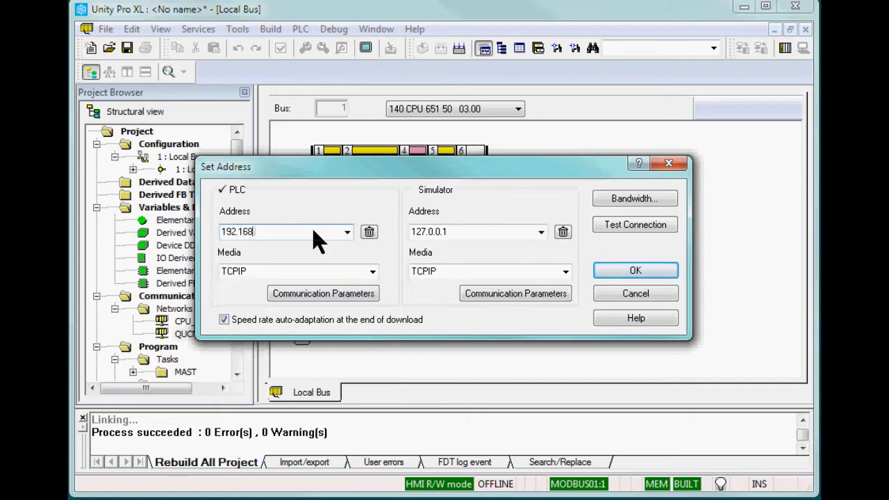
pyautogui.write('.1.44')
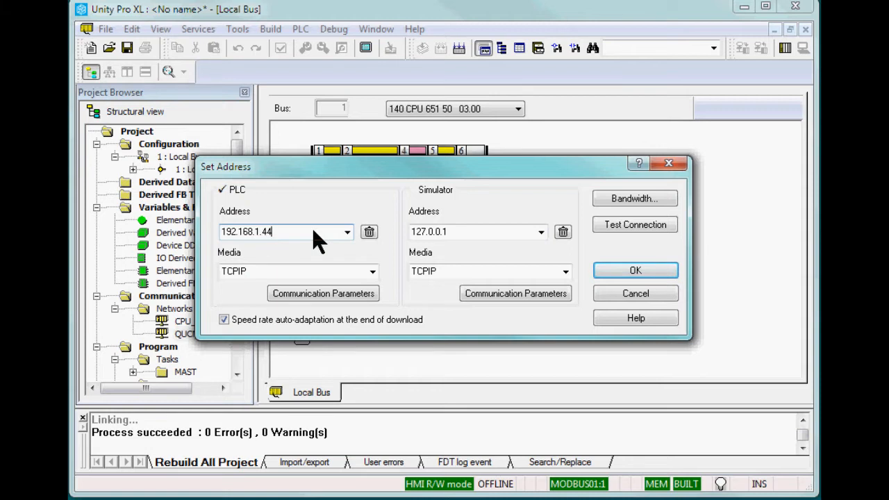
pyautogui.moveTo(634, 225)
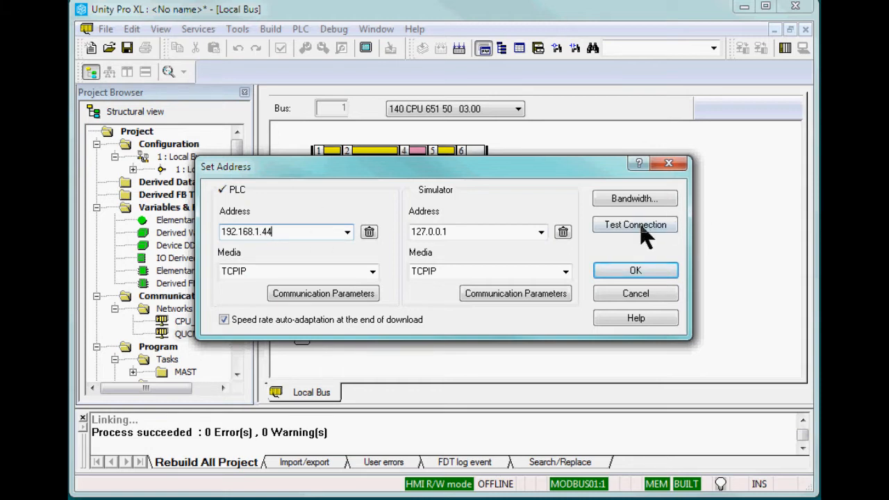
pyautogui.click(634, 225)
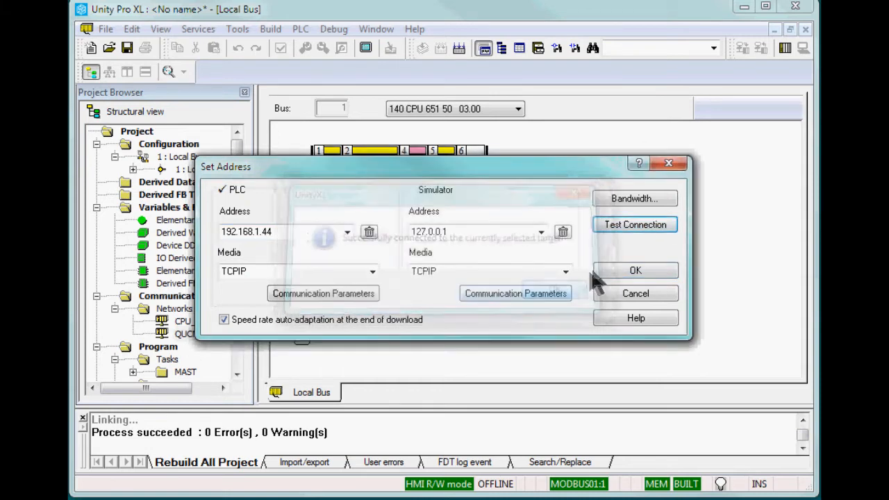
pyautogui.click(634, 270)
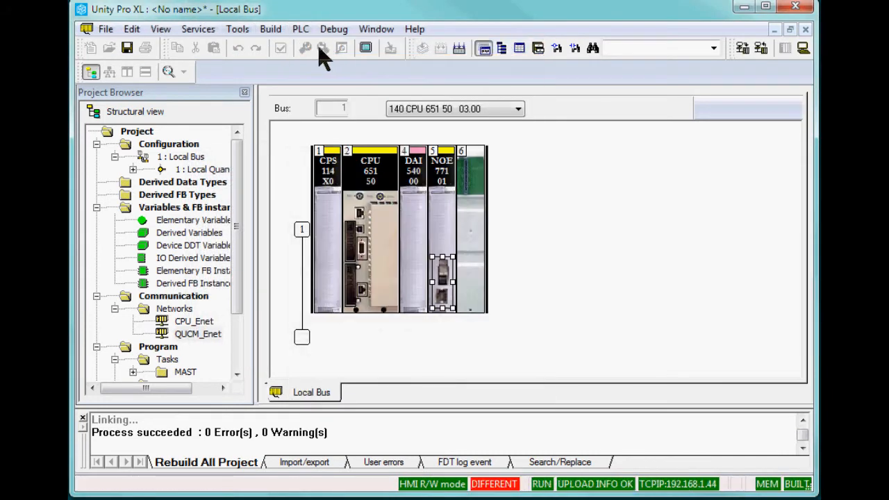
# Transfer the project to the PLC and confirm putting it in RUN
pyautogui.click(301, 29)
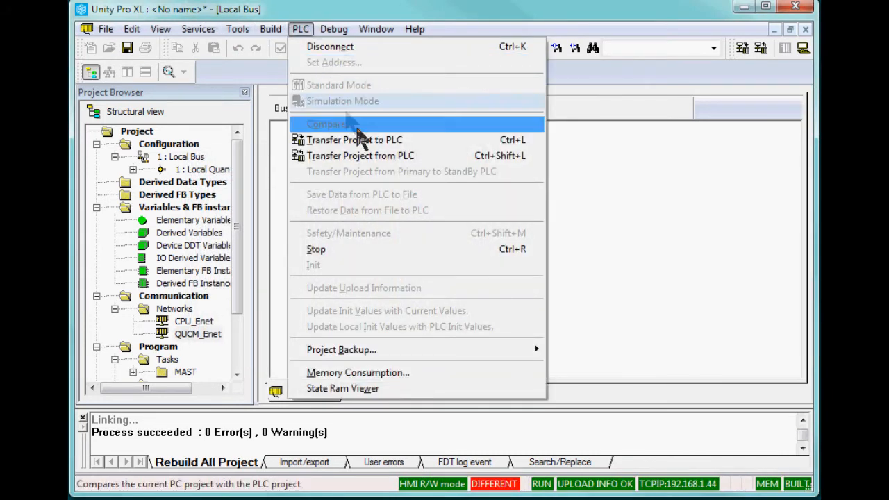
pyautogui.click(354, 139)
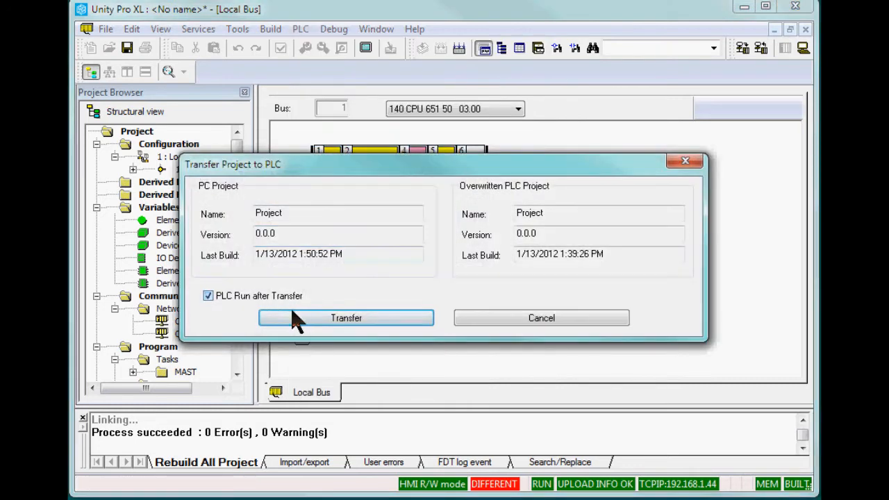
pyautogui.click(346, 317)
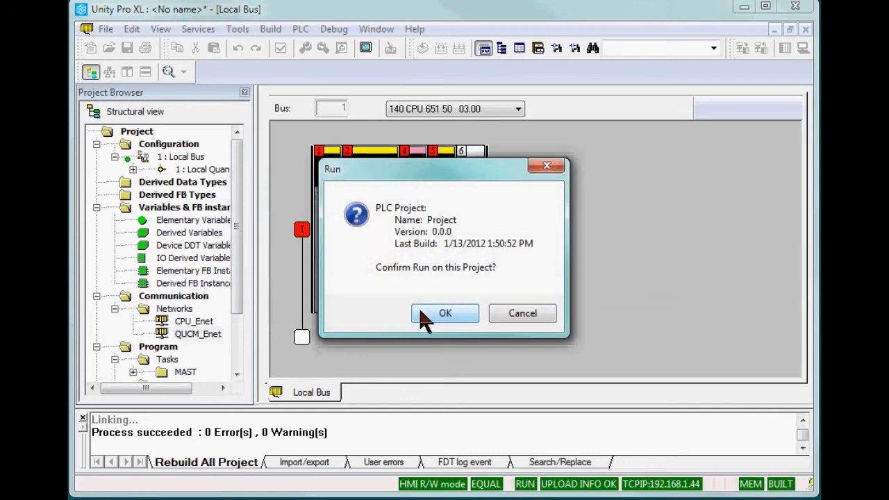
pyautogui.click(444, 313)
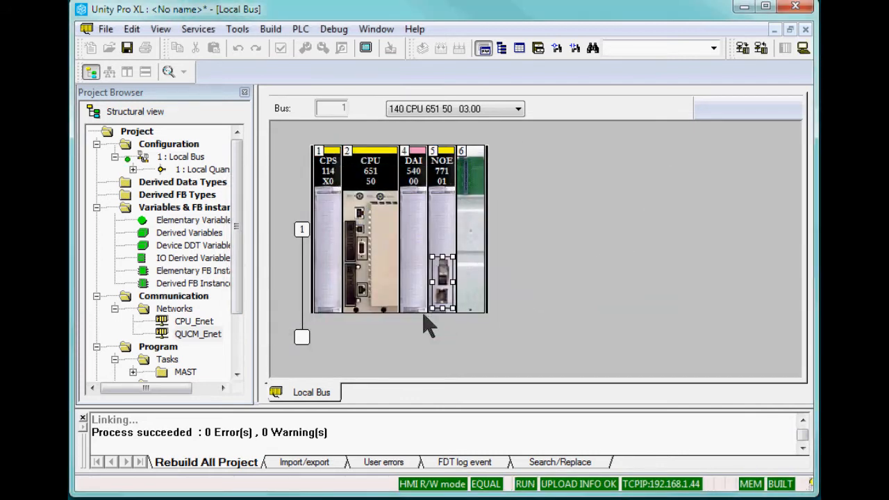
pyautogui.moveTo(428, 326)
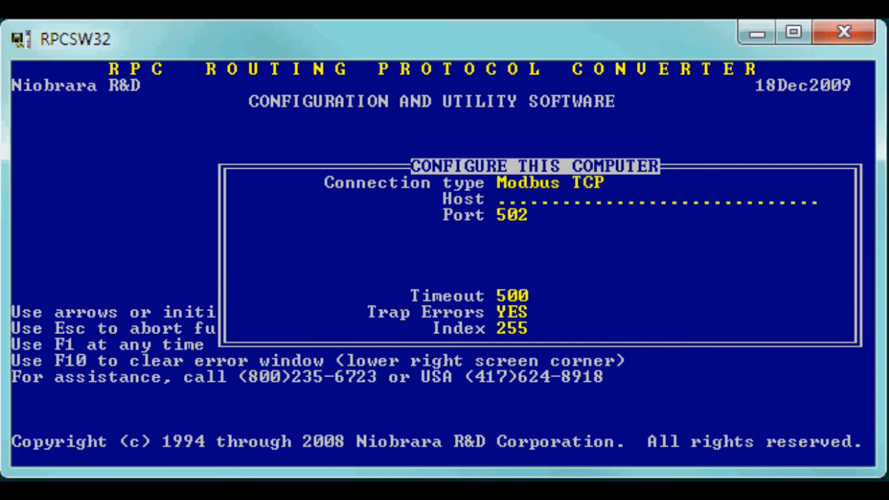
# Enter the 192.168.1.45 host address for the computer's Modbus TCP connection
pyautogui.write('192')
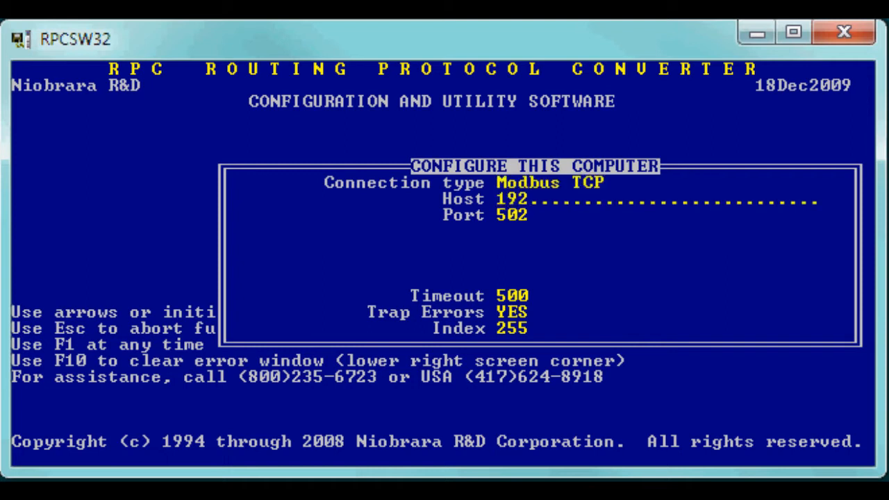
pyautogui.write('168')
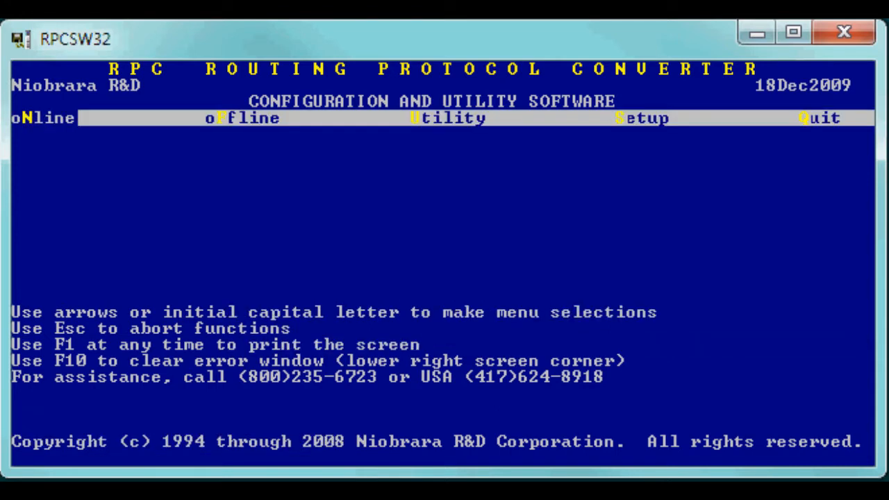
# Connect to the QRPCTCP gateway and open its Ethernet Modbus server routing table
pyautogui.click(641, 118)
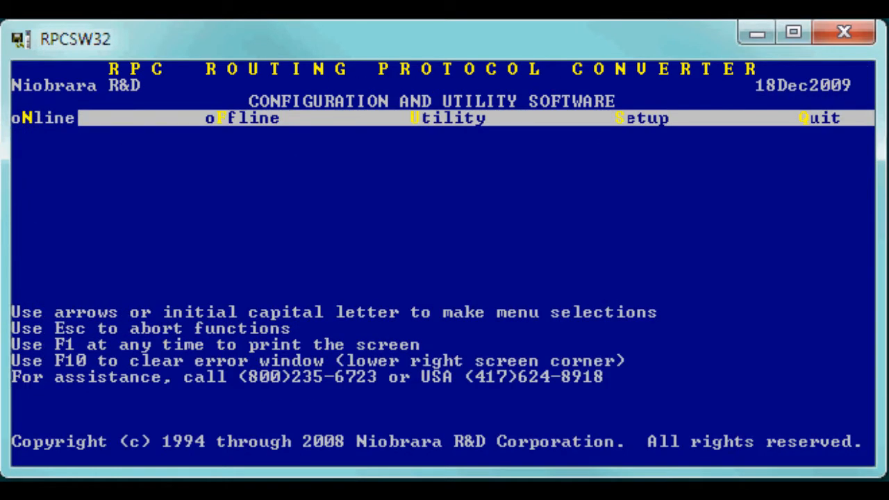
pyautogui.click(448, 118)
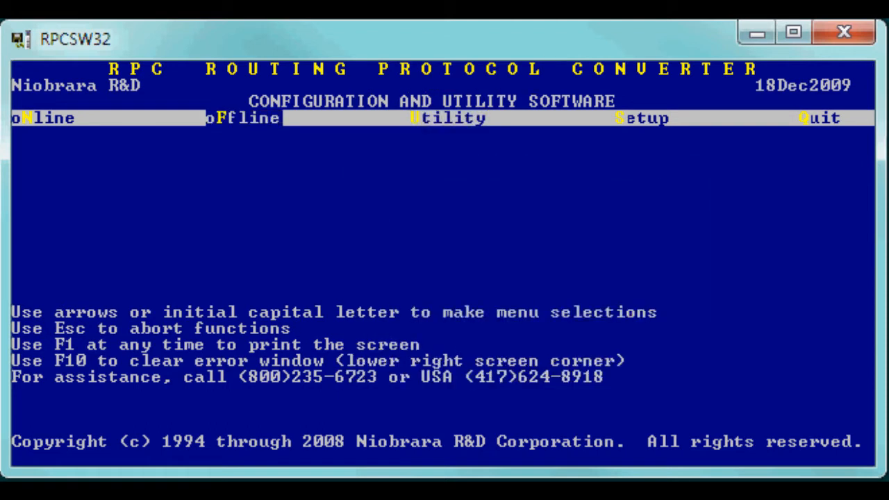
pyautogui.click(42, 118)
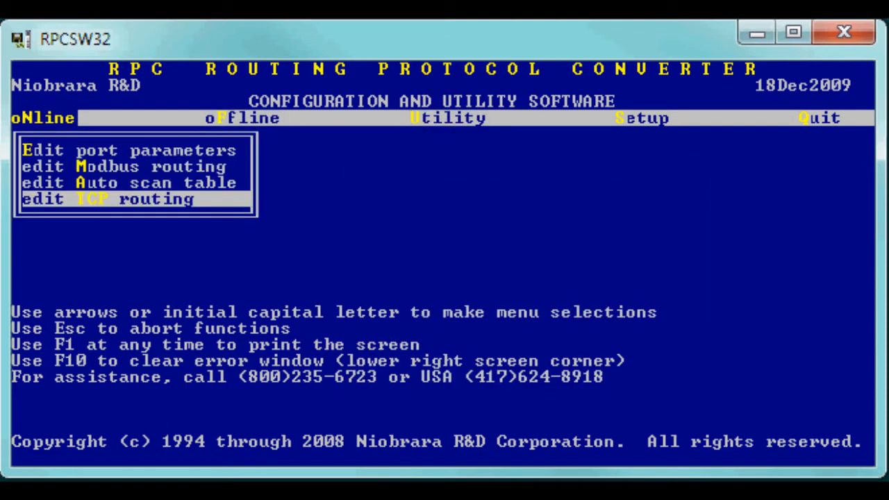
pyautogui.press('up')
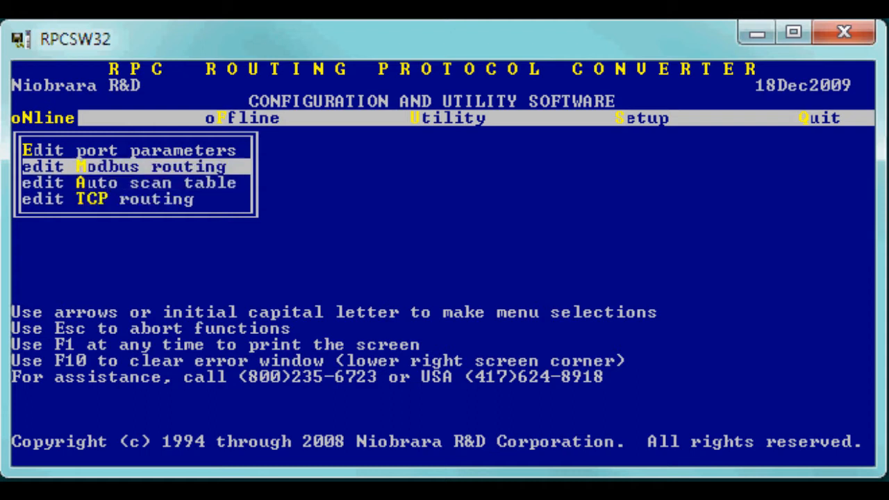
pyautogui.click(125, 166)
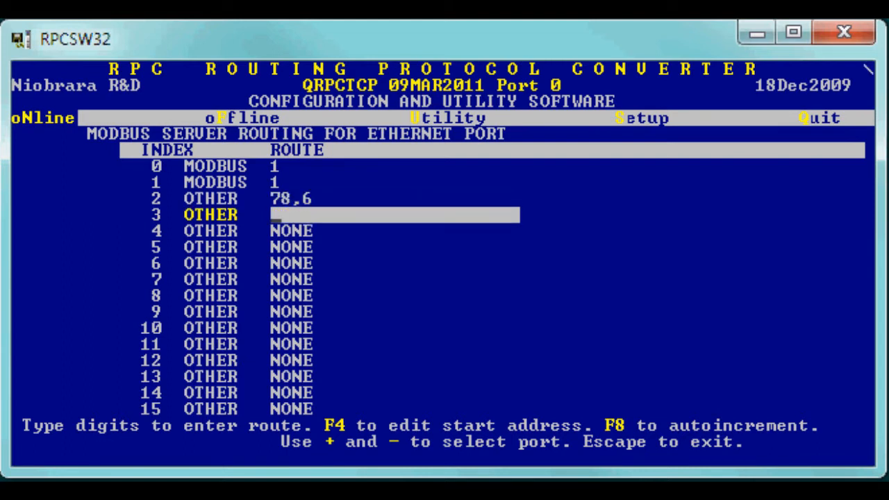
# Enter 78,10,101 as route 3 of the Ethernet routing table, then exit the table
pyautogui.write('78')
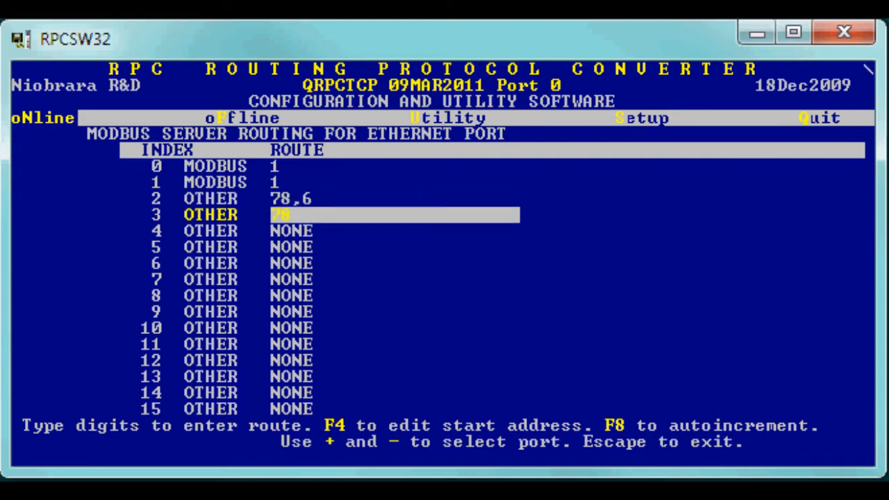
pyautogui.write(',')
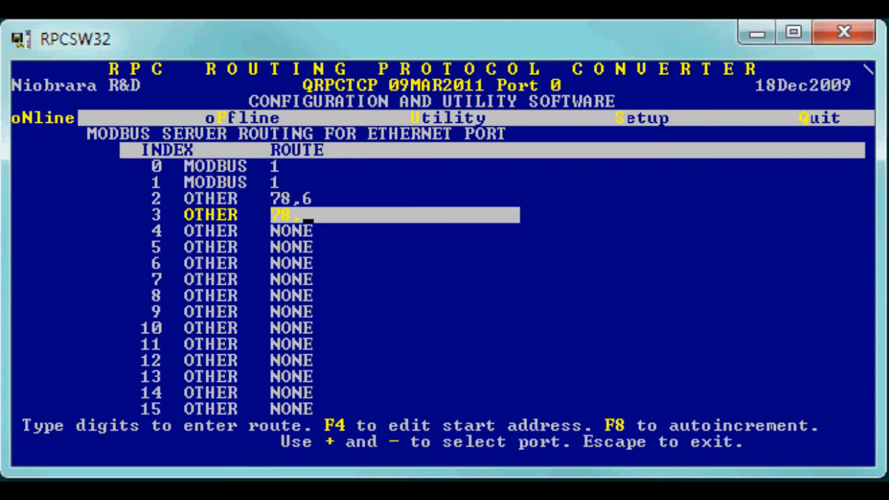
pyautogui.write('10,101')
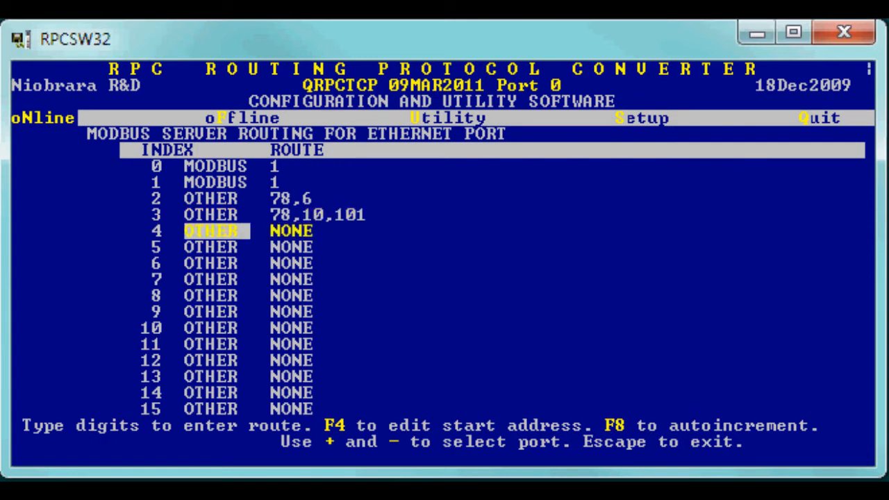
pyautogui.press('Escape')
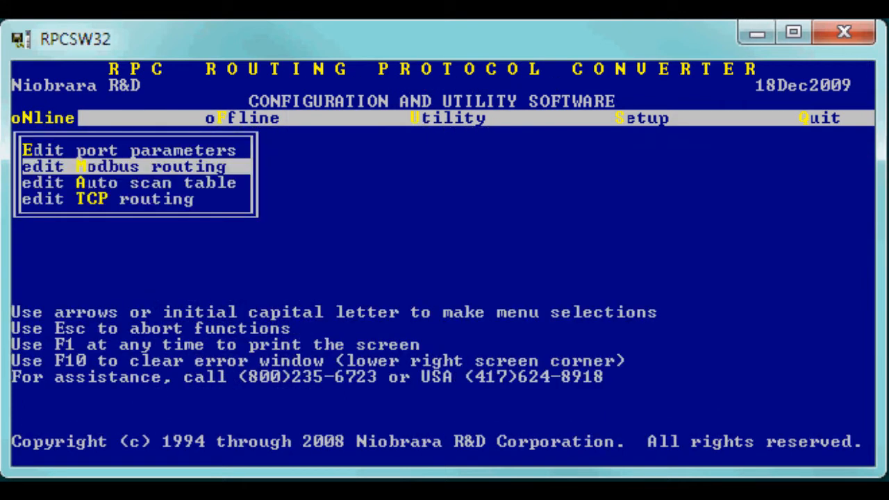
# Set this computer's Modbus TCP connection index to 2 in the setup settings
pyautogui.click(121, 200)
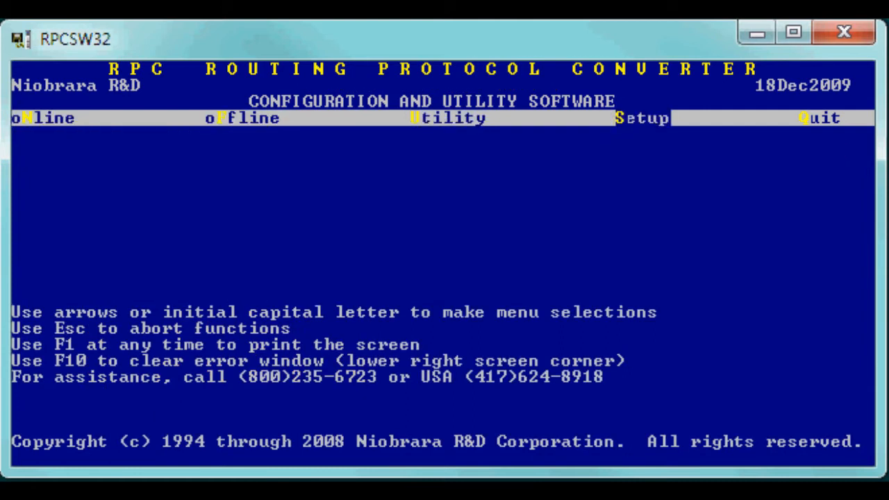
pyautogui.click(642, 117)
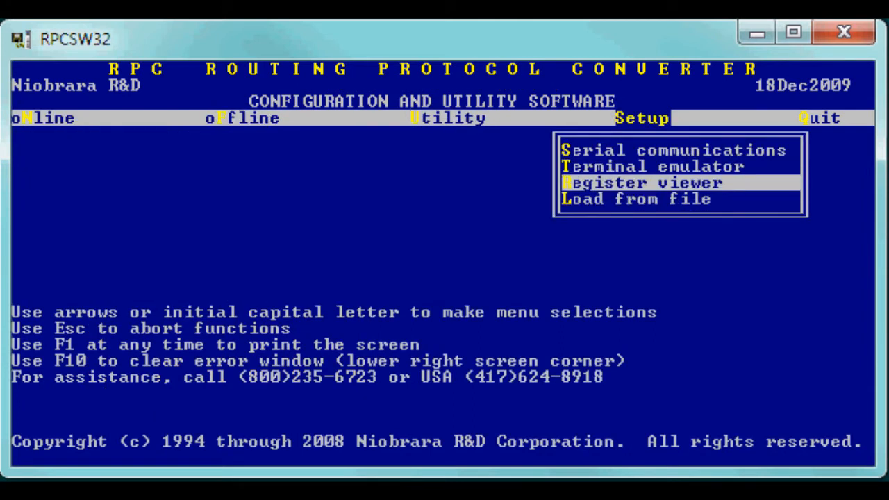
pyautogui.click(671, 149)
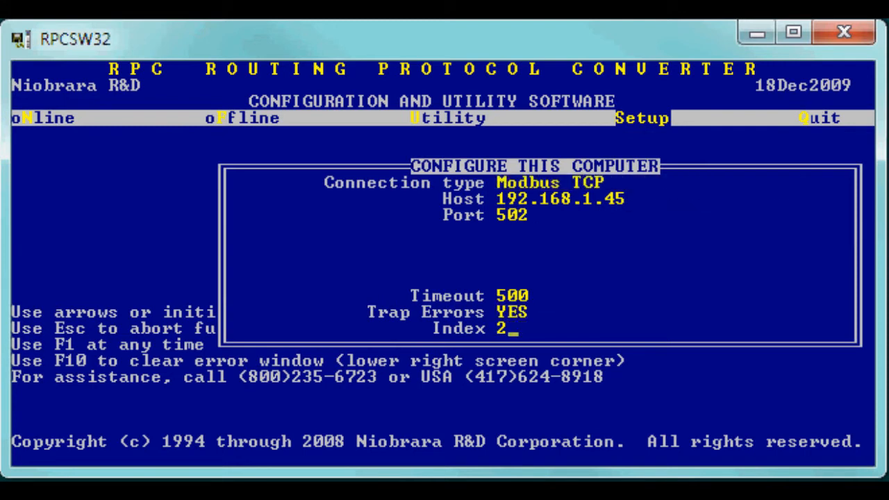
pyautogui.press('Return')
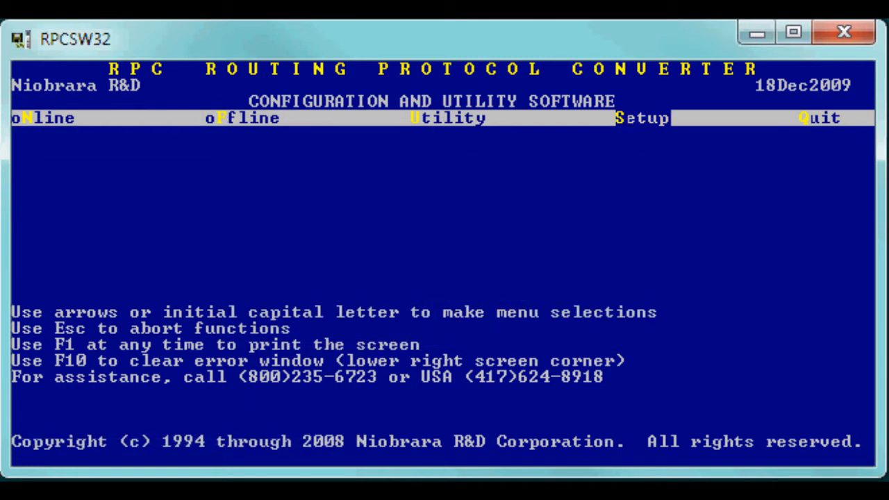
pyautogui.click(448, 117)
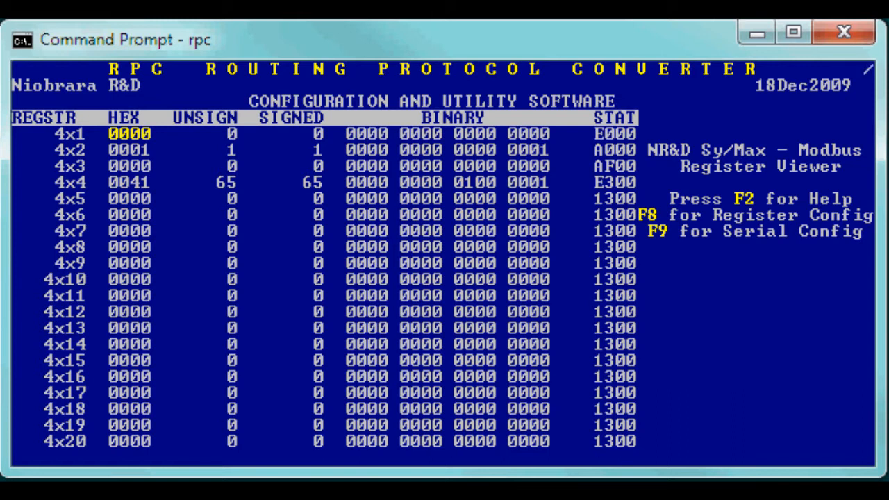
# Watch live holding registers 4x1–4x20 in the register viewer, then return to connection settings
pyautogui.write('818')
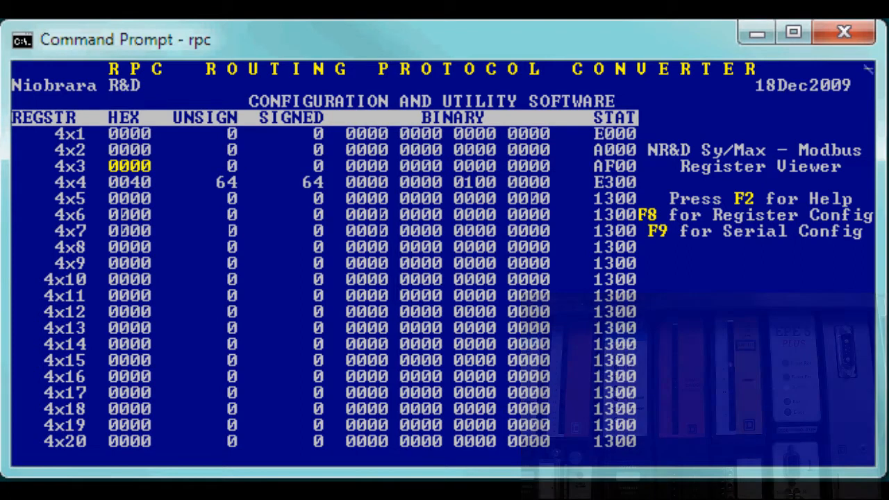
pyautogui.press('Escape')
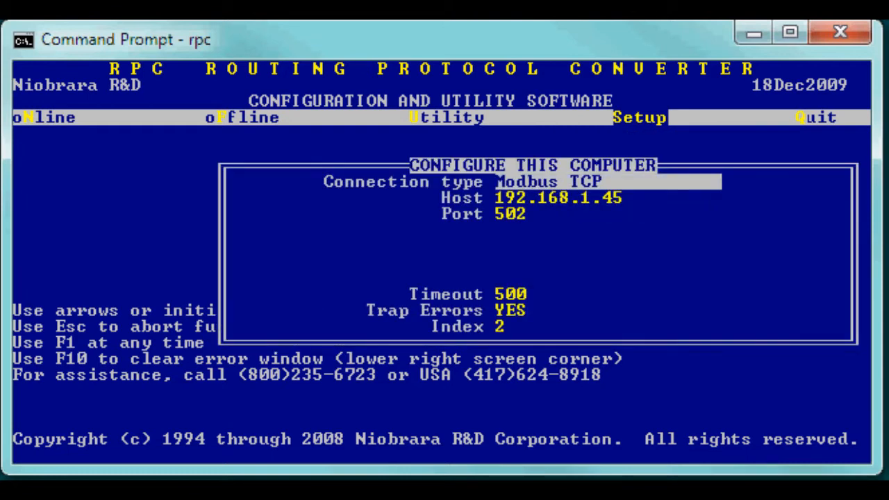
# Change the connection index to 3 and reopen the register viewer, showing 4x1 at 287
pyautogui.write('3')
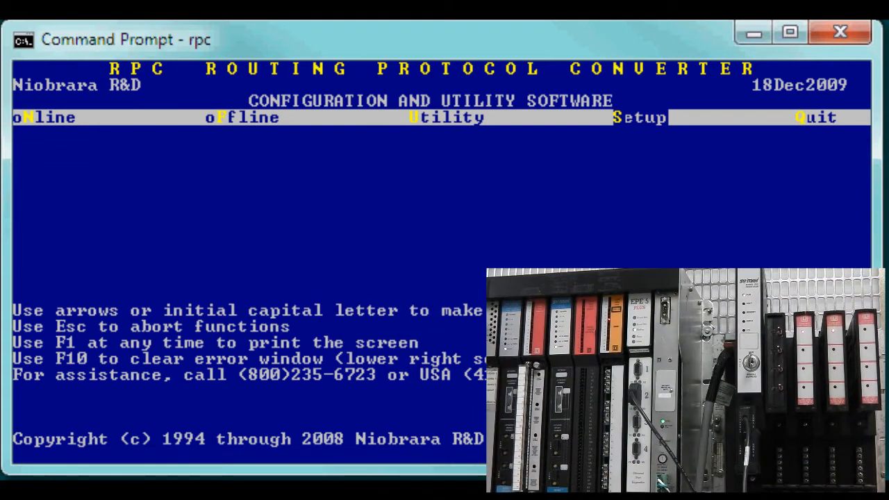
pyautogui.click(446, 116)
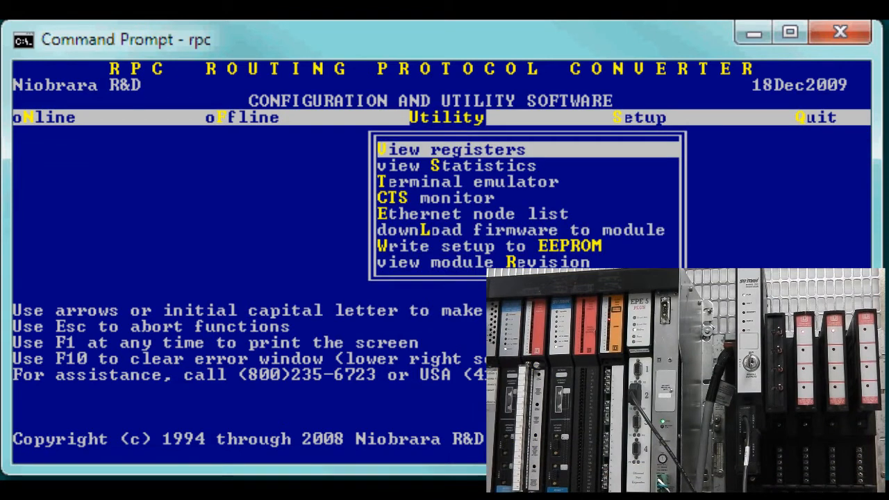
pyautogui.click(450, 150)
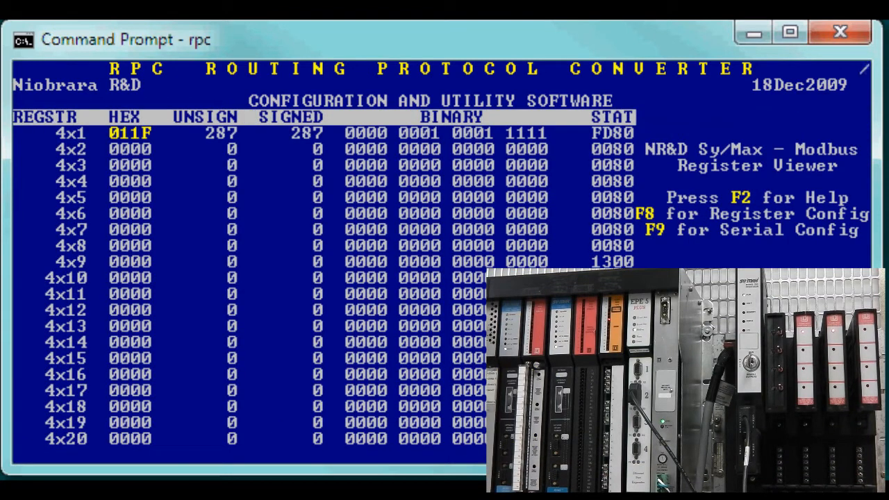
pyautogui.write('8188')
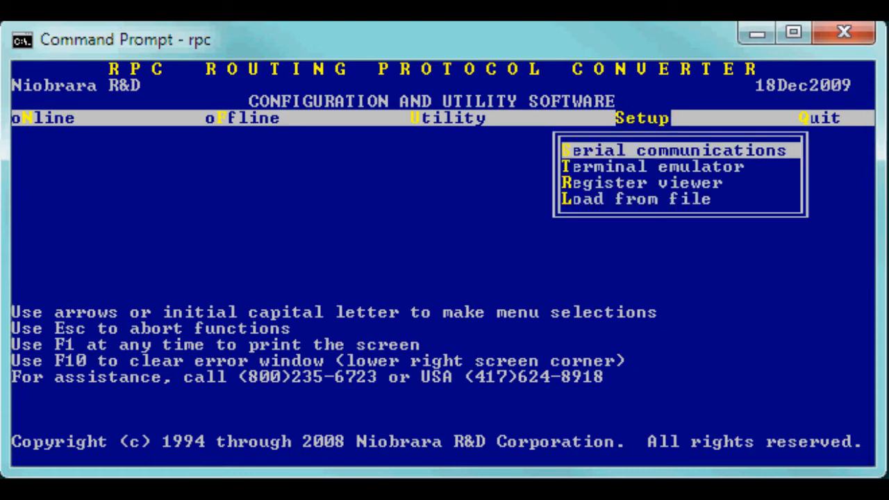
# Restore connection index 255 and fetch the module's configuration into memory
pyautogui.click(672, 150)
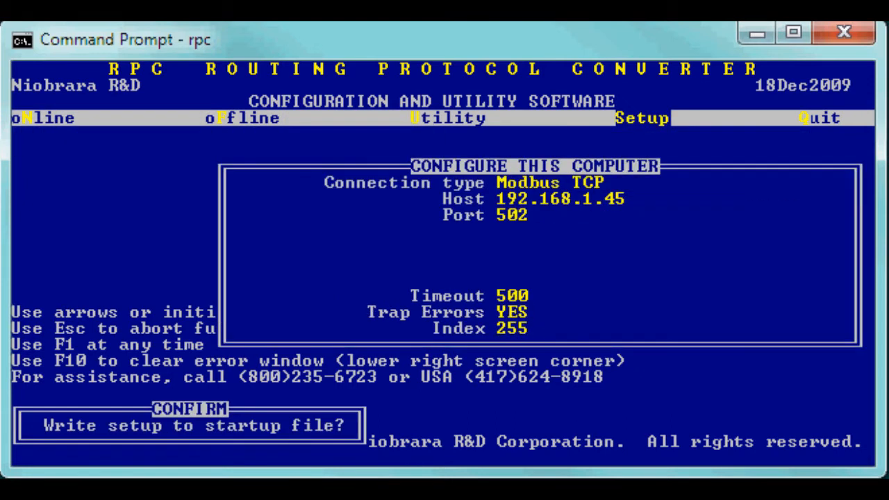
pyautogui.click(242, 118)
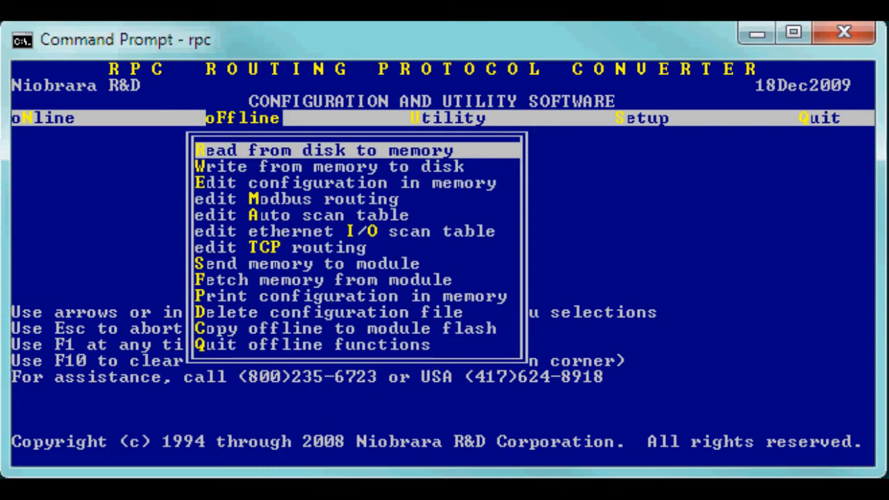
pyautogui.press('down')
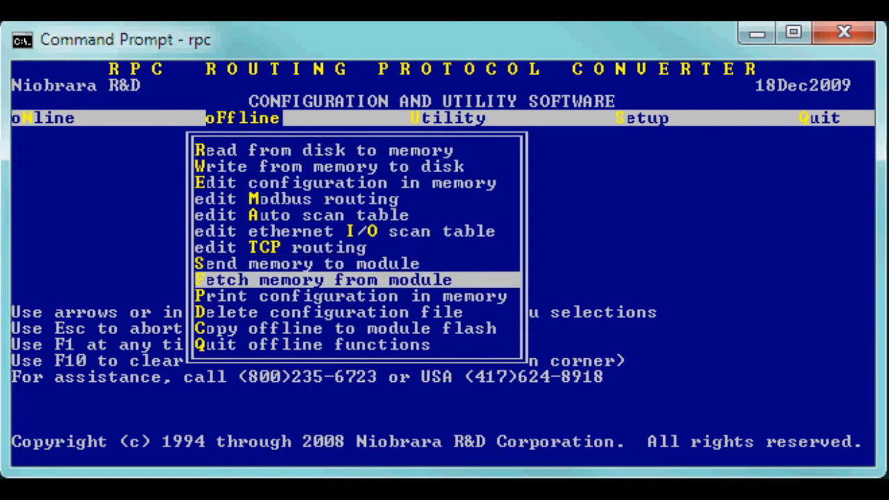
pyautogui.click(323, 280)
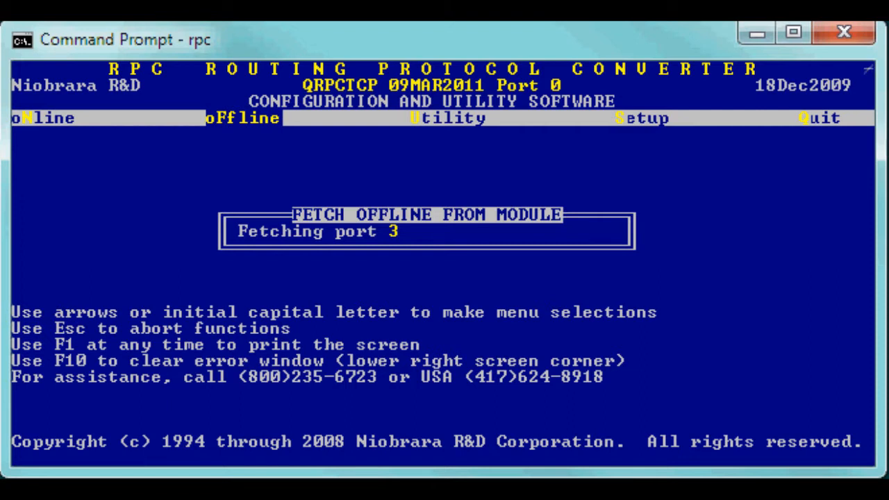
# Save the fetched configuration as SYMAX and view the module statistics
pyautogui.click(241, 118)
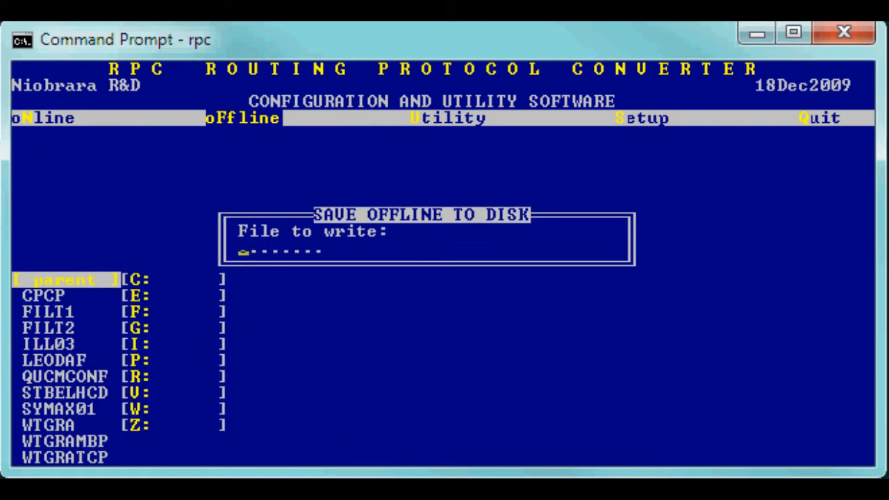
pyautogui.write('SYMAX')
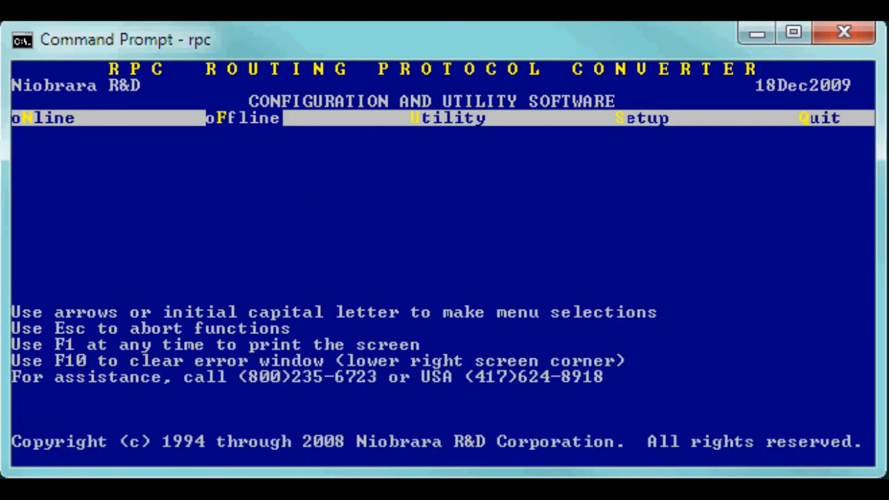
pyautogui.click(446, 117)
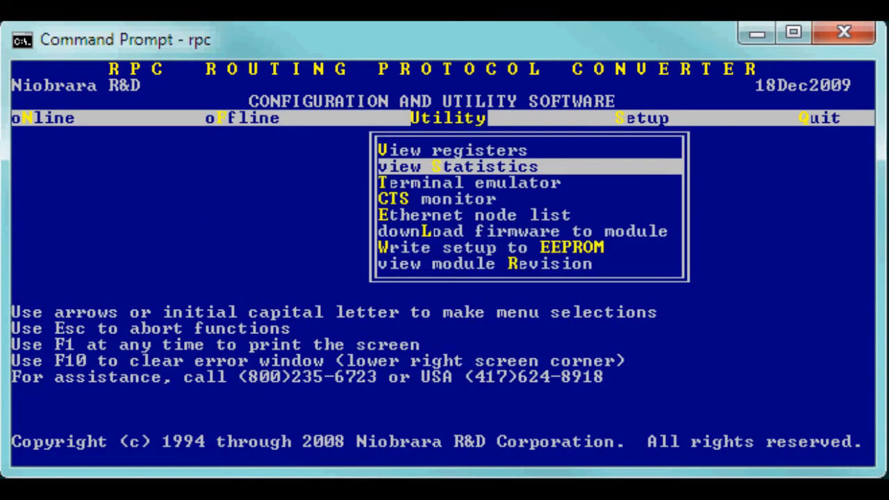
pyautogui.click(492, 247)
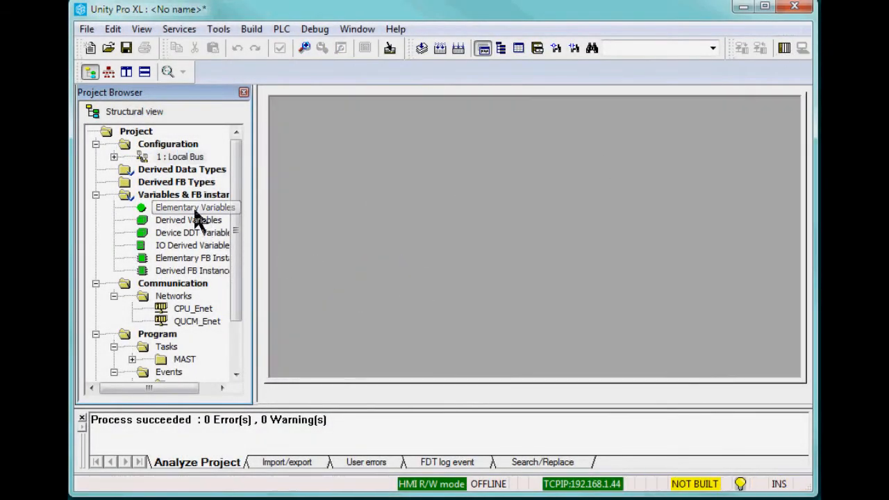
pyautogui.moveTo(188, 184)
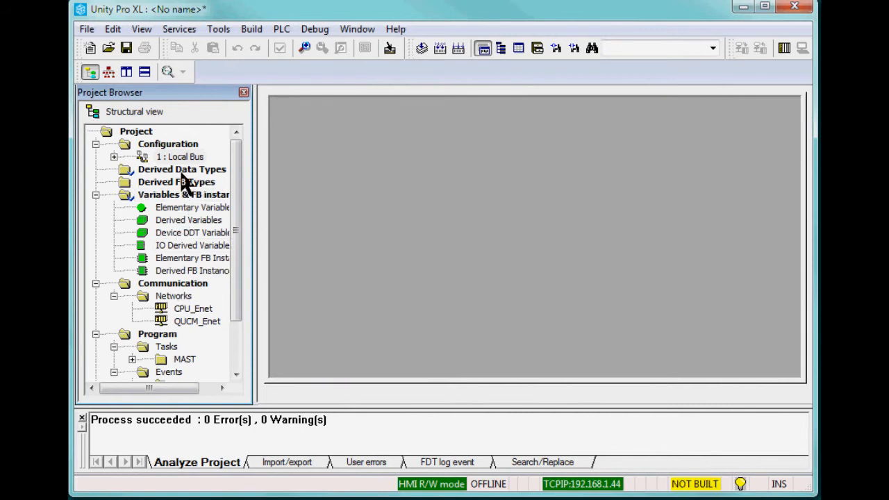
# Add derived types SYMAX_CTRL and SYMAX_Data as WORD arrays
pyautogui.doubleClick(182, 168)
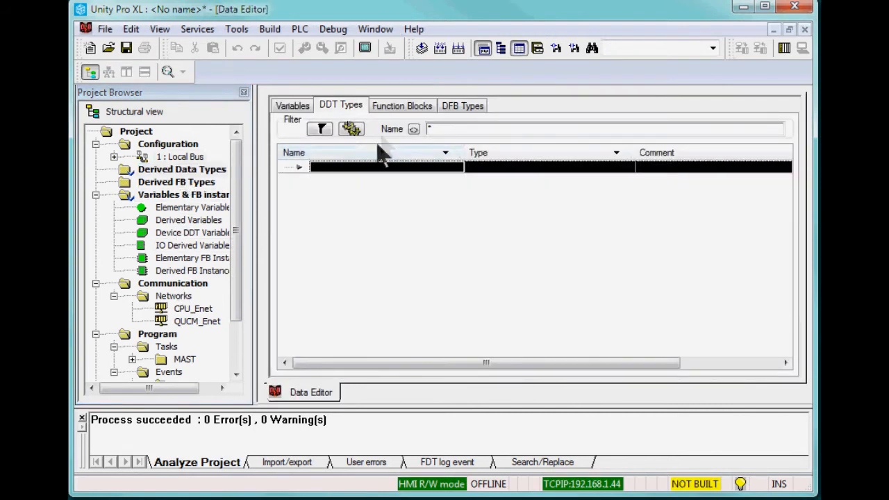
pyautogui.click(368, 167)
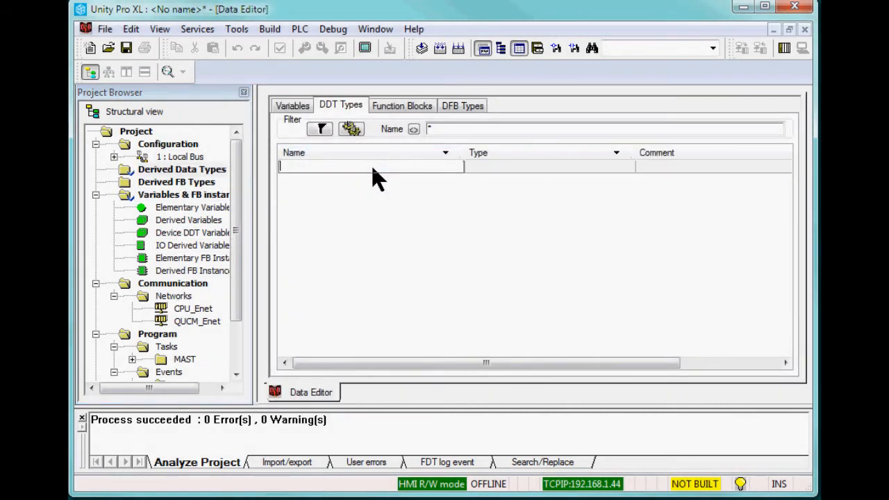
pyautogui.write('SYMAX_')
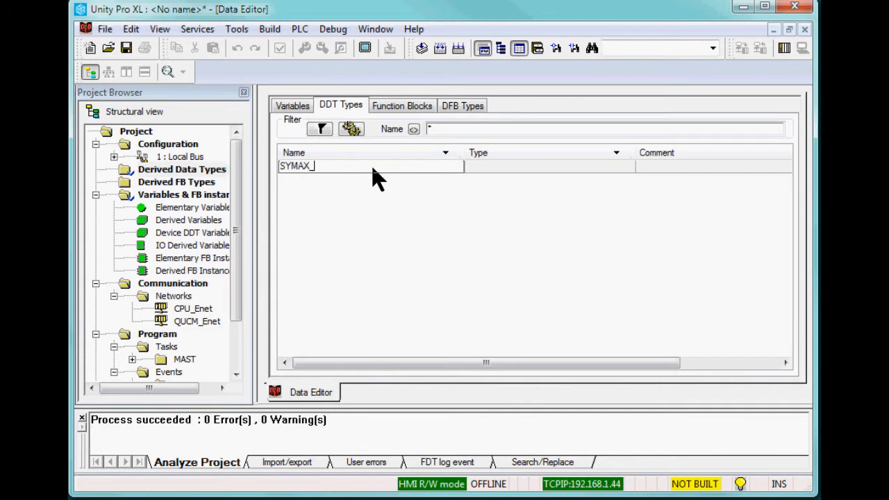
pyautogui.write('C')
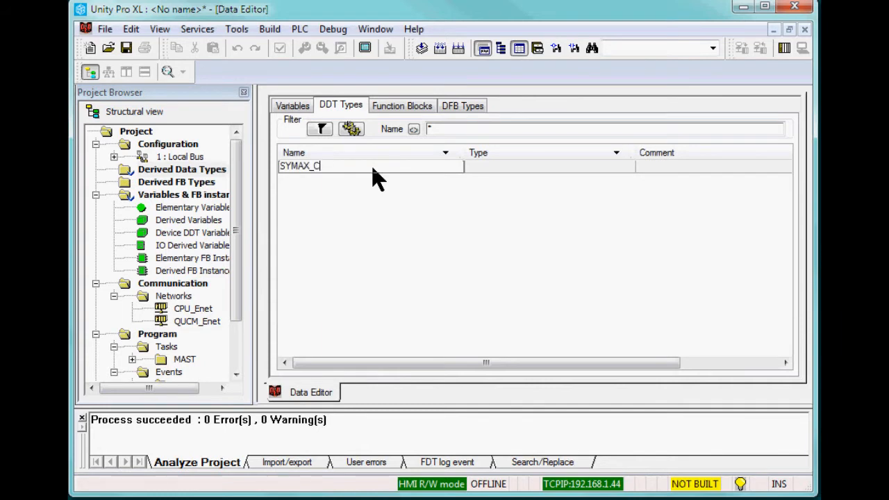
pyautogui.press('Return')
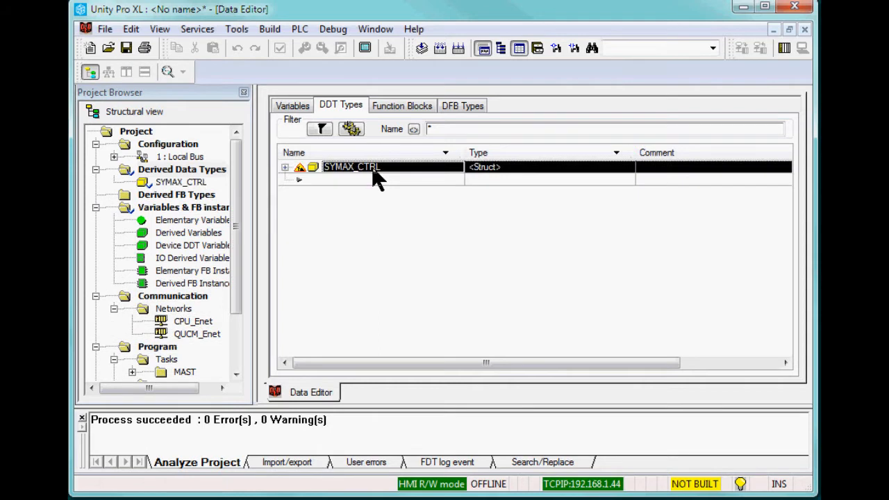
pyautogui.click(617, 168)
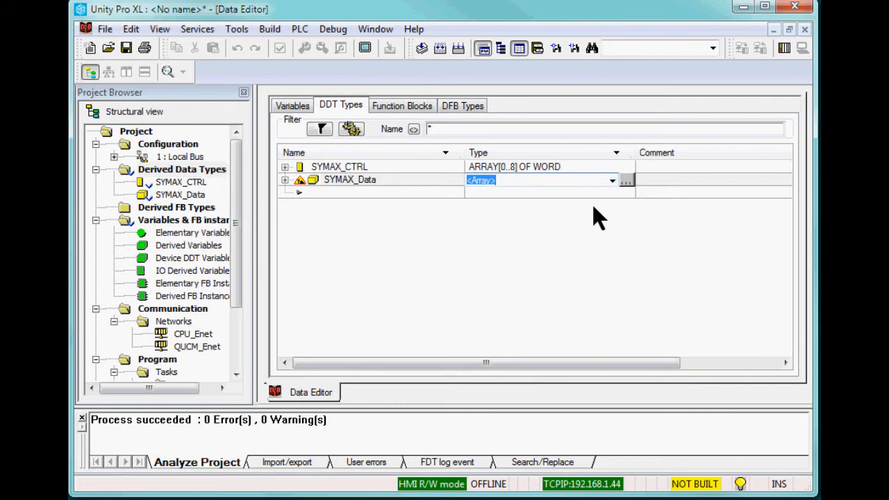
pyautogui.click(627, 180)
pyautogui.write('ARRAY[0..1] of Word')
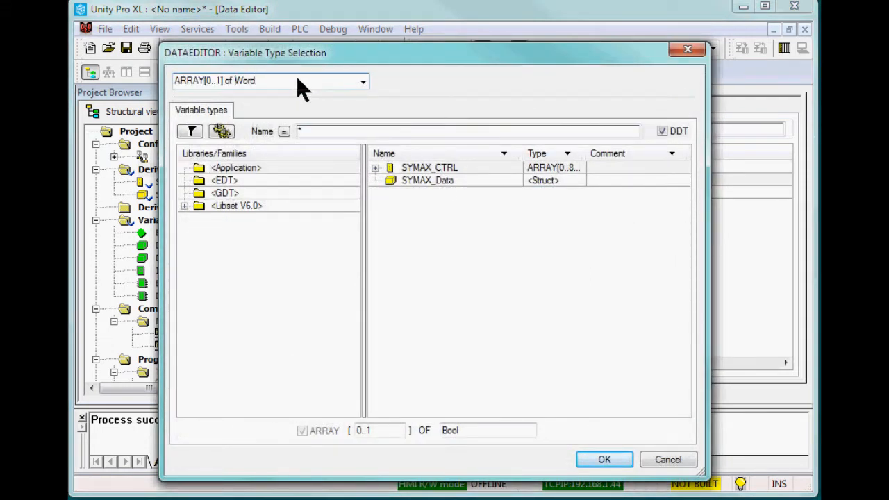
pyautogui.write('9')
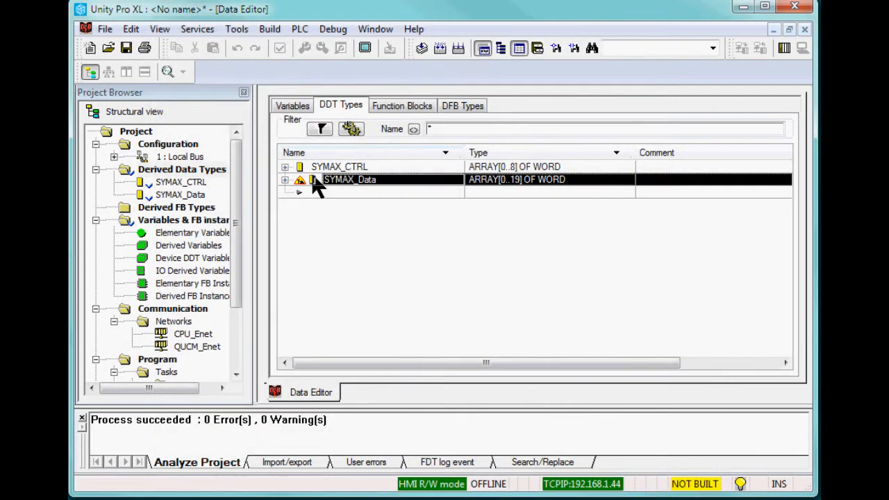
# Add derived type SYMAX_Stats as ARRAY[0..2] OF INT
pyautogui.rightClick(349, 179)
pyautogui.write('SY')
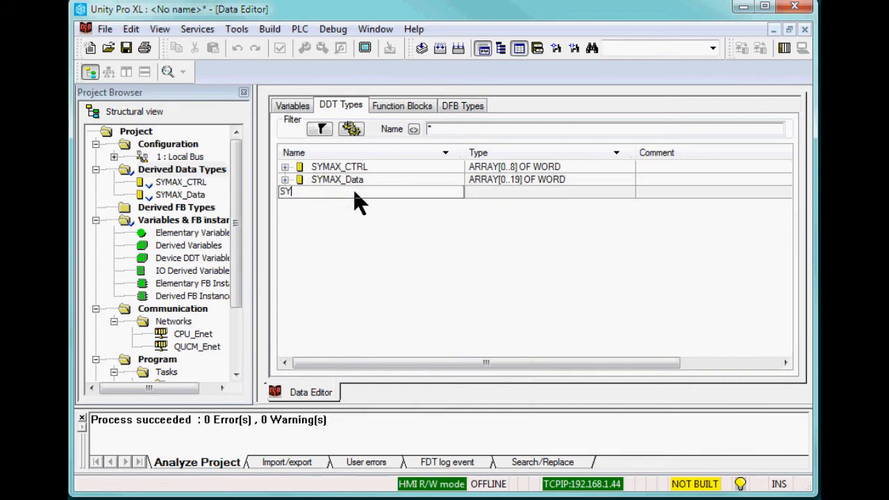
pyautogui.write('MAX_Stats')
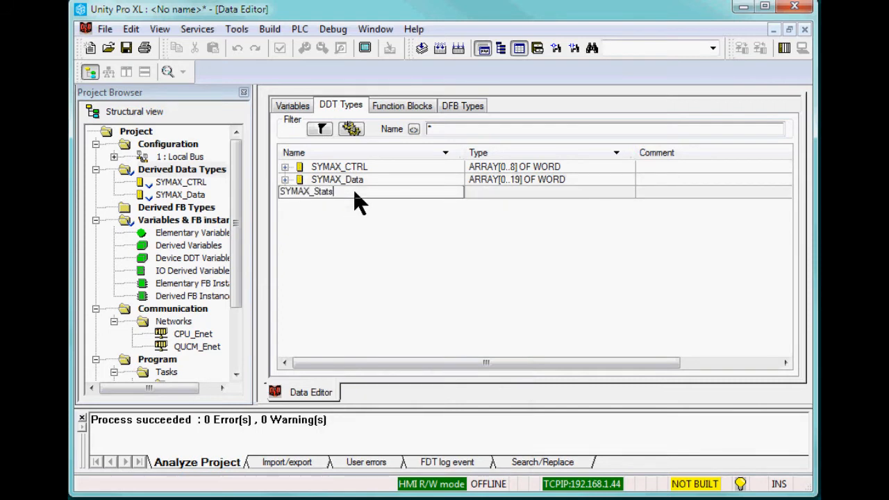
pyautogui.press('Return')
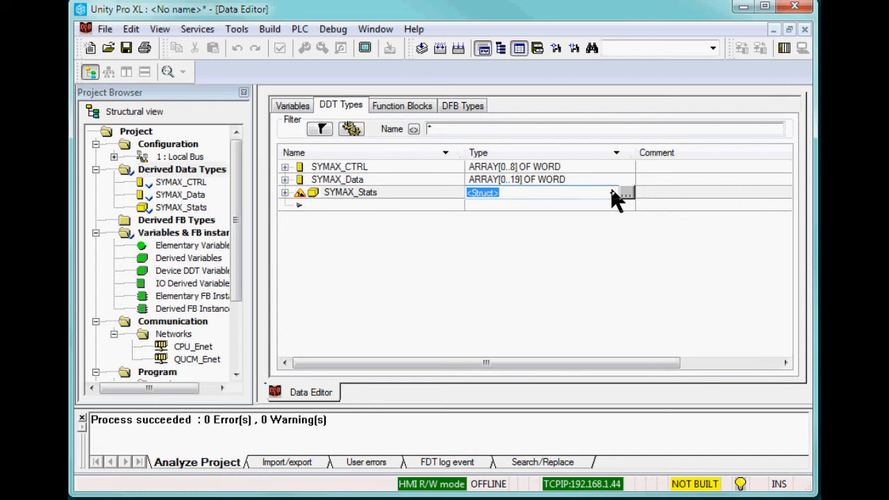
pyautogui.click(625, 192)
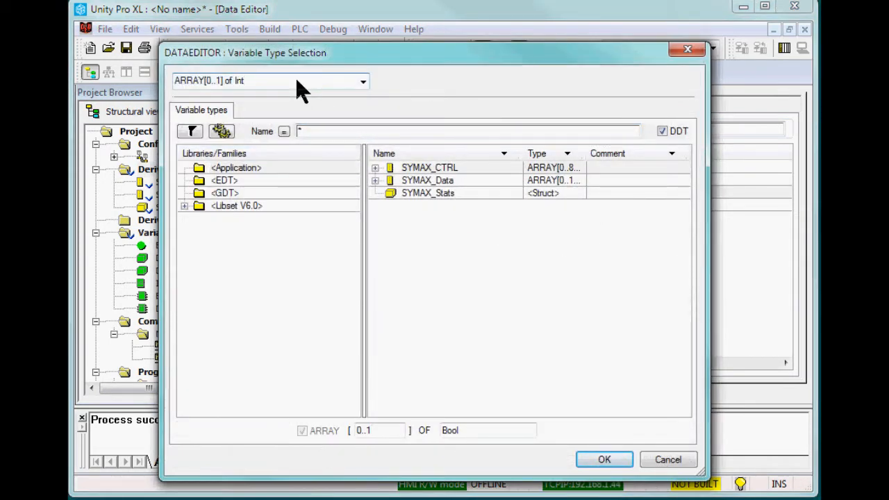
pyautogui.write('2')
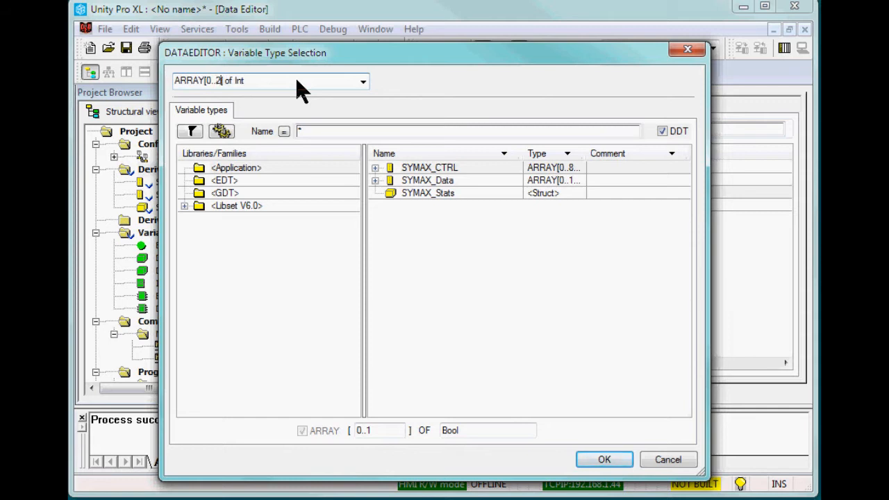
pyautogui.rightClick(340, 192)
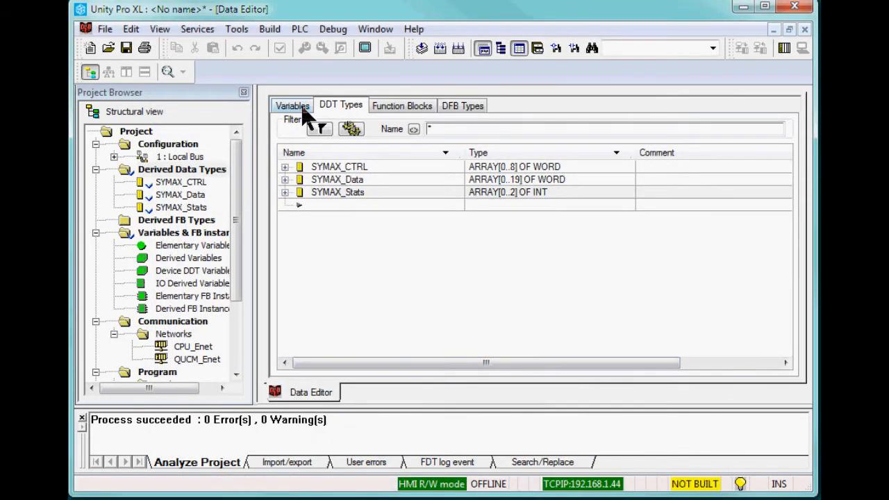
pyautogui.click(292, 106)
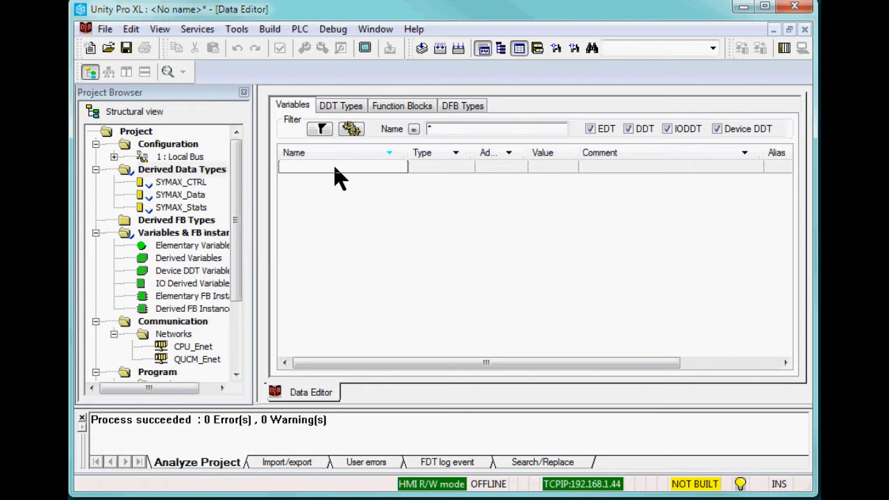
# Add Model650_CTRL, _Data and _Stats with SYMAX types at %MW100, %MW201 and %MW150
pyautogui.write('Model650')
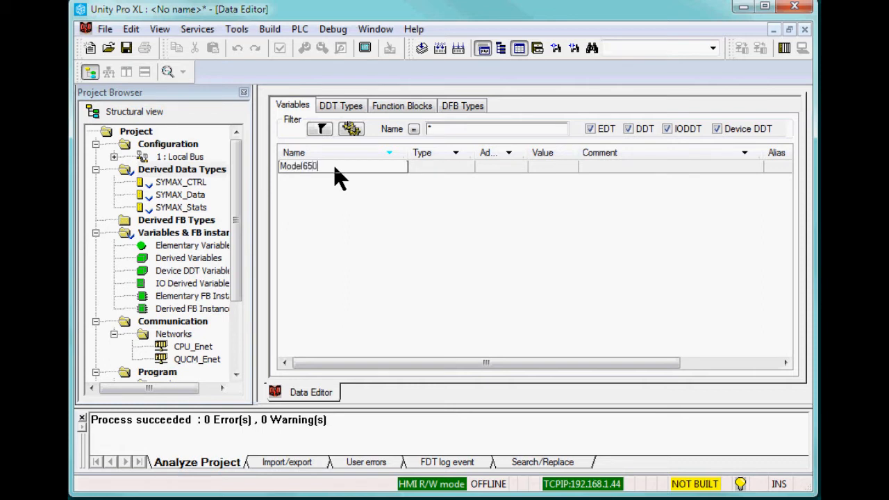
pyautogui.write('_CTRL')
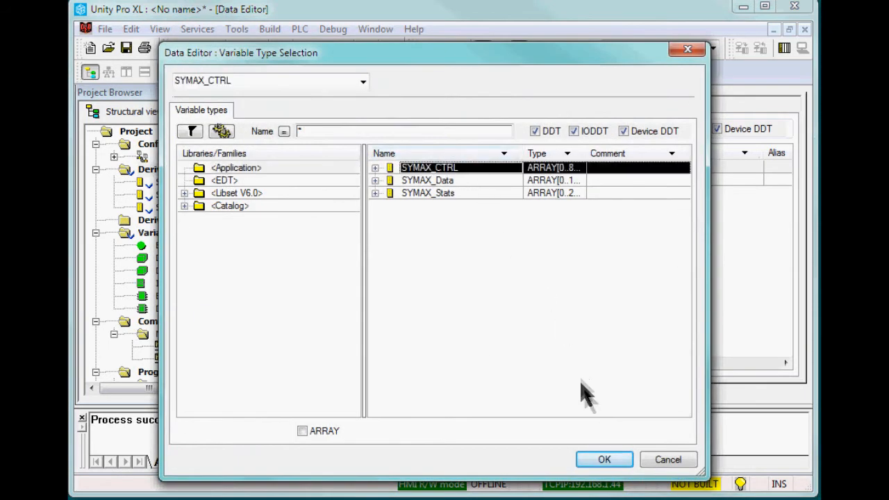
pyautogui.click(603, 459)
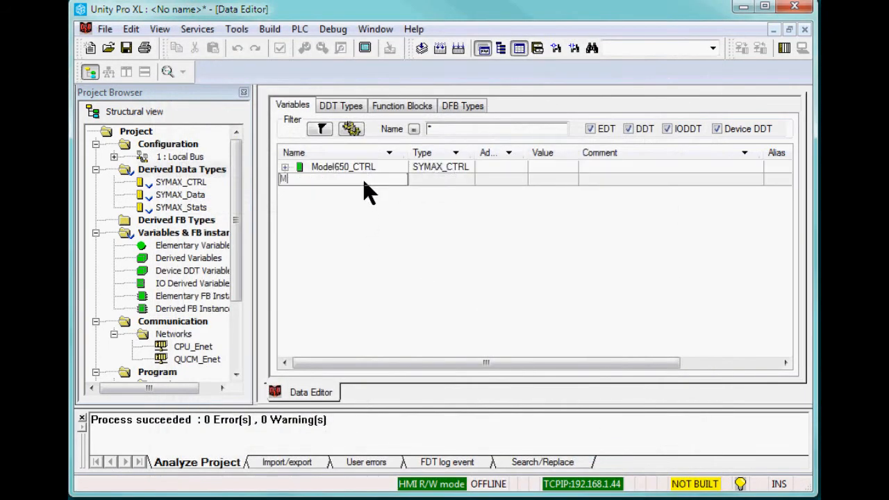
pyautogui.write('Model650_Data')
pyautogui.click(442, 179)
pyautogui.write('SYMAX_Data')
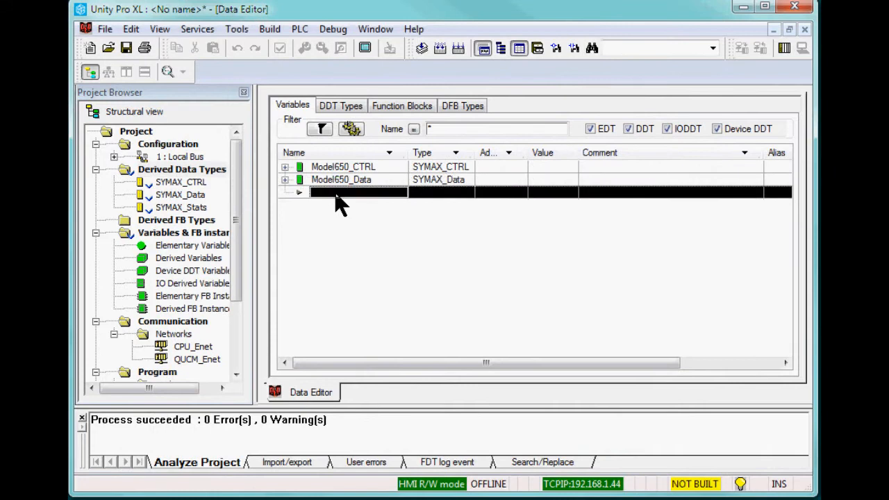
pyautogui.write('Model650_Stats')
pyautogui.click(502, 167)
pyautogui.write('%MW')
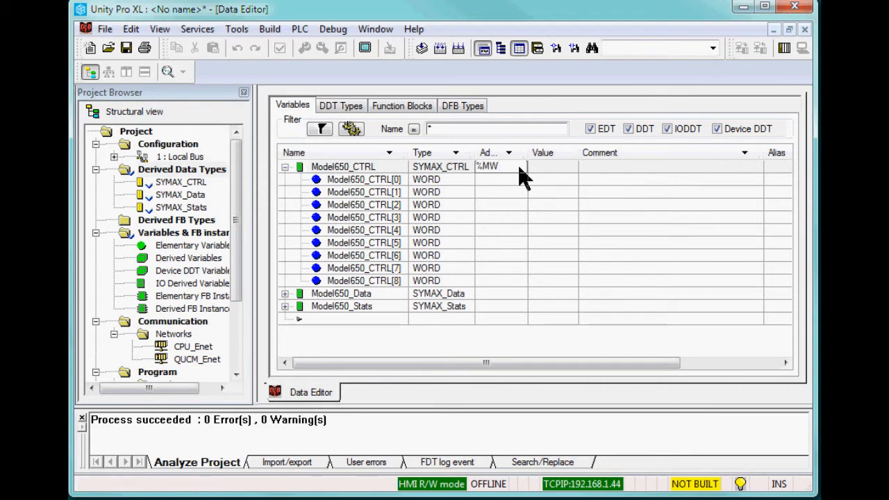
pyautogui.click(285, 167)
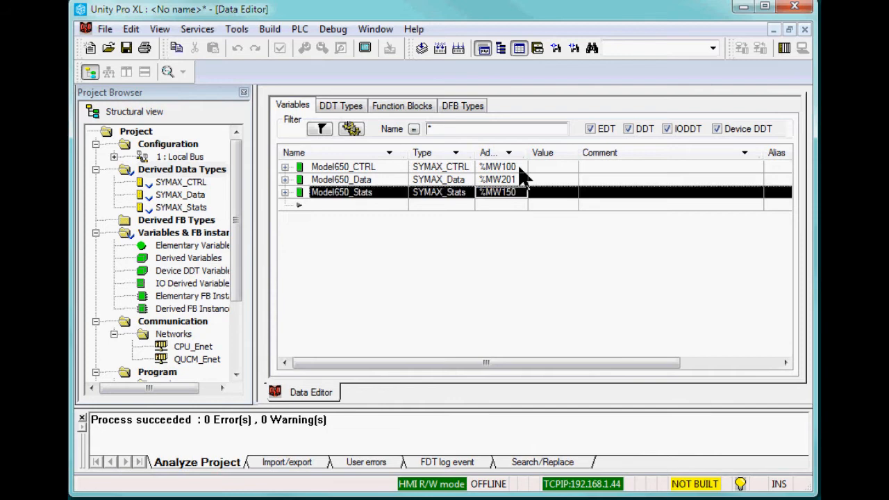
pyautogui.click(285, 167)
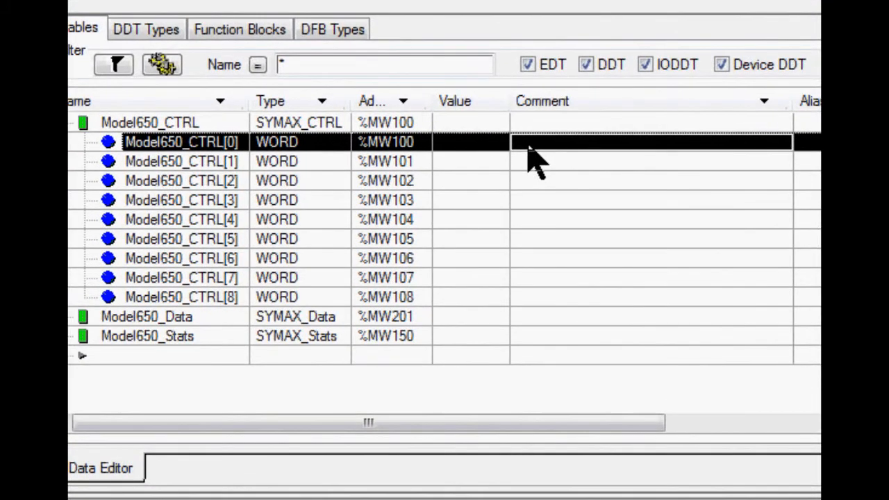
# Comment Model650 elements: 2=NPread/1=NPwrite/202=Pread/201=Pwrite codes, starting remote register, drops 2/3
pyautogui.write('2=NPre')
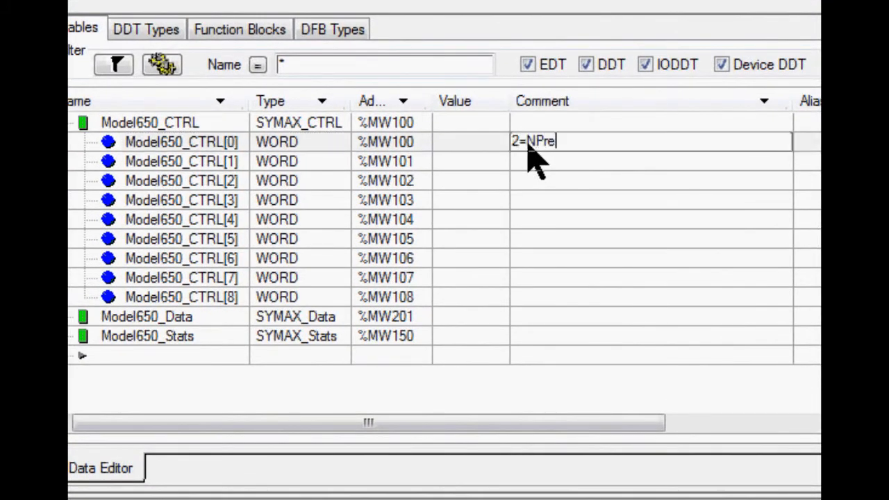
pyautogui.write('ad, 1=NPwrite,')
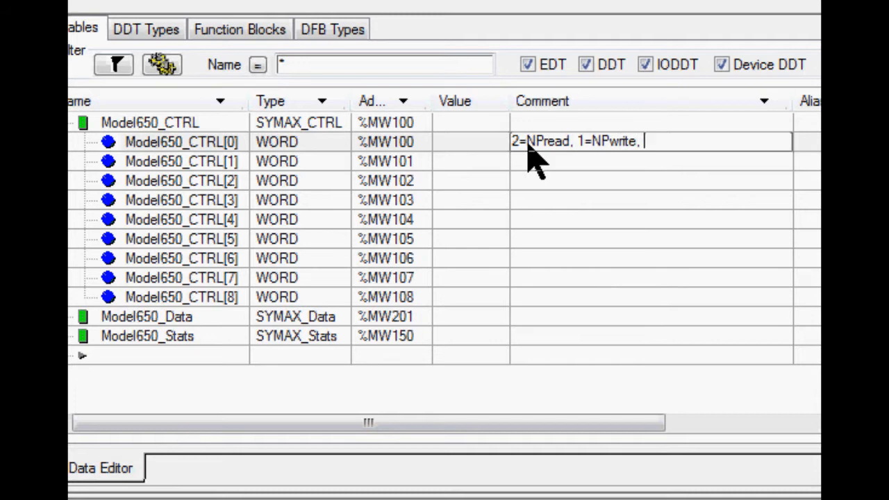
pyautogui.write('202=Pre')
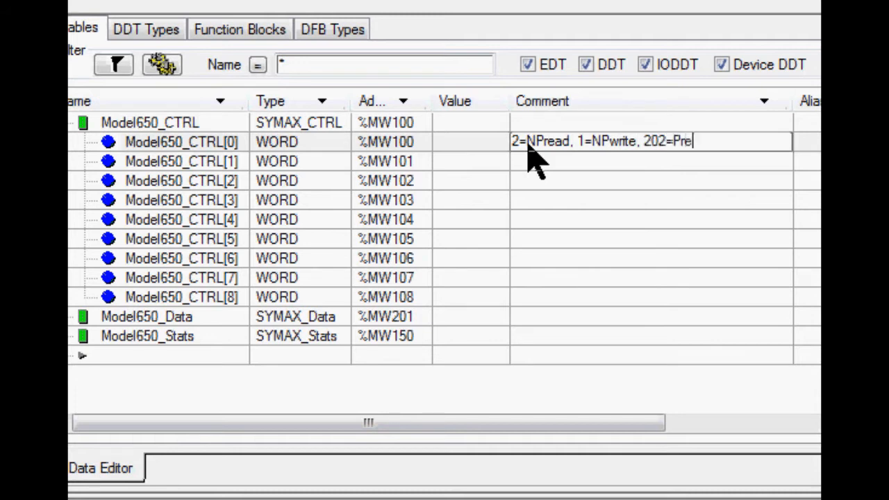
pyautogui.write('ad, 201=Pwrite')
pyautogui.click(652, 180)
pyautogui.write('Register Count')
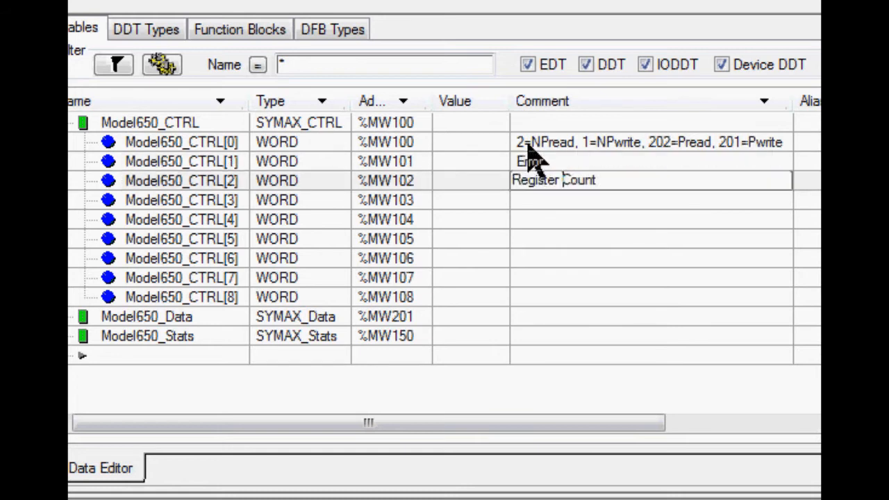
pyautogui.write('Starting Remote Register')
pyautogui.click(652, 219)
pyautogui.write('Slot')
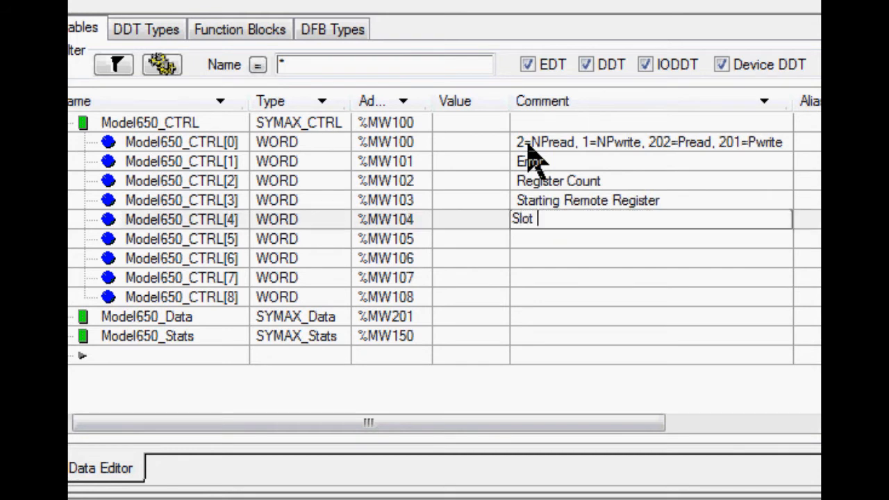
pyautogui.write('number of QUCM / not use')
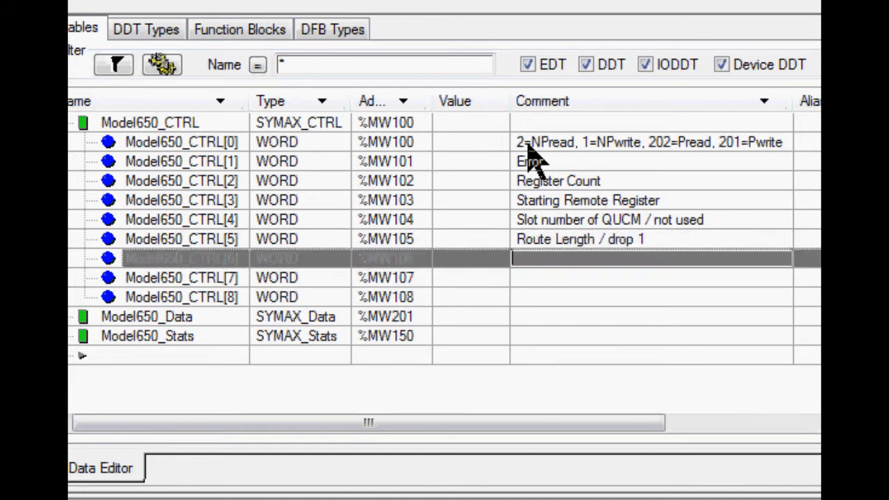
pyautogui.write('drops 2/3')
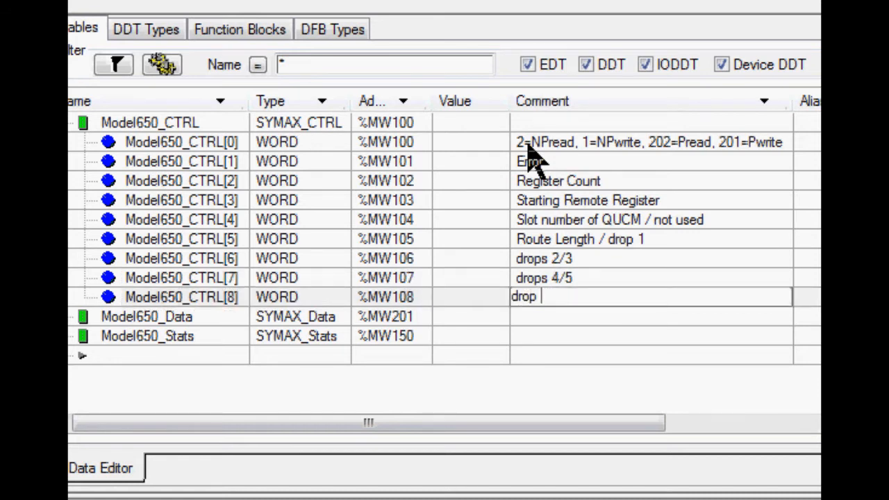
pyautogui.write('6 / not used')
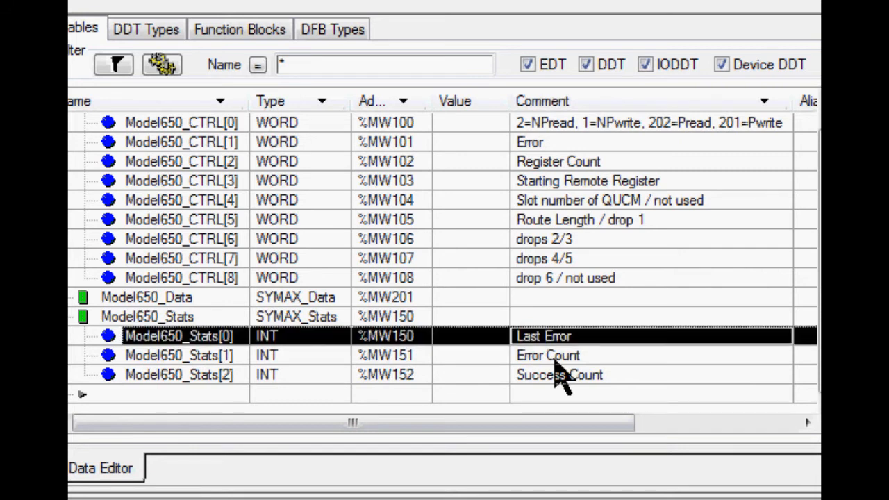
pyautogui.scroll(3)
pyautogui.write('10')
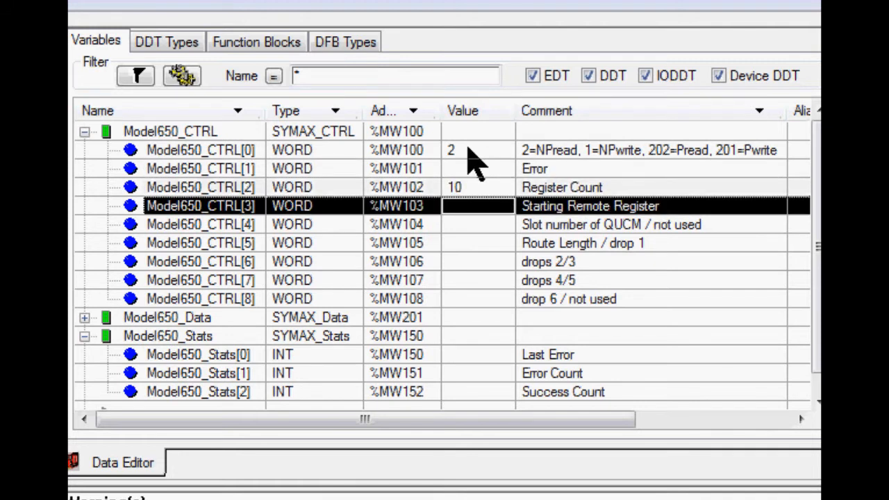
# Enter Model650_CTRL[3]–[6] values 1, 16#0500, 16#024e and 16#0600
pyautogui.write('1')
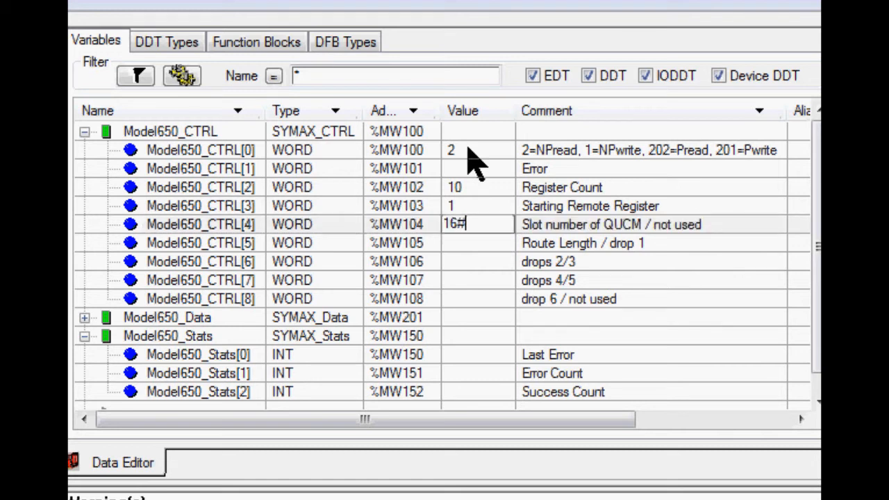
pyautogui.write('0500')
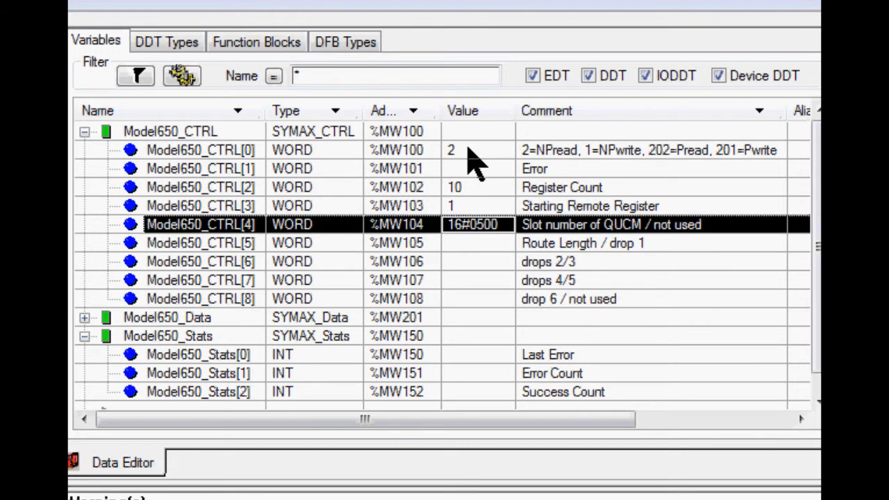
pyautogui.click(478, 243)
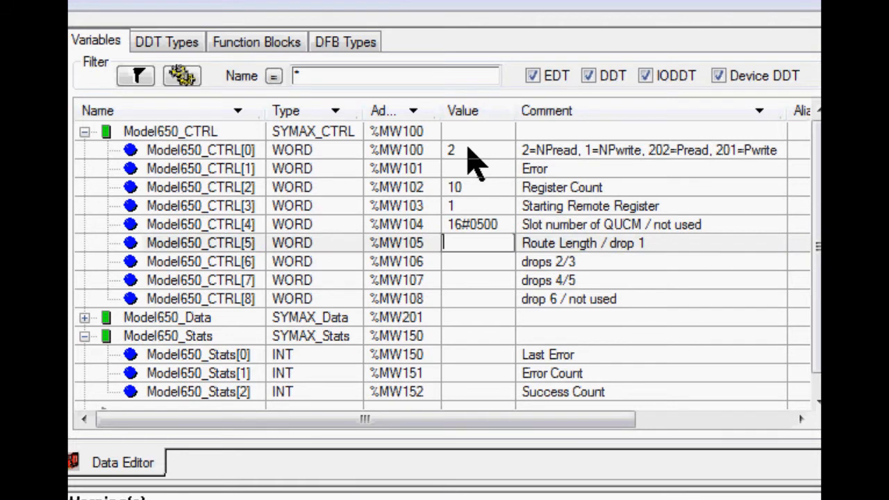
pyautogui.write('16')
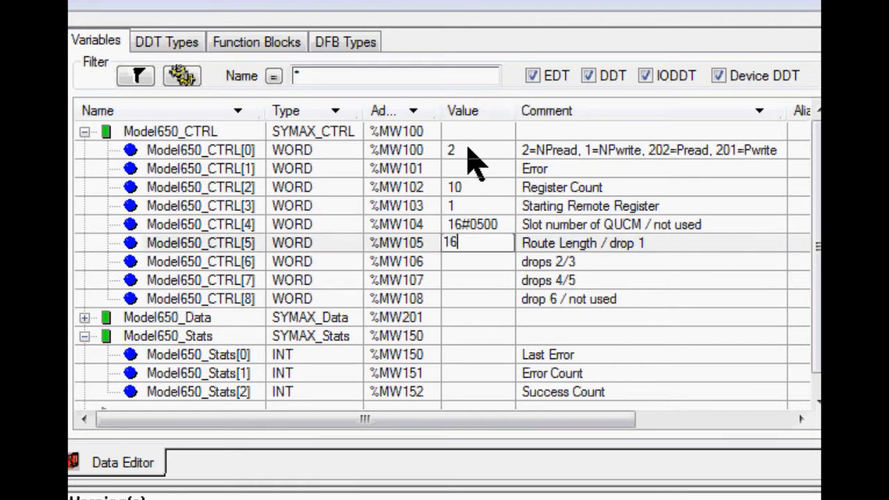
pyautogui.write('#')
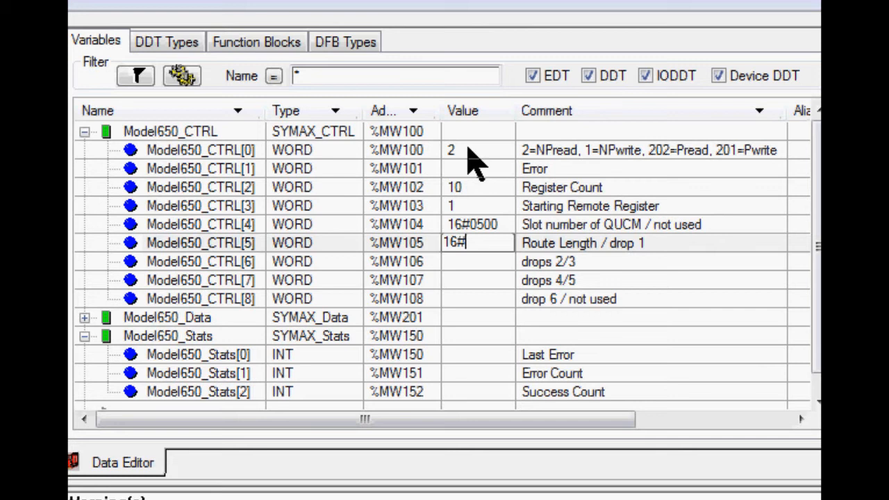
pyautogui.write('024e')
pyautogui.click(478, 261)
pyautogui.write('16')
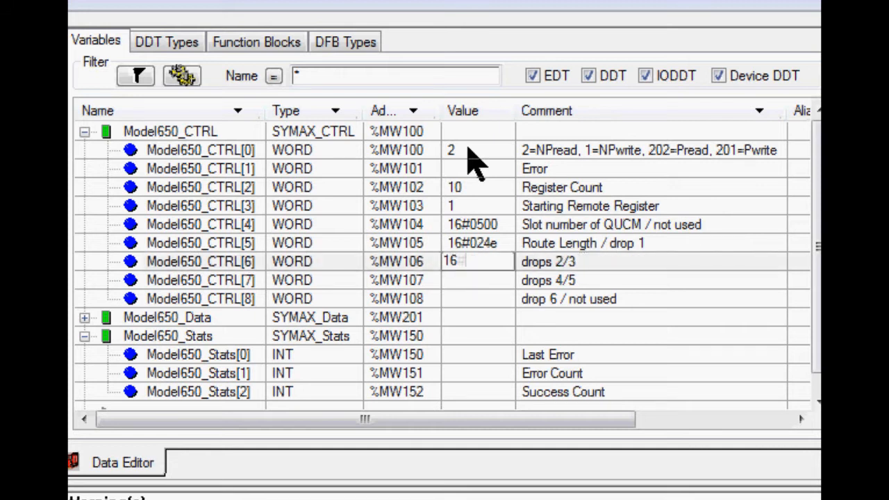
pyautogui.write('#')
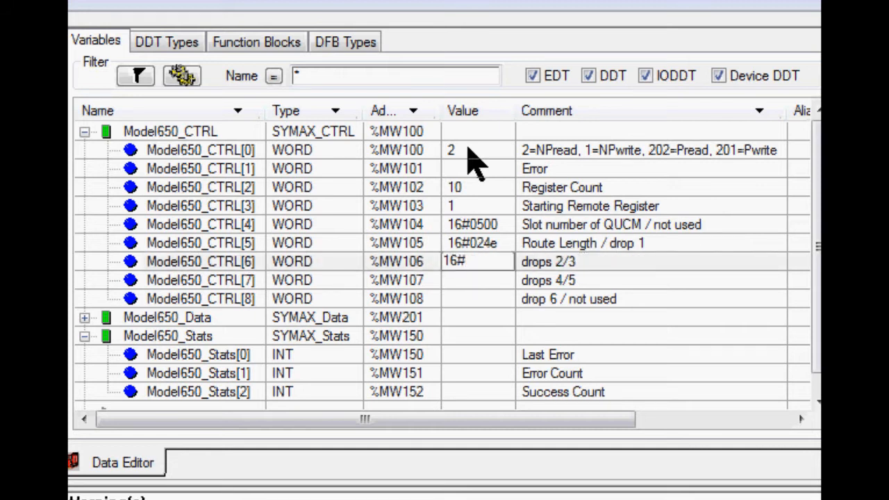
pyautogui.write('060')
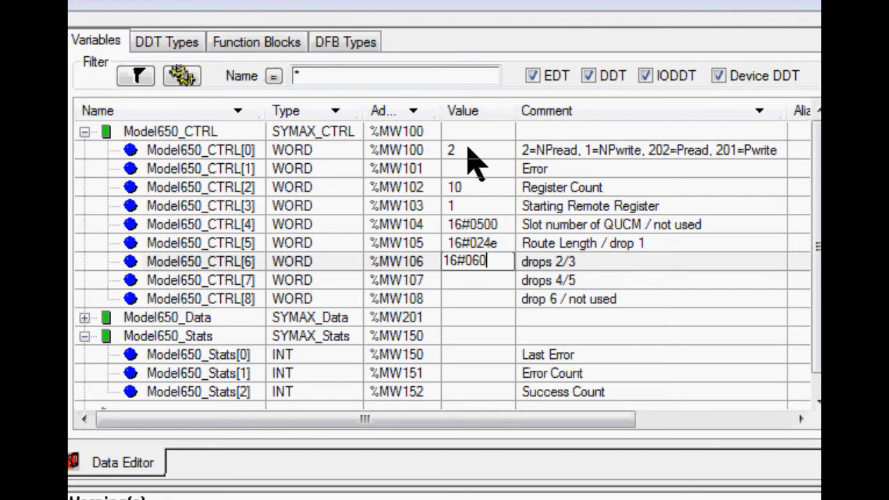
pyautogui.press('Return')
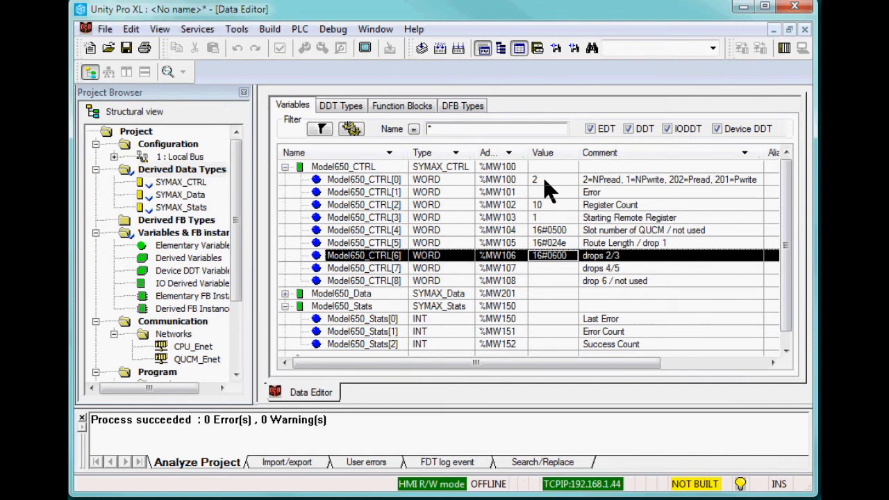
pyautogui.moveTo(778, 42)
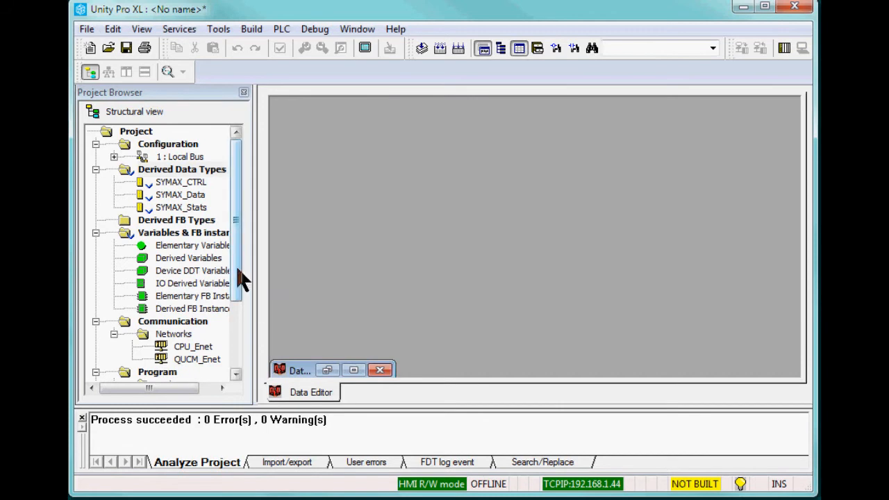
# Create a new FBD section named 'SYMAX_Test' in the MAST task's Sections folder
pyautogui.scroll(-3)
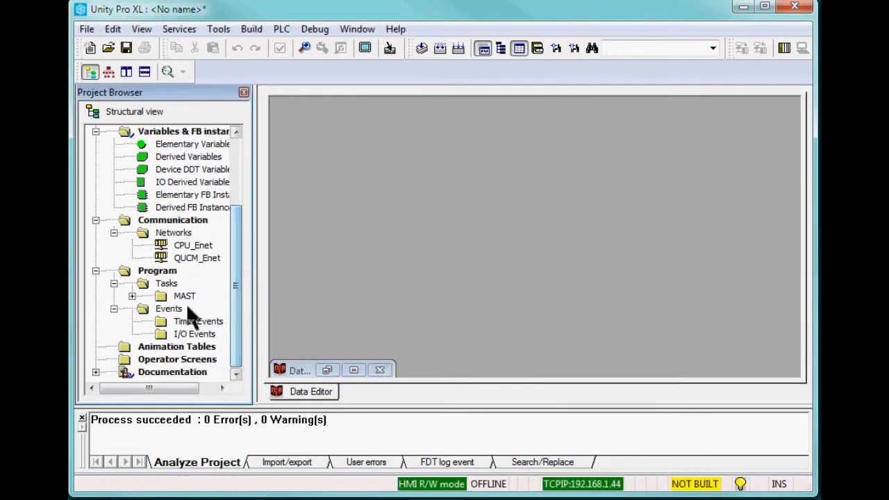
pyautogui.click(132, 296)
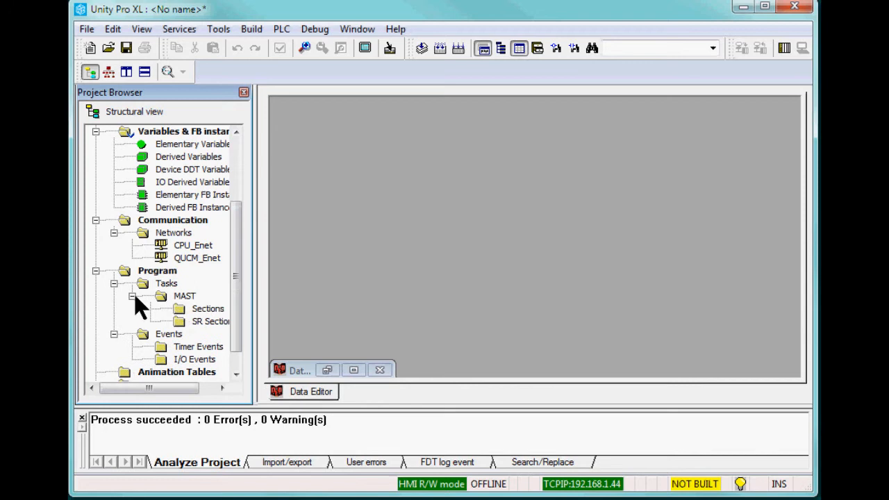
pyautogui.rightClick(208, 309)
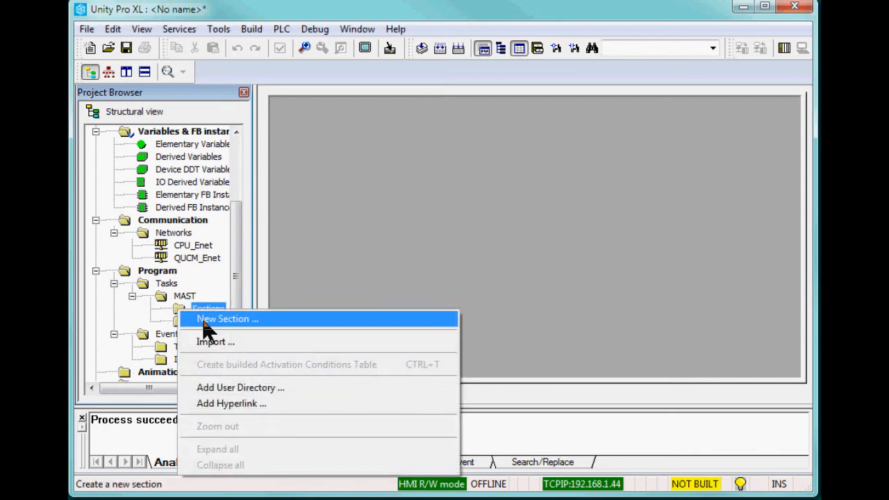
pyautogui.click(227, 319)
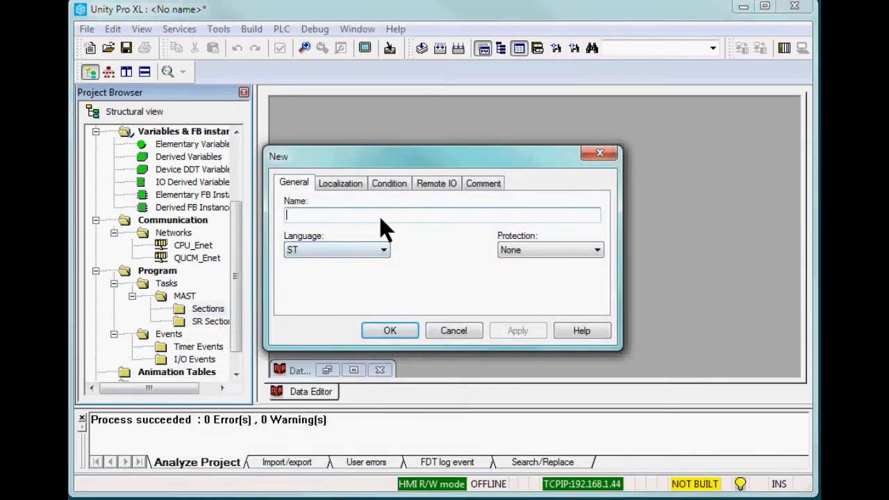
pyautogui.write('SYMA')
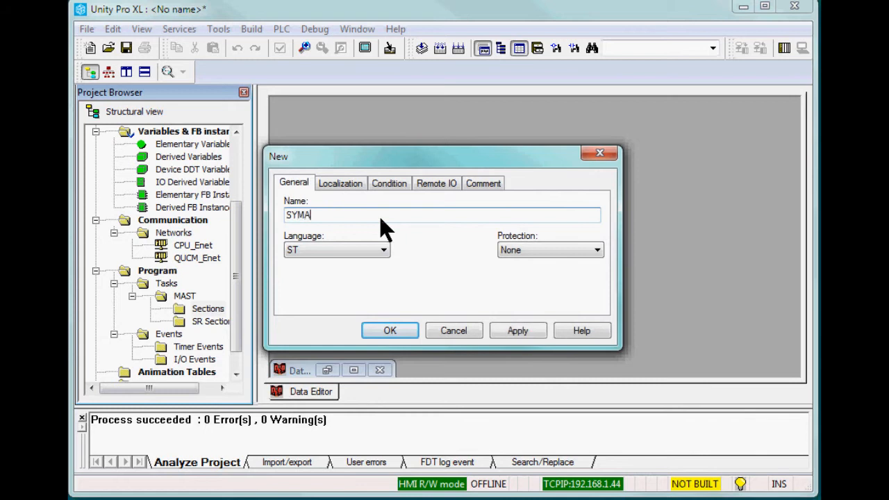
pyautogui.write('X_')
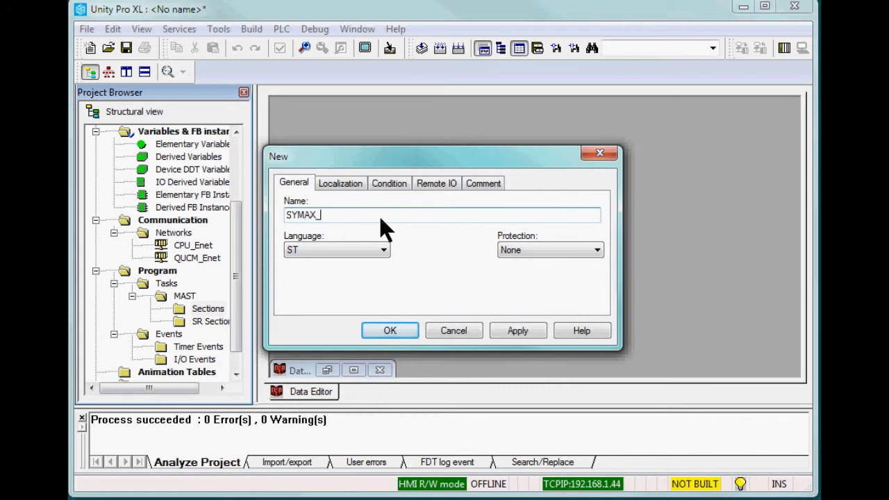
pyautogui.write('Test')
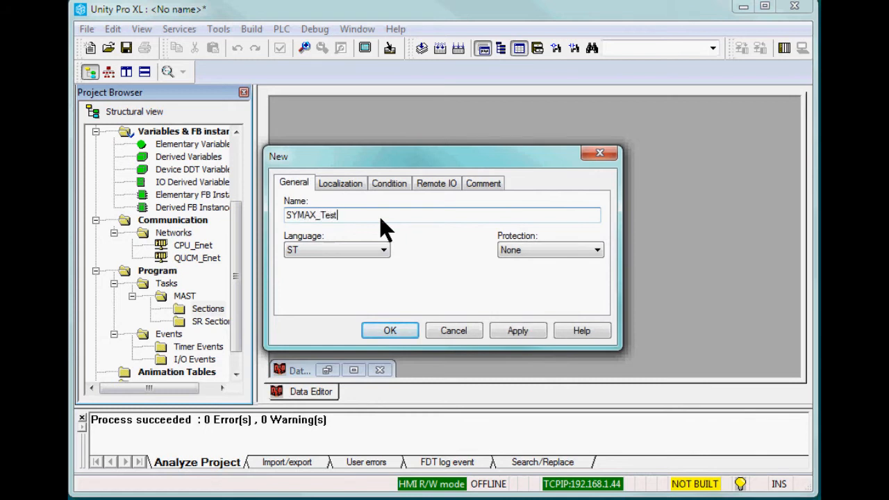
pyautogui.click(383, 250)
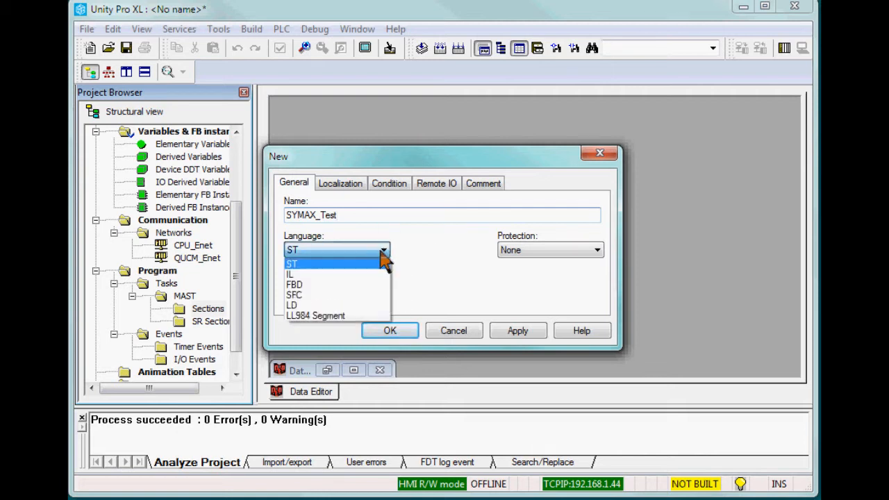
pyautogui.click(294, 284)
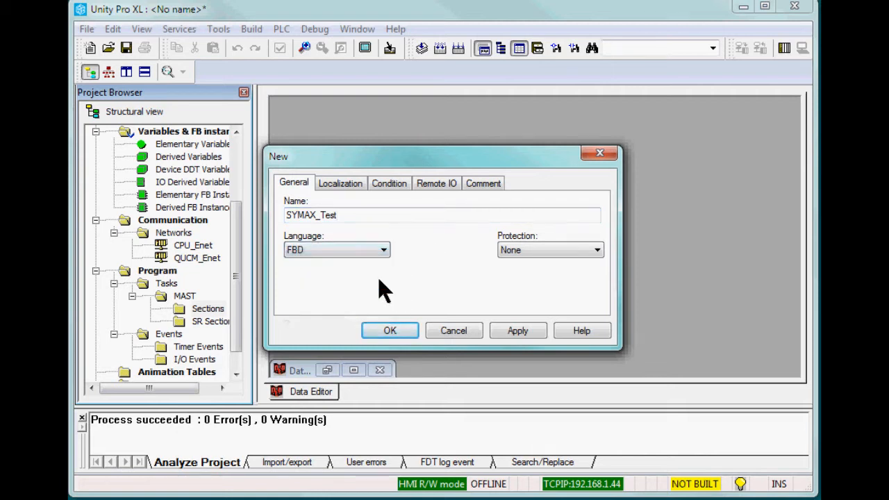
pyautogui.click(389, 330)
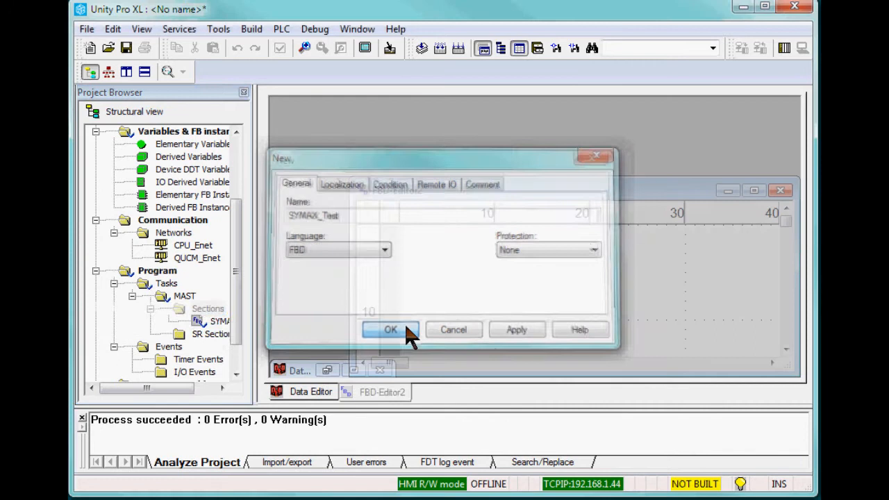
pyautogui.click(390, 329)
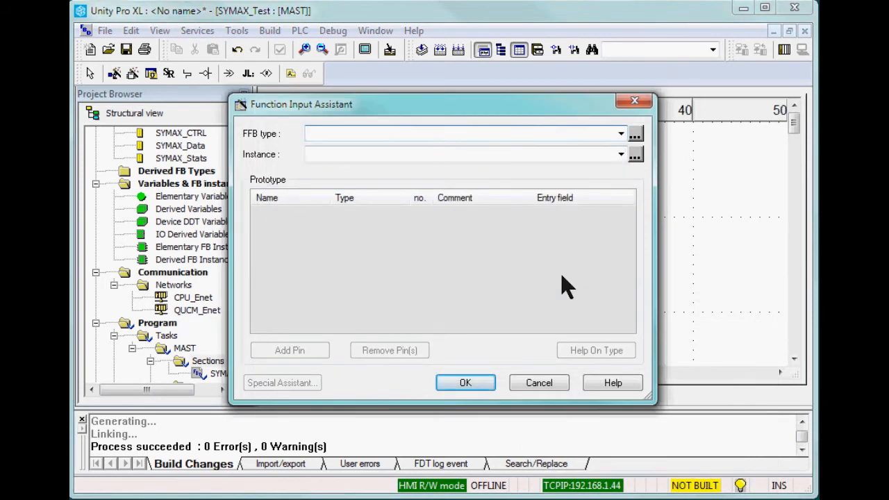
# Insert the MBP_MSTR block (MBP_MSTR_0) and connect %I1 to its ENABLE input
pyautogui.write('mbp')
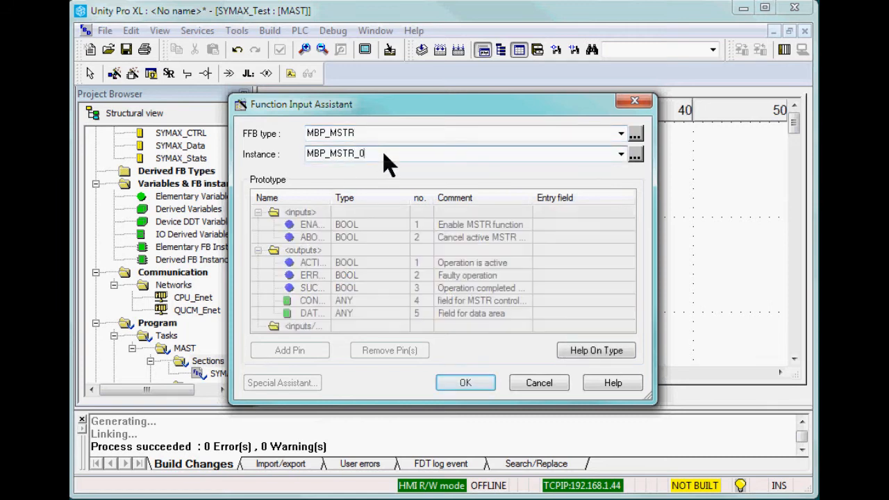
pyautogui.click(539, 383)
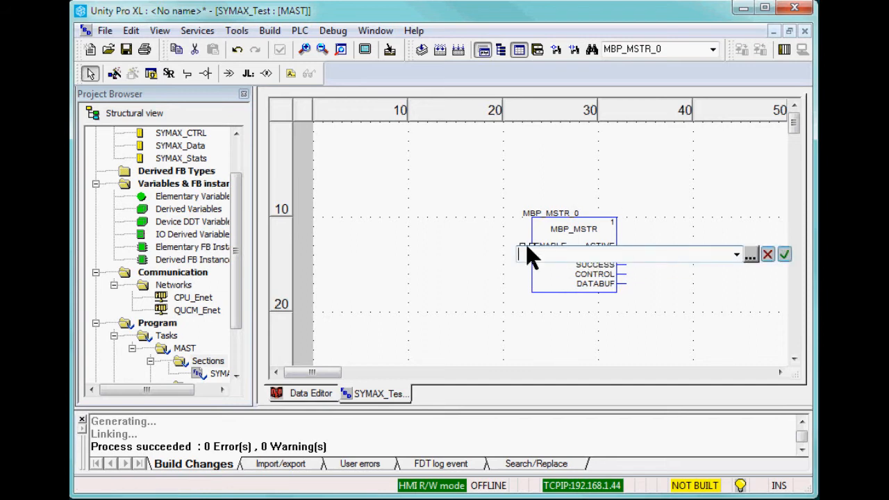
pyautogui.write('%M')
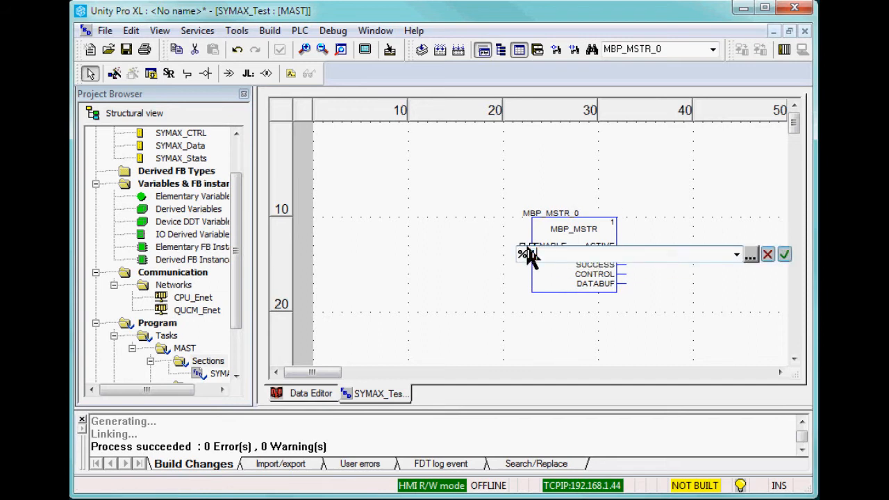
pyautogui.click(784, 255)
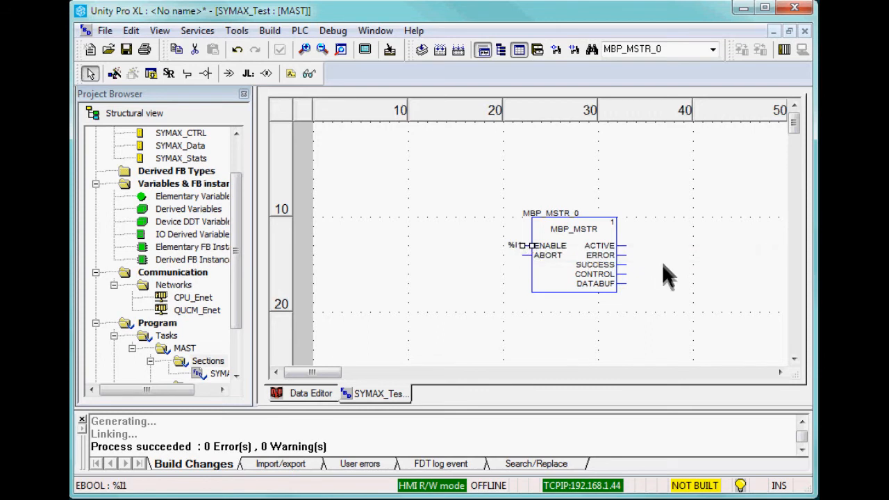
# Browse variables for the CONTROL pin, then build the changed application
pyautogui.click(595, 273)
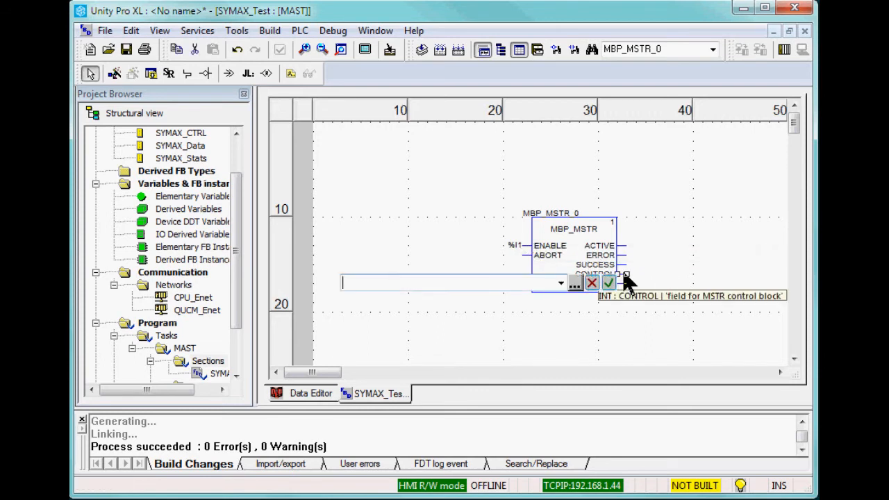
pyautogui.click(574, 284)
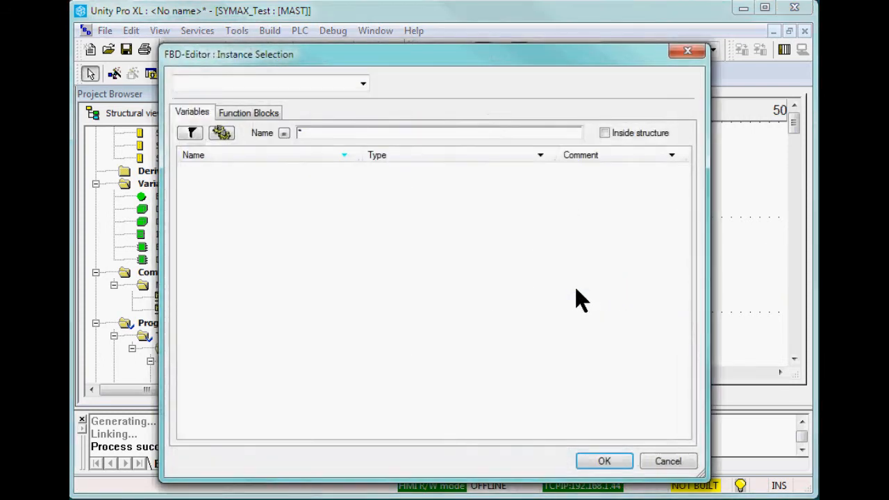
pyautogui.click(604, 462)
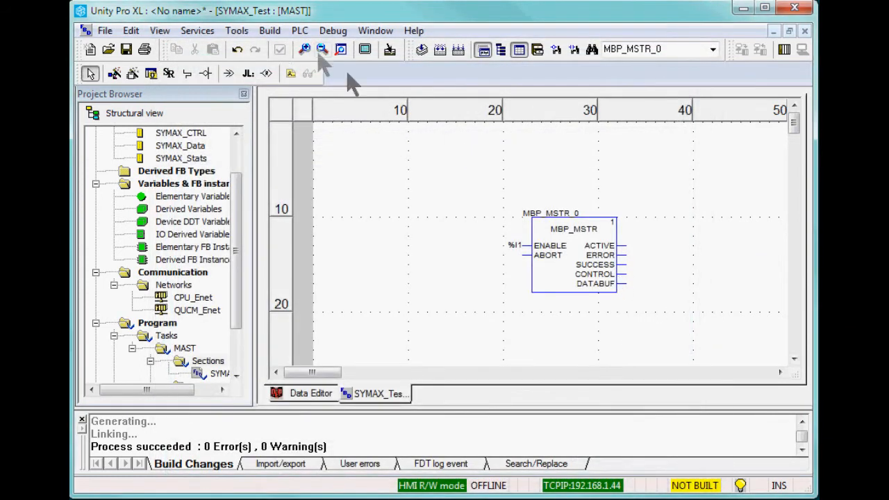
pyautogui.click(270, 29)
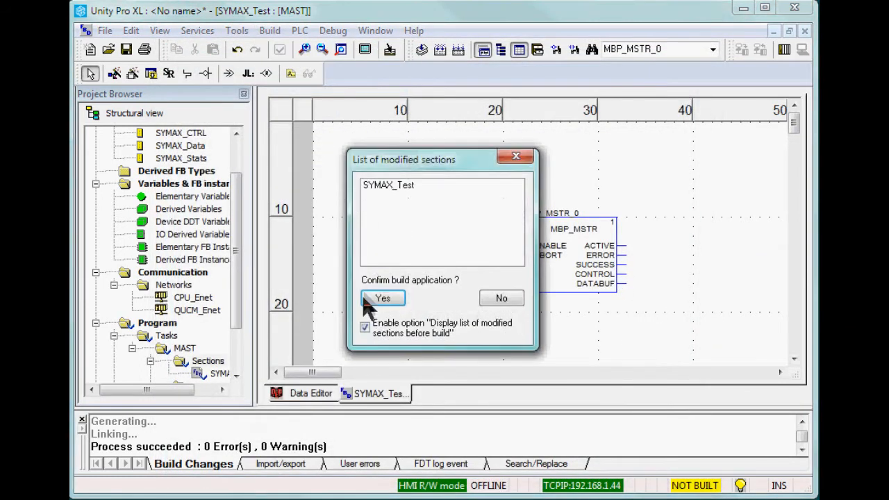
pyautogui.click(382, 298)
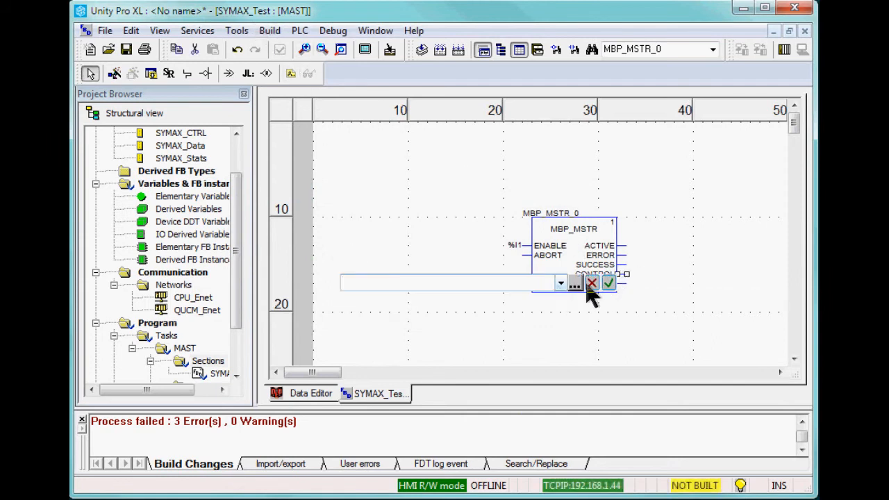
# Assign Model650_CTRL to the CONTROL pin using inside-structure variables, then rebuild
pyautogui.click(574, 286)
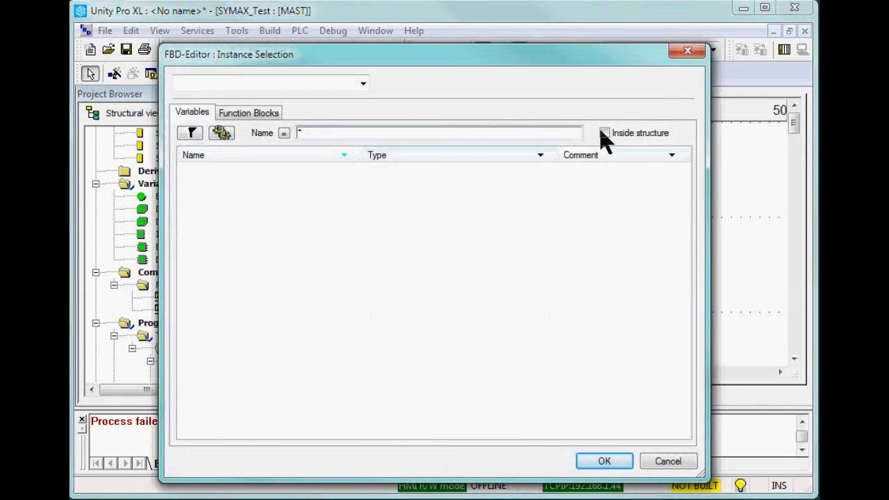
pyautogui.click(603, 461)
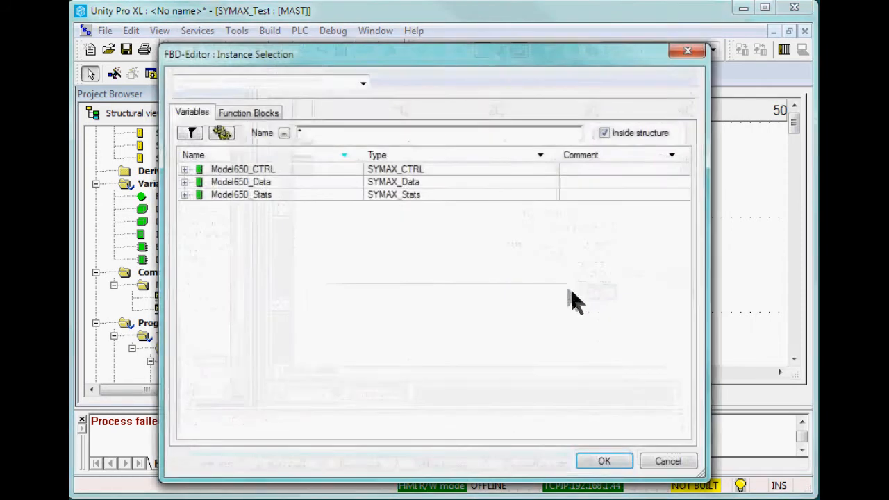
pyautogui.click(604, 460)
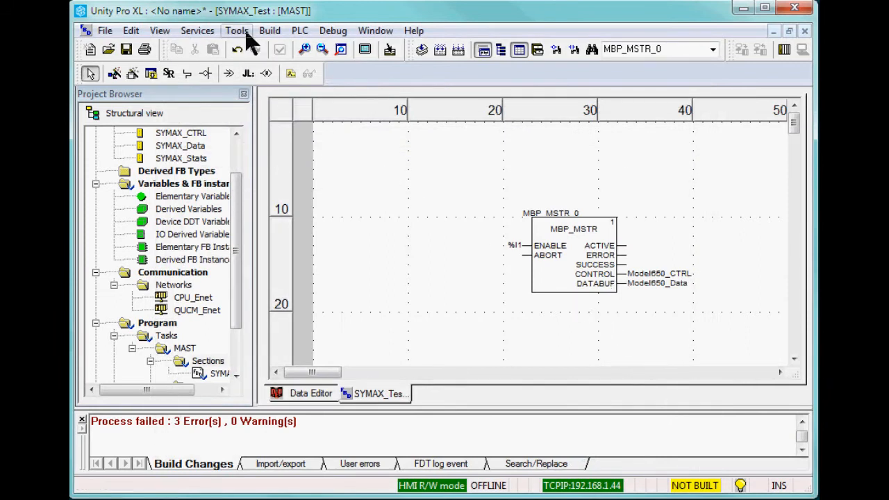
pyautogui.click(270, 30)
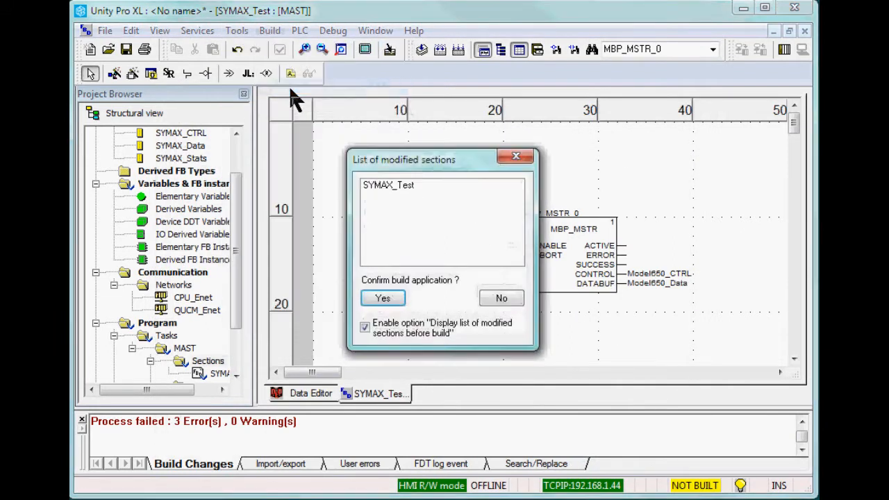
pyautogui.click(382, 298)
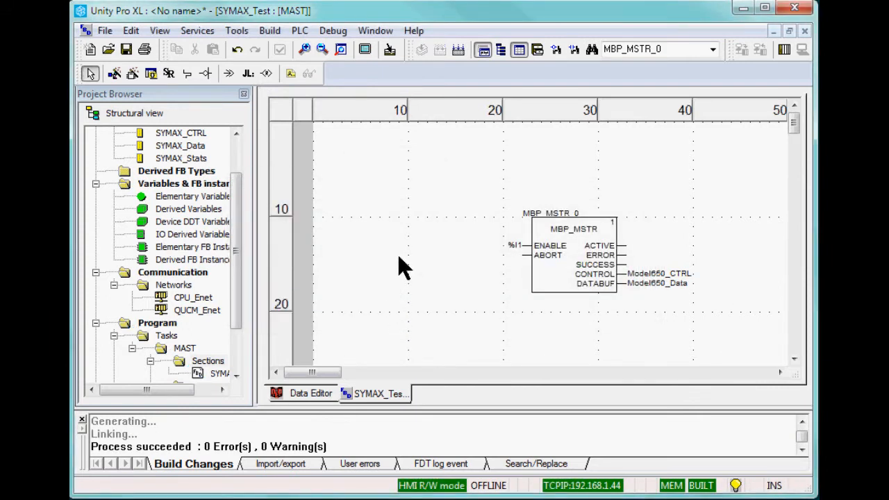
# Connect to the PLC, download the project and set it running, then create an animation table
pyautogui.click(299, 30)
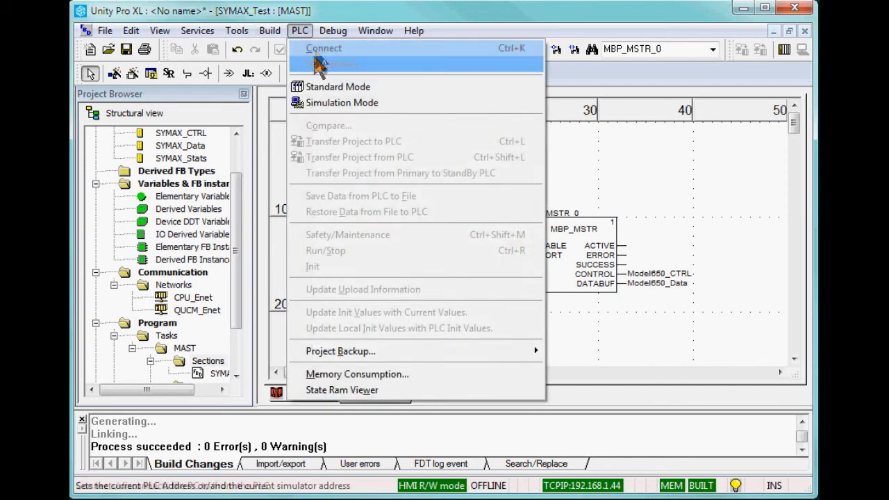
pyautogui.click(323, 48)
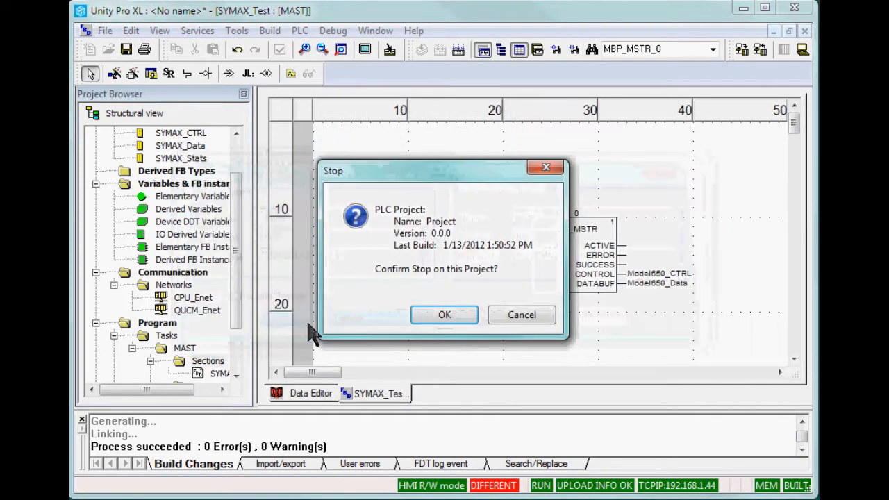
pyautogui.click(444, 314)
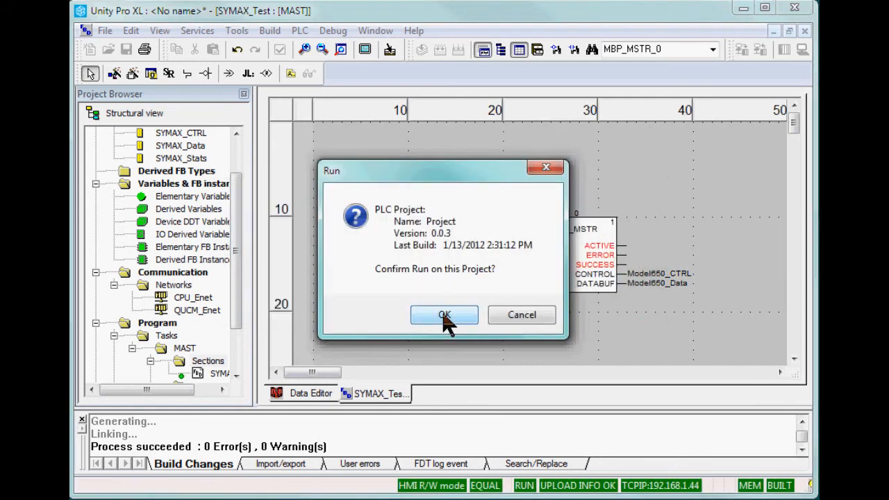
pyautogui.click(444, 315)
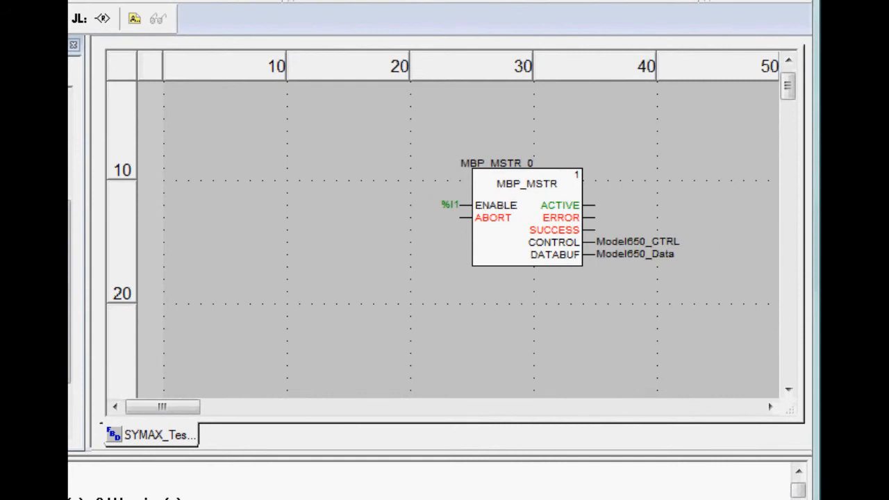
pyautogui.rightClick(527, 215)
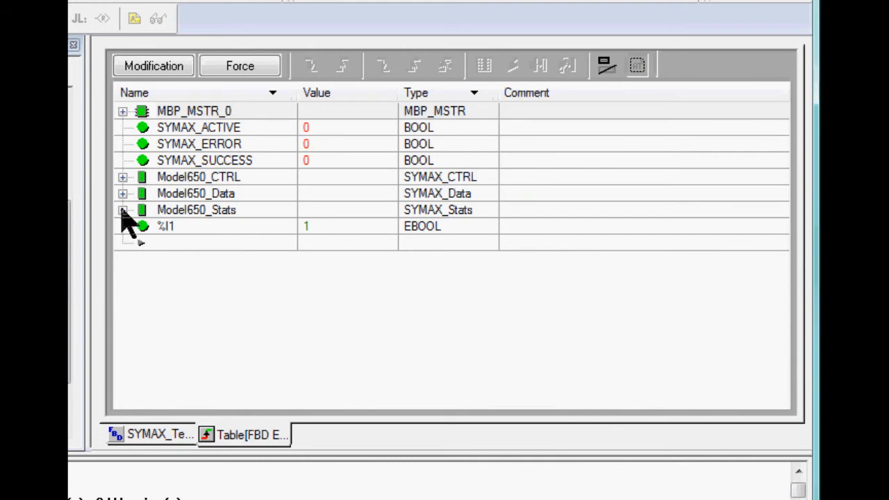
pyautogui.moveTo(125, 202)
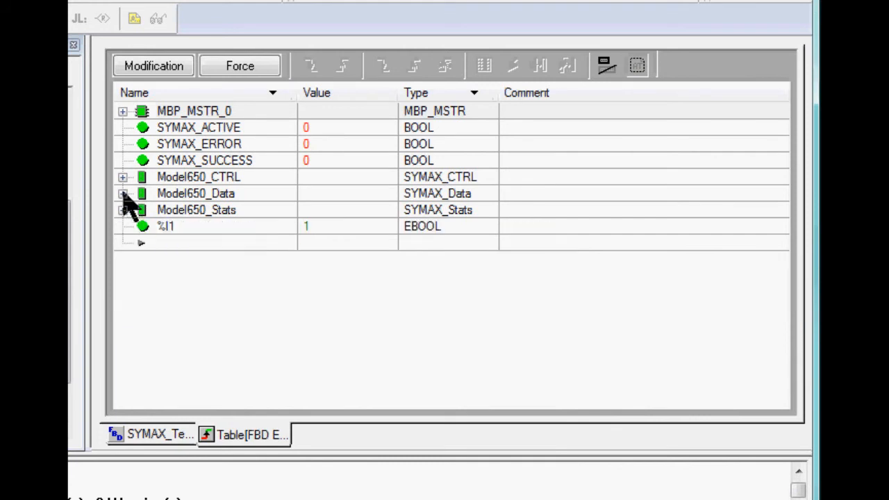
# Expand Model650_Data in the animation table to view its registers, such as 64 in register 3
pyautogui.click(123, 193)
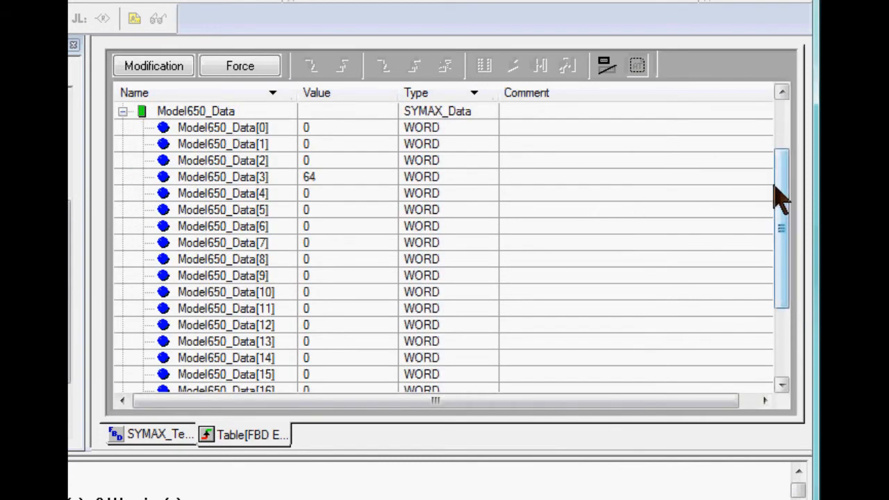
pyautogui.scroll(3)
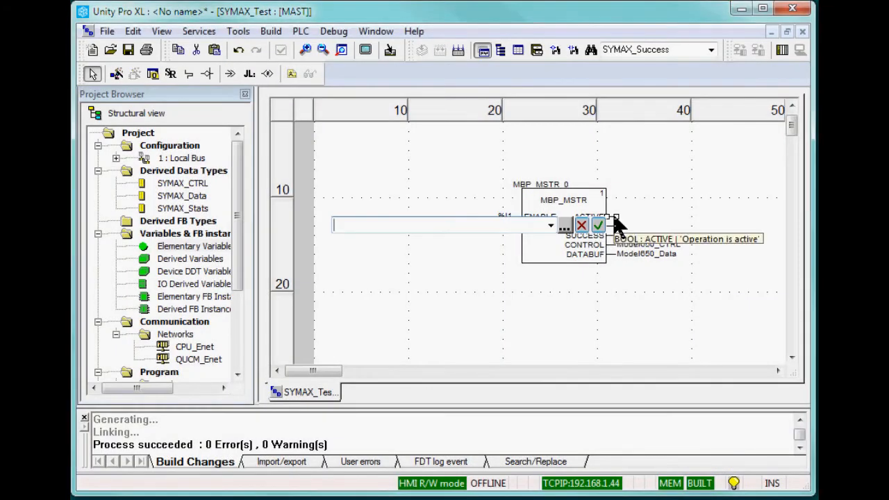
# Assign SYMAX_ACTIVE, SYMAX_ERROR and SYMAX_SUCCESS to the MSTR ACTIVE, ERROR and SUCCESS outputs
pyautogui.write('SYMAX_ACTIVE')
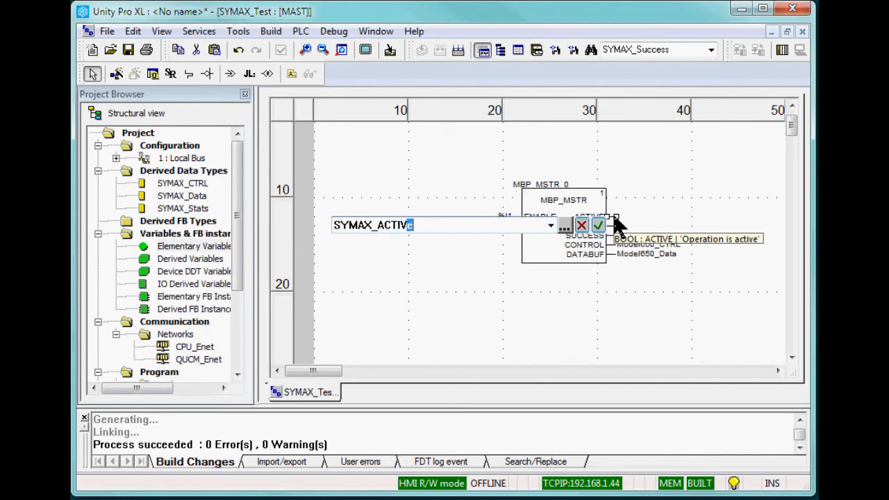
pyautogui.click(598, 224)
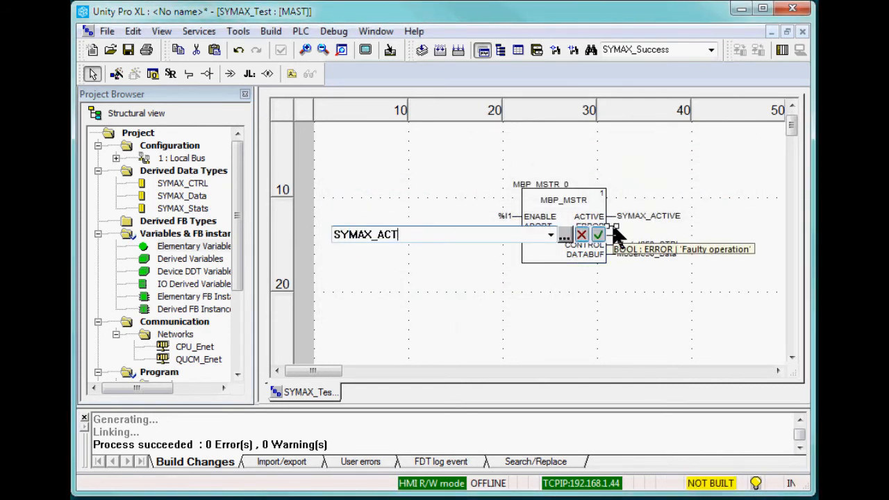
pyautogui.click(598, 235)
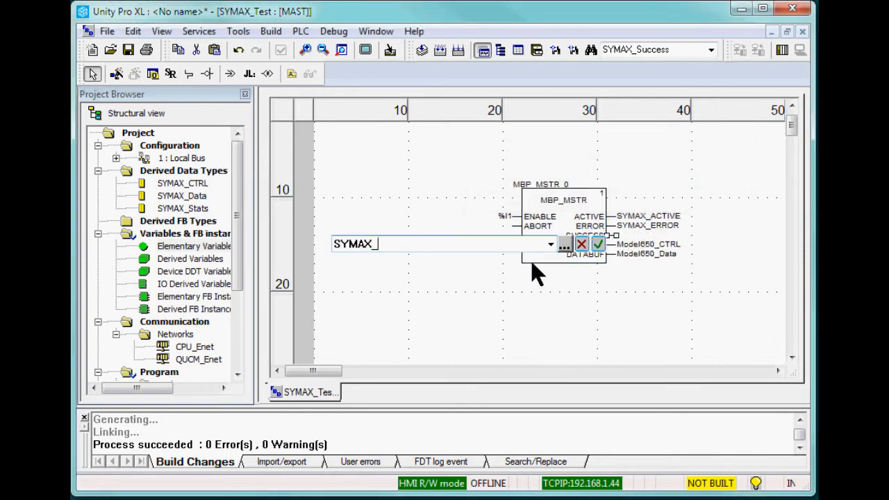
pyautogui.click(597, 243)
pyautogui.write('and')
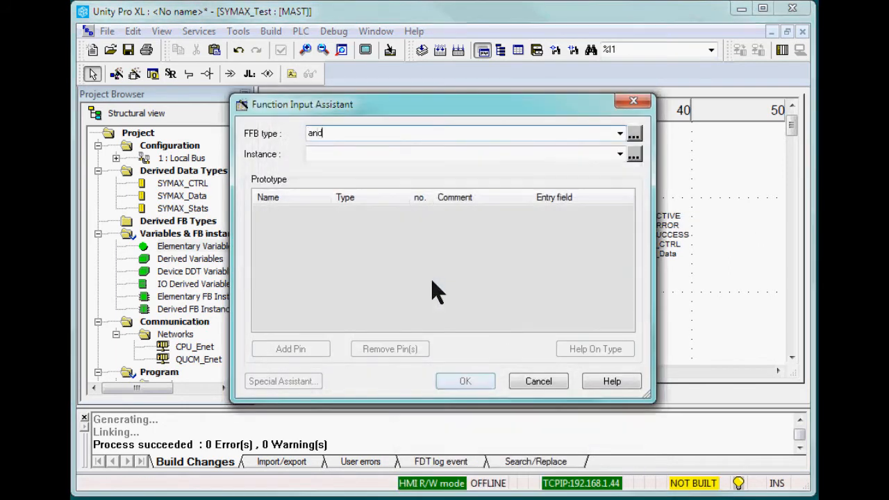
# Insert an AND block with SYMAX_ERROR on IN3 and an OR block for the ENABLE latch
pyautogui.click(465, 380)
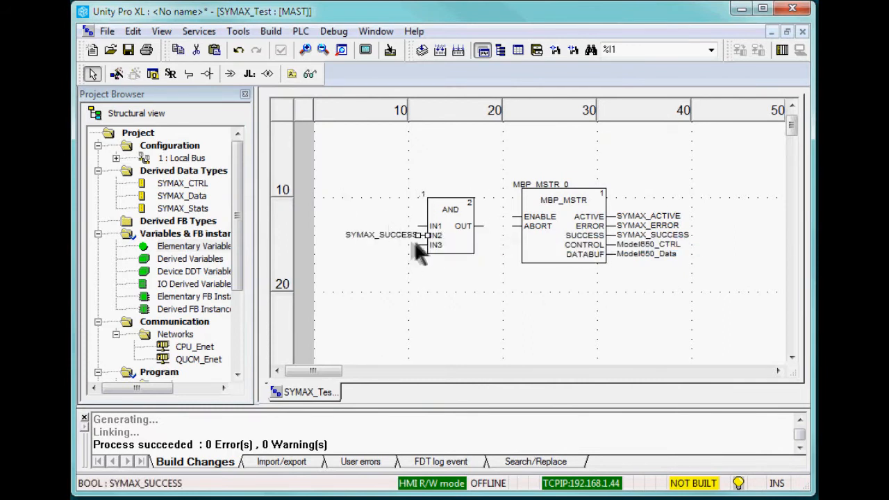
pyautogui.doubleClick(424, 245)
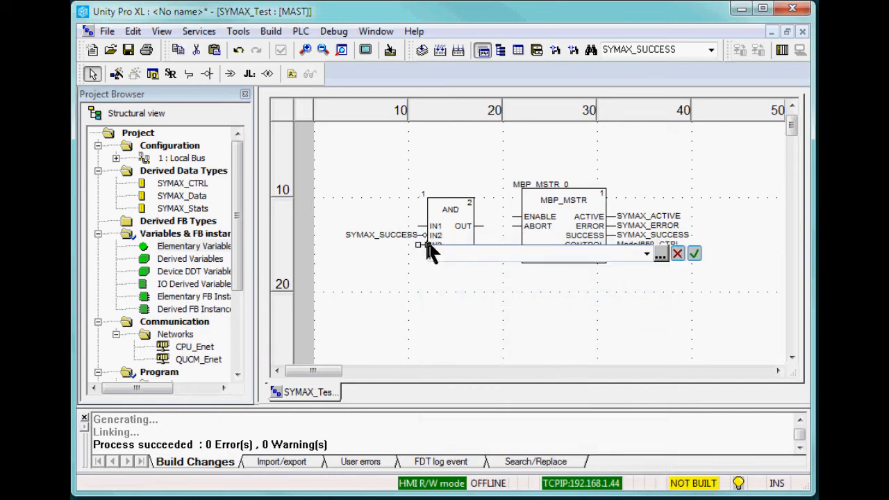
pyautogui.click(695, 253)
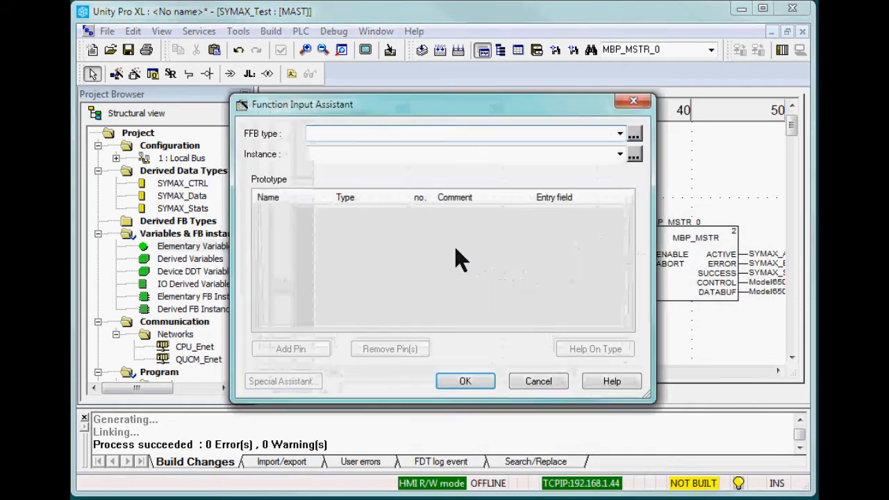
pyautogui.click(538, 381)
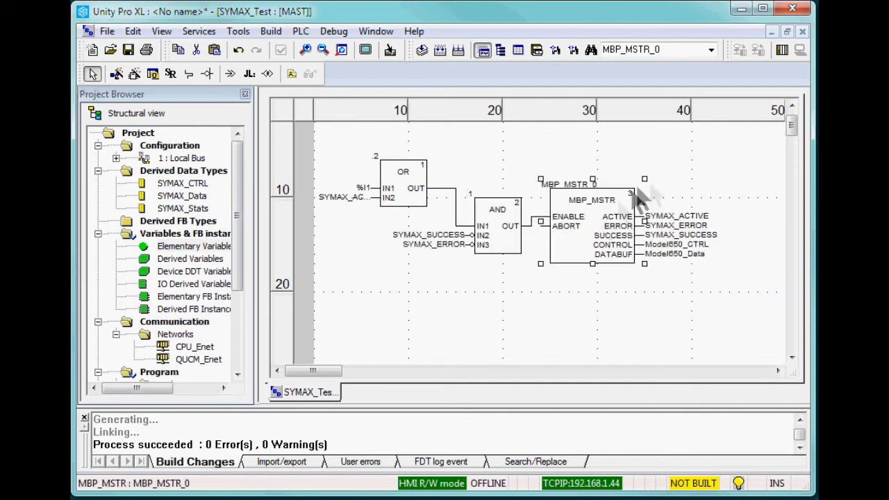
pyautogui.hscroll(3)
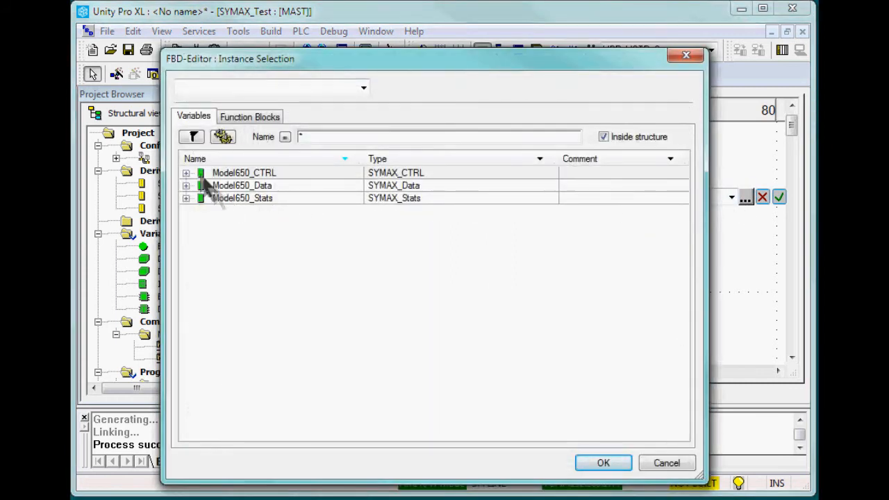
# Set Model650_Stats[0] as WORD_TO_INT output and insert a CTU counter, wiring its reset
pyautogui.click(603, 463)
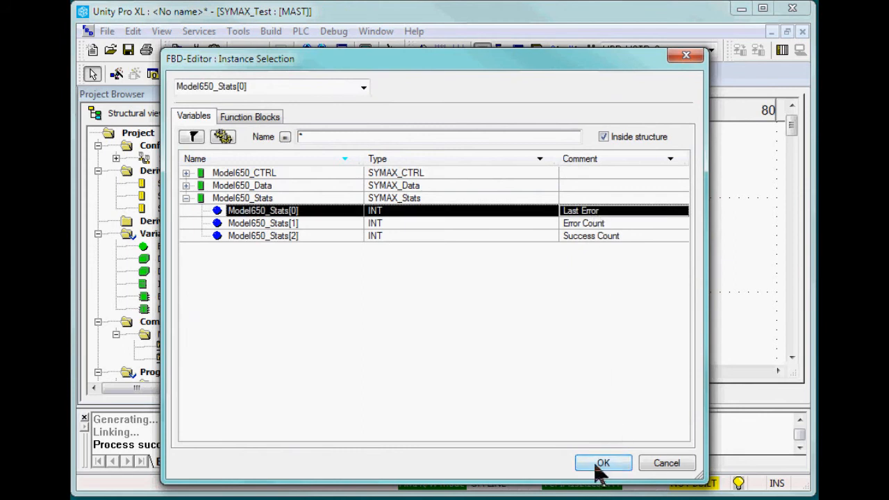
pyautogui.click(603, 464)
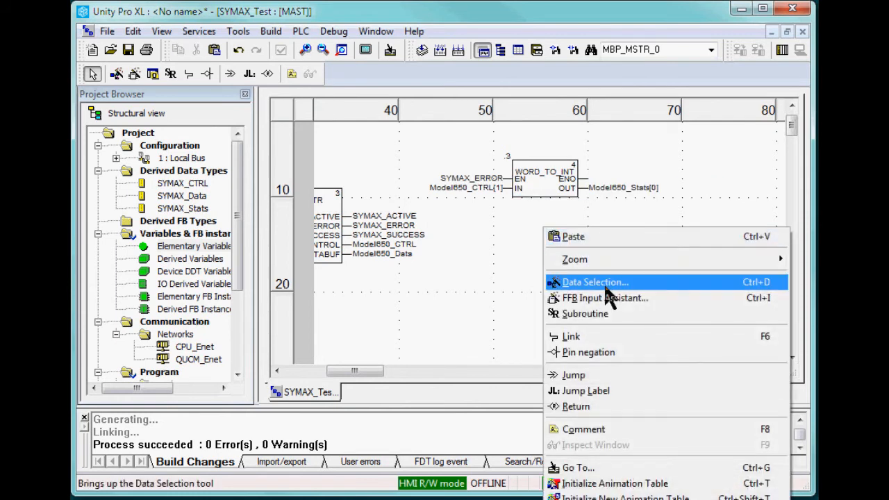
pyautogui.click(604, 297)
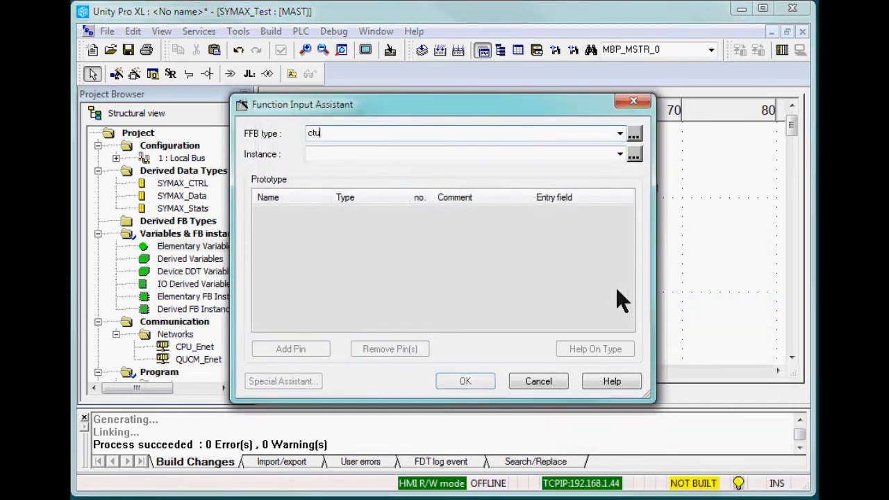
pyautogui.click(465, 381)
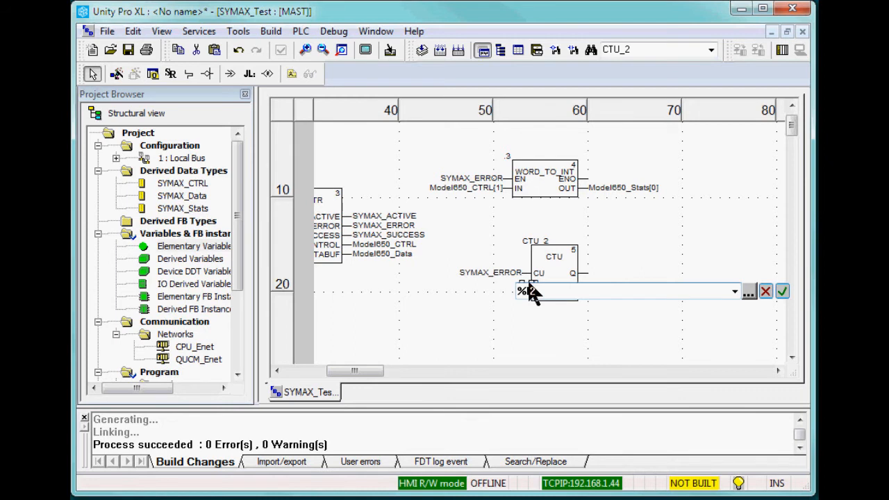
pyautogui.click(748, 291)
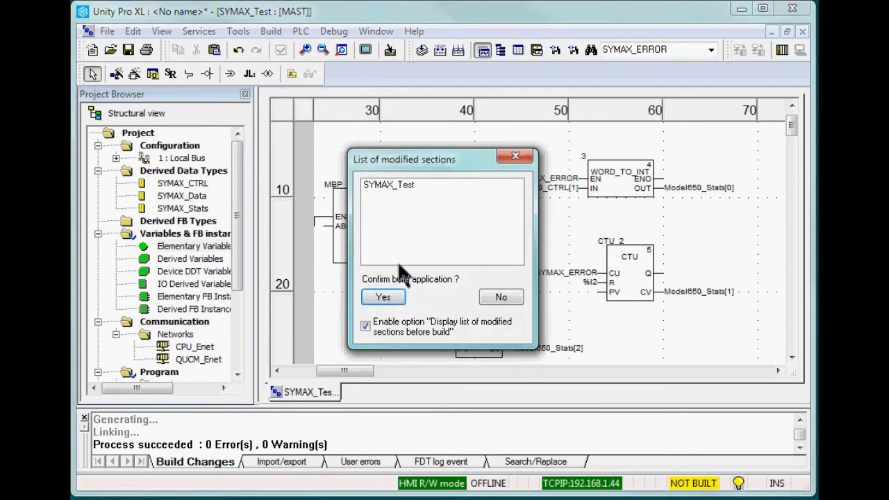
# Confirm the build and transfer the project to the PLC, approving the stop
pyautogui.click(383, 297)
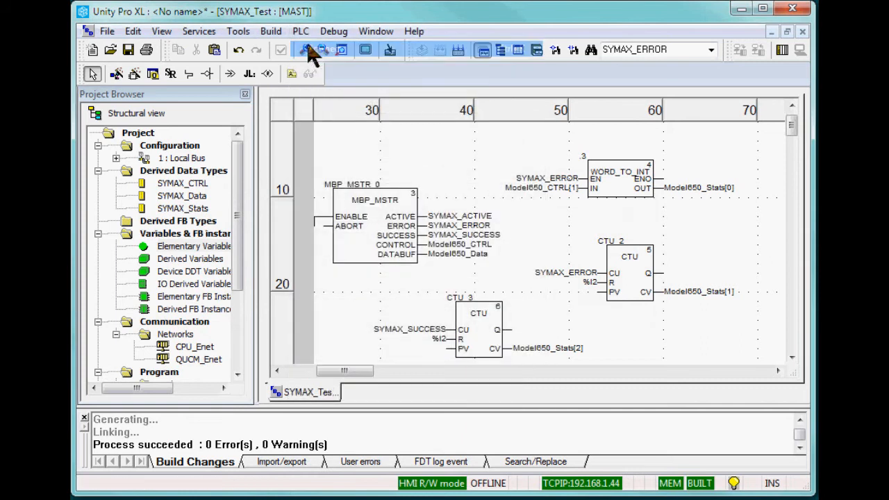
pyautogui.click(300, 31)
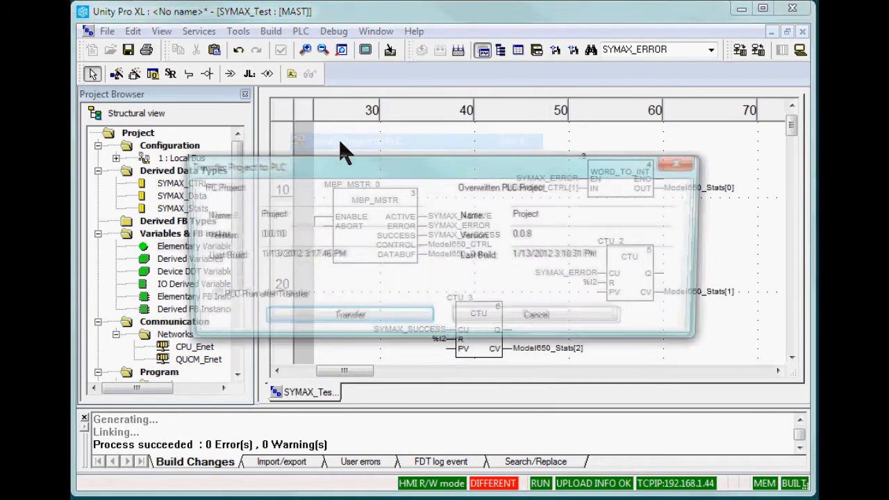
pyautogui.click(350, 314)
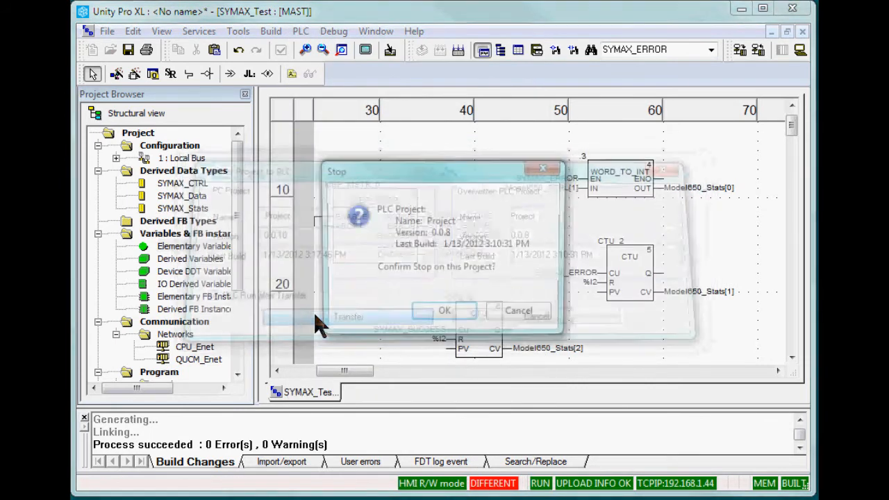
pyautogui.click(444, 310)
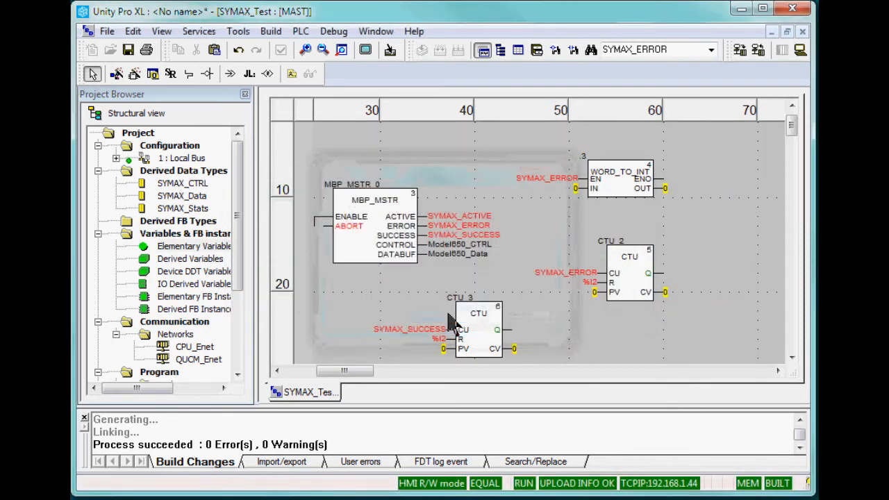
pyautogui.moveTo(407, 320)
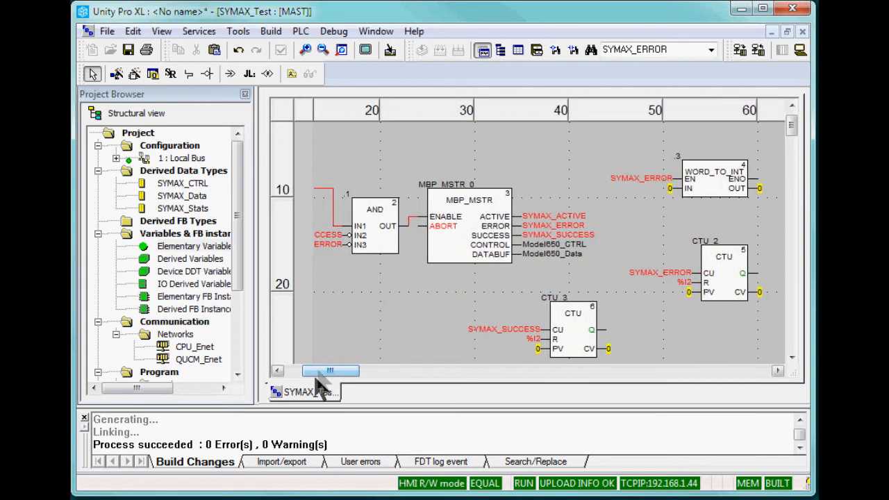
pyautogui.moveTo(298, 490)
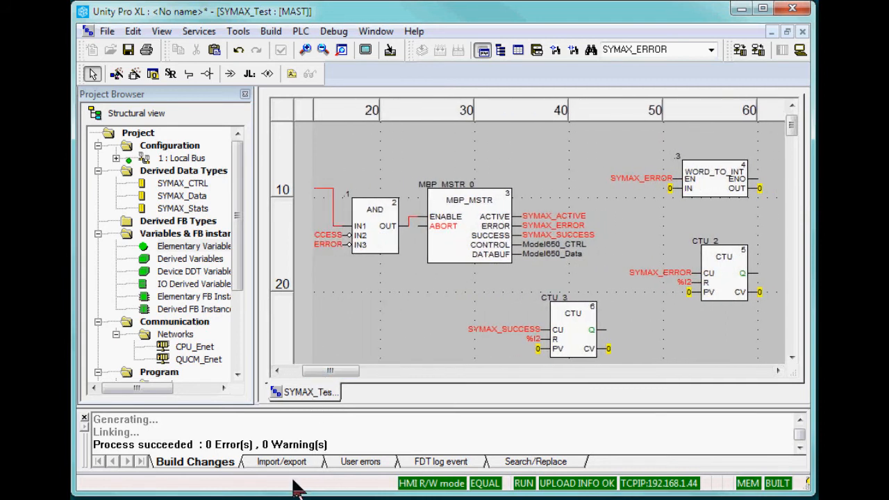
# Watch the live FBD animation and right-click the MBP_MSTR block for its actions
pyautogui.click(471, 222)
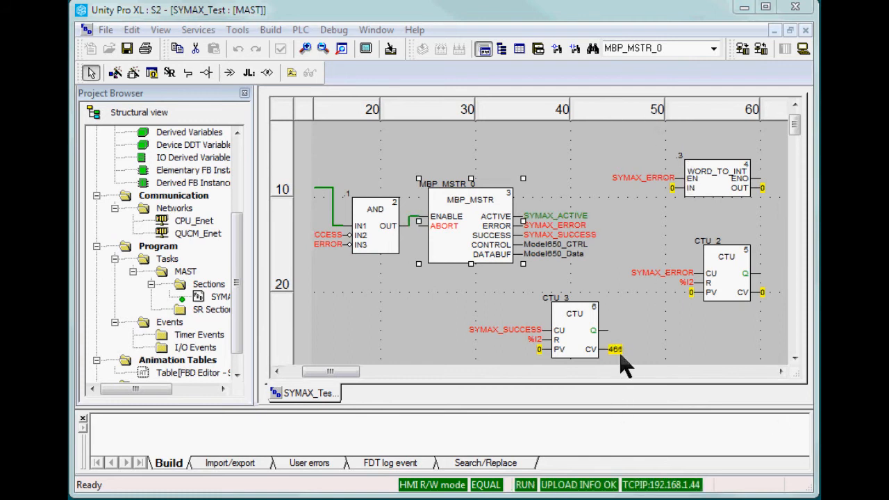
pyautogui.moveTo(445, 257)
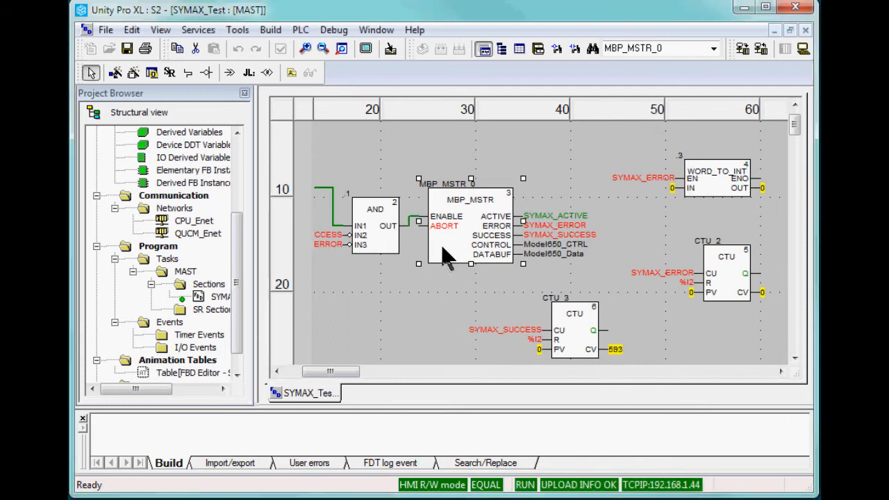
pyautogui.rightClick(445, 254)
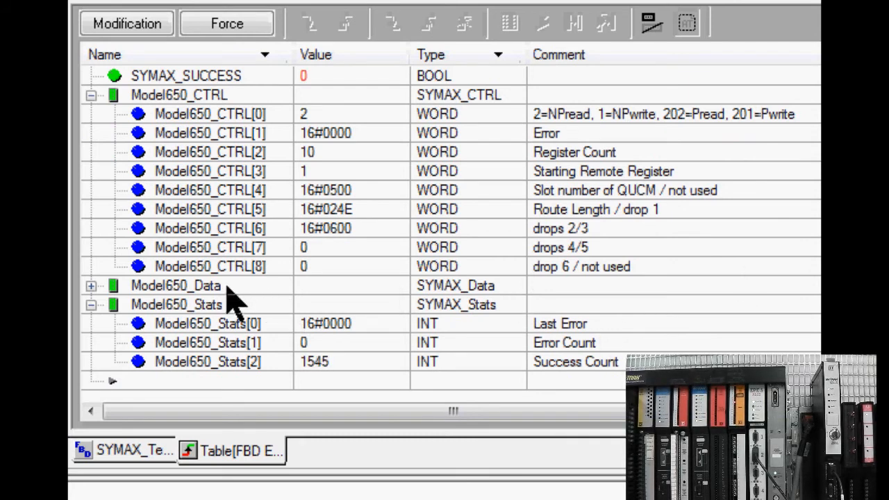
# Expand Model650_Data in the animation table and scroll through its read registers
pyautogui.click(91, 285)
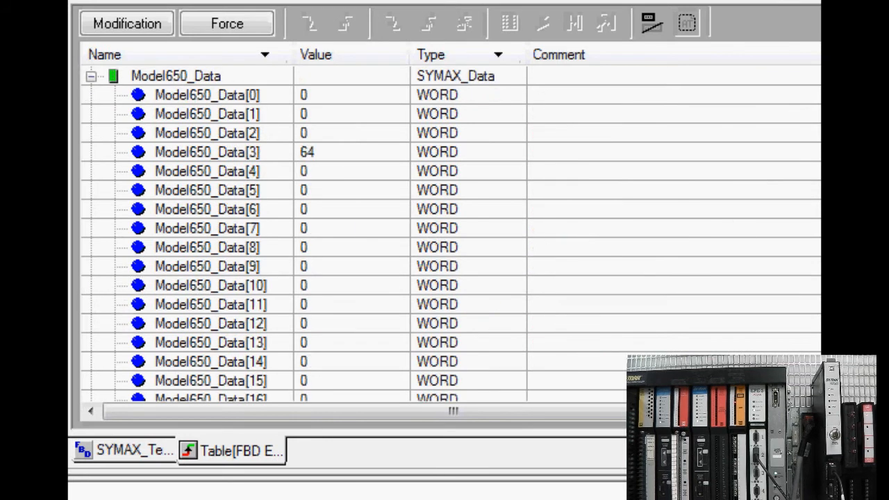
pyautogui.scroll(3)
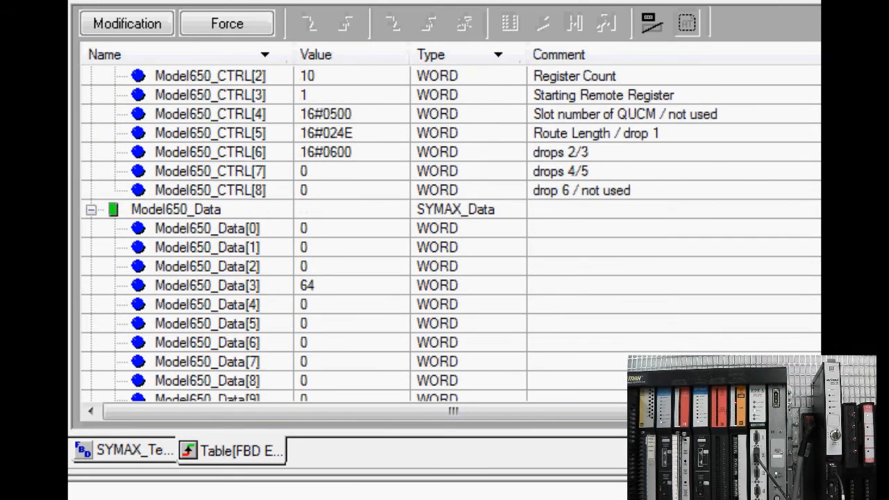
pyautogui.scroll(3)
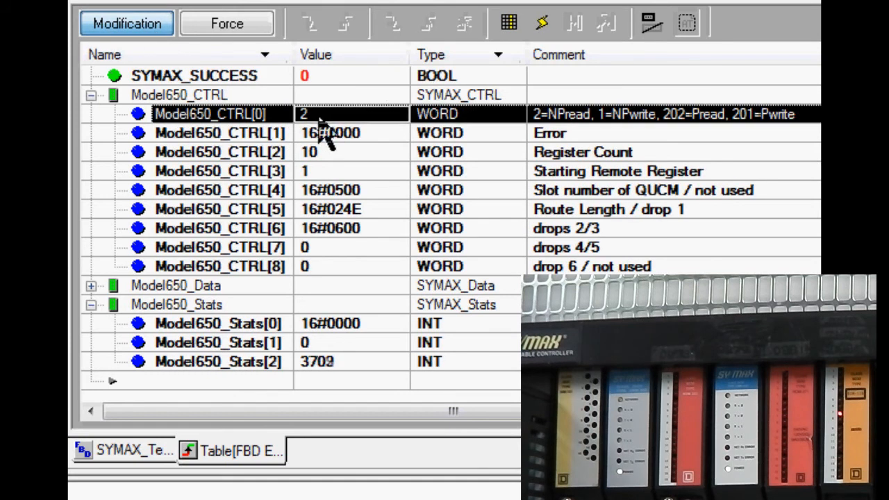
# Set Model650_CTRL[0] to 1, edit the Register Count word, and enter 65535 in Model650_Data[0]
pyautogui.write('1')
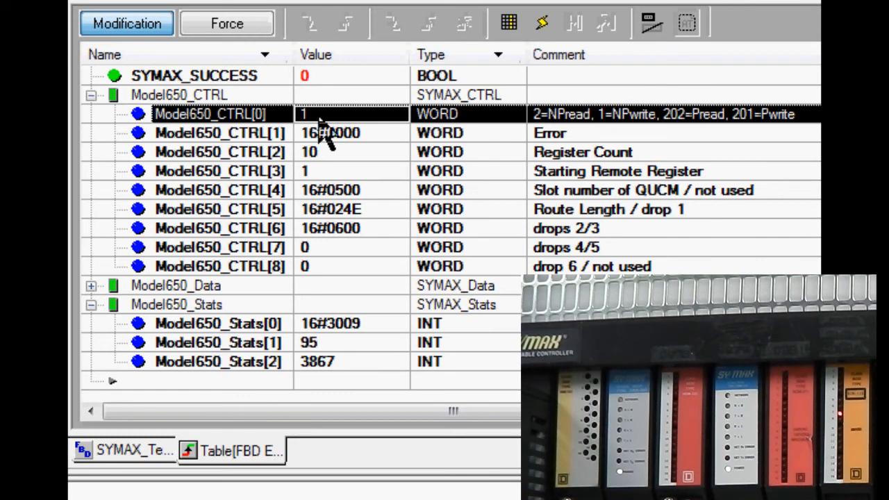
pyautogui.click(208, 151)
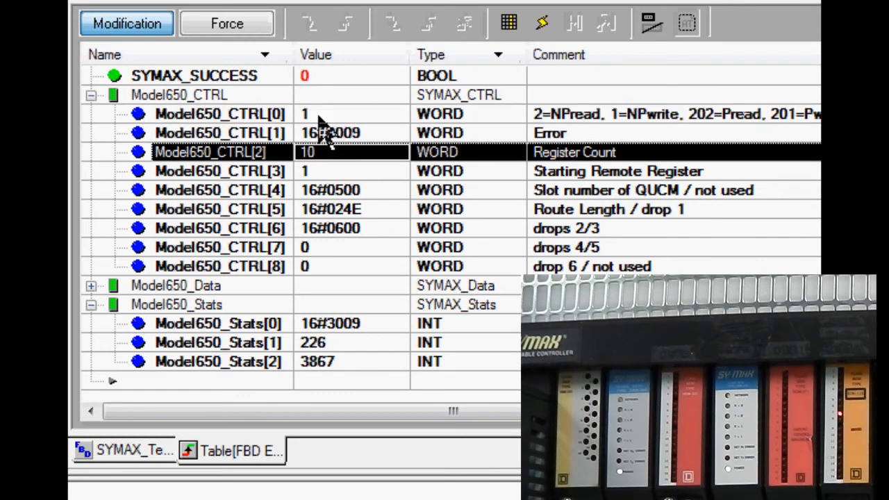
pyautogui.doubleClick(305, 152)
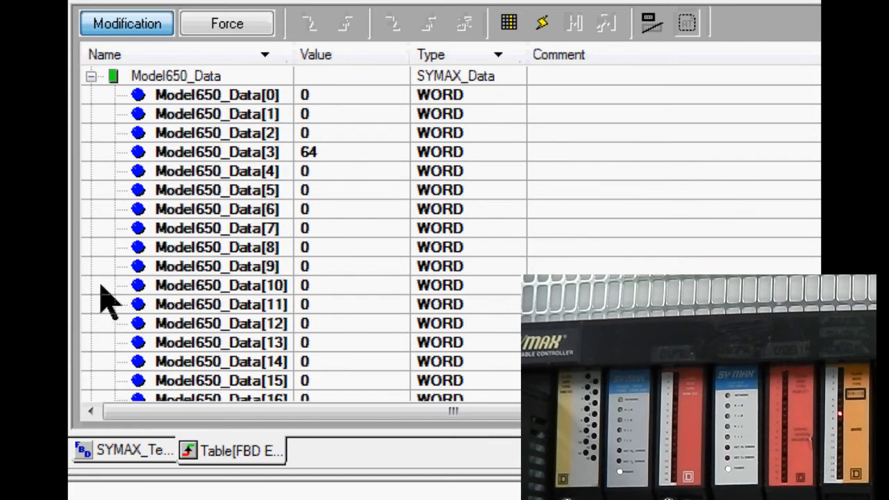
pyautogui.click(209, 95)
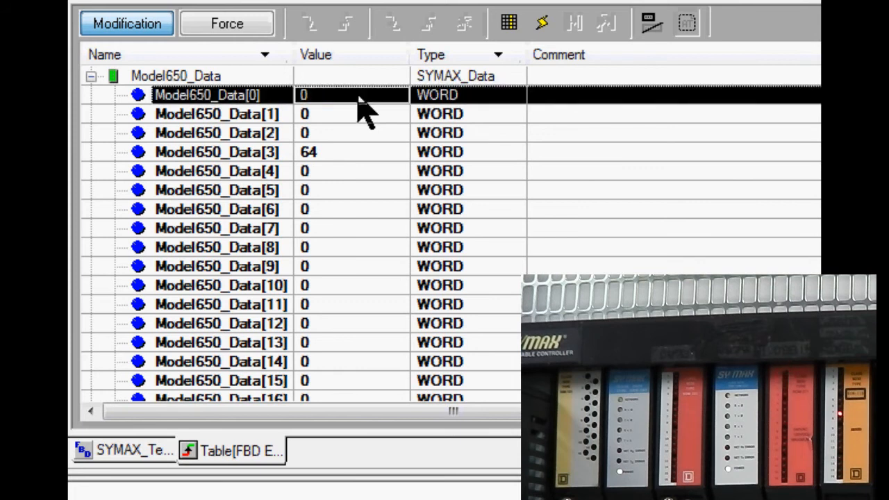
pyautogui.write('65535')
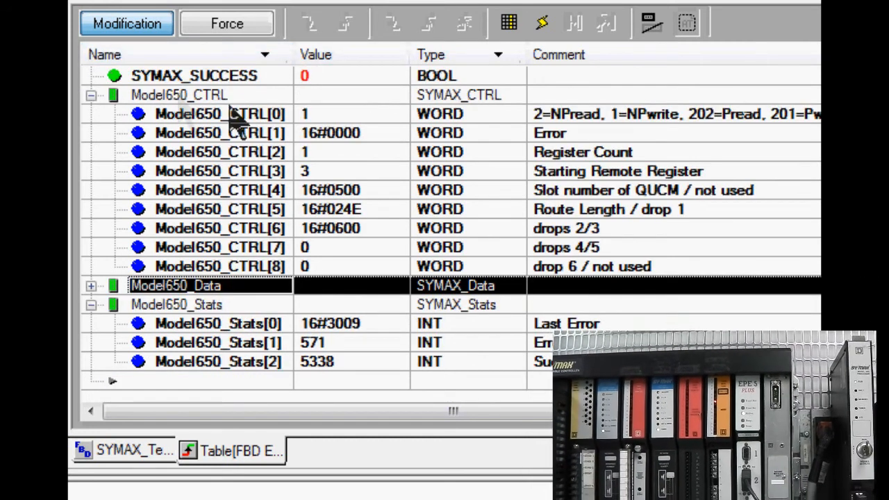
# Change the operation code word, edit the drops 2/3 route word, and collapse Model650_Stats
pyautogui.click(208, 114)
pyautogui.write('2')
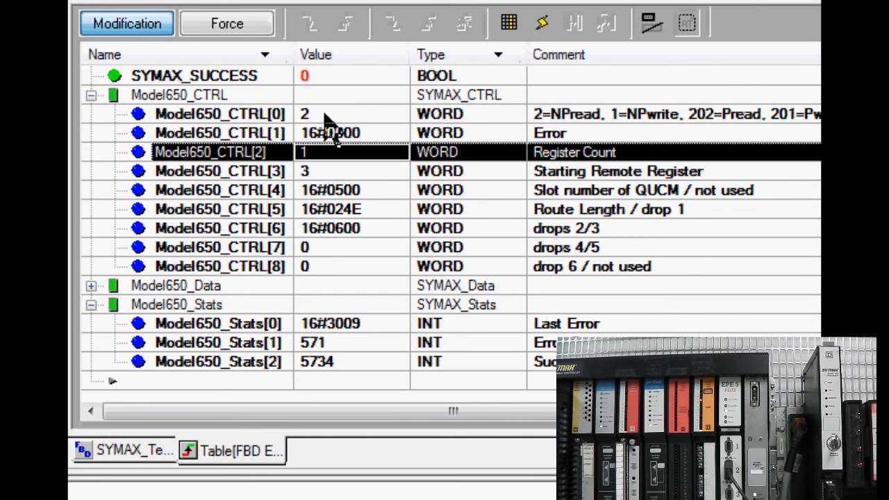
pyautogui.write('0')
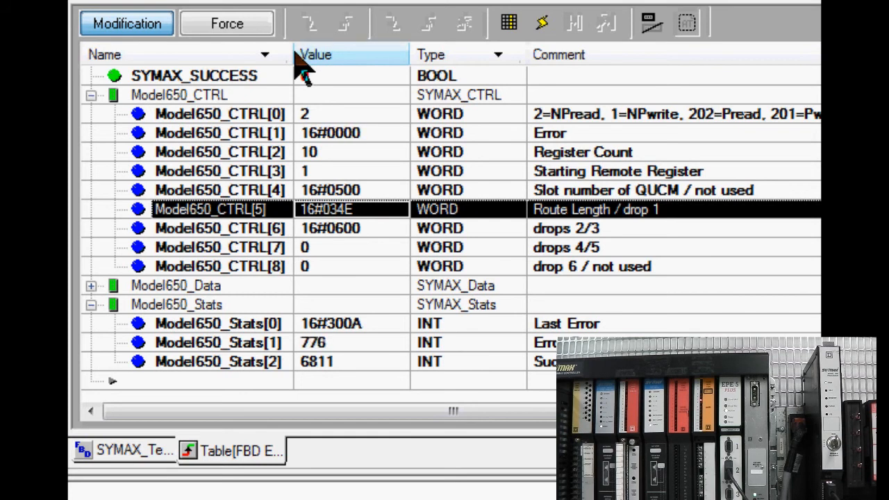
pyautogui.click(320, 228)
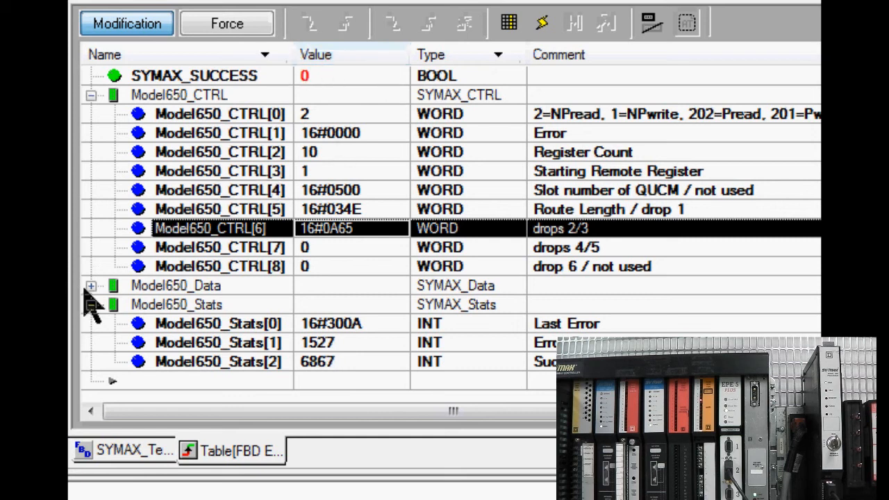
pyautogui.click(91, 285)
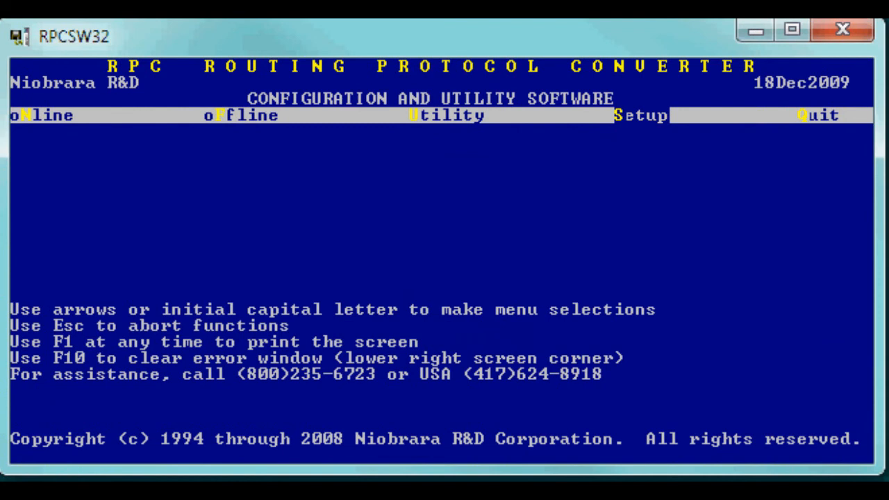
# Open RPCSW32's Utility menu and view the module Statistics
pyautogui.click(447, 115)
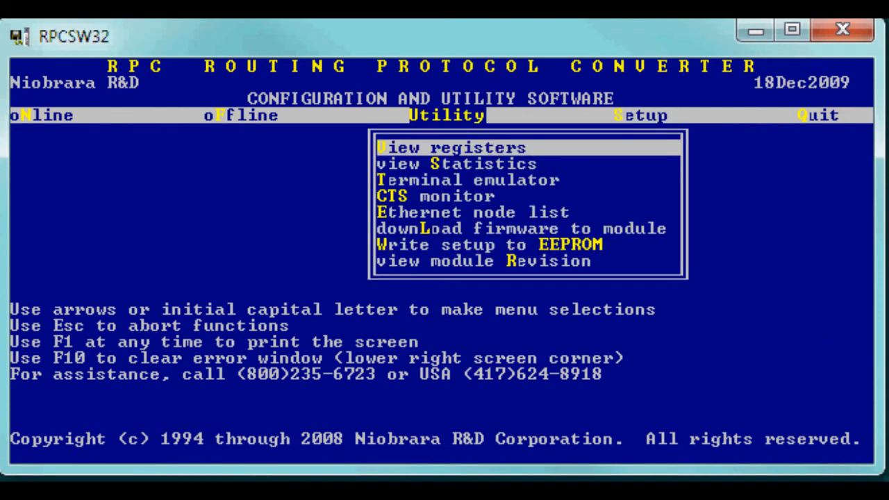
pyautogui.click(457, 163)
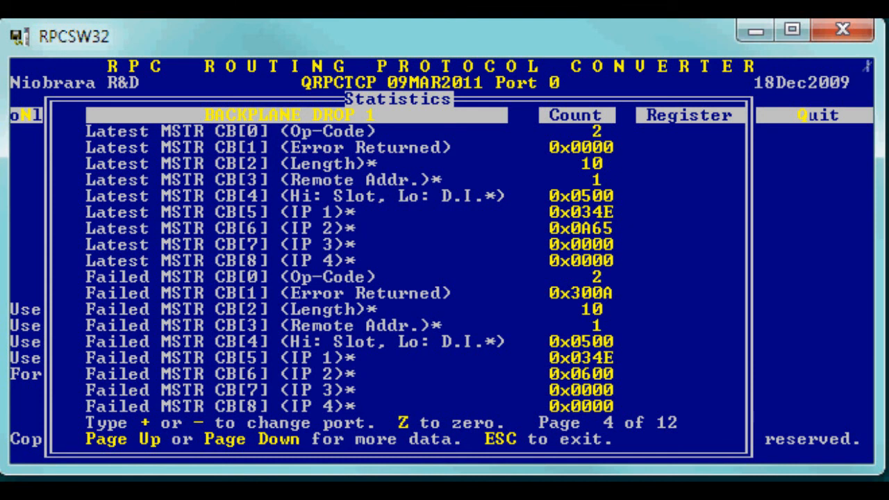
pyautogui.moveTo(605, 146)
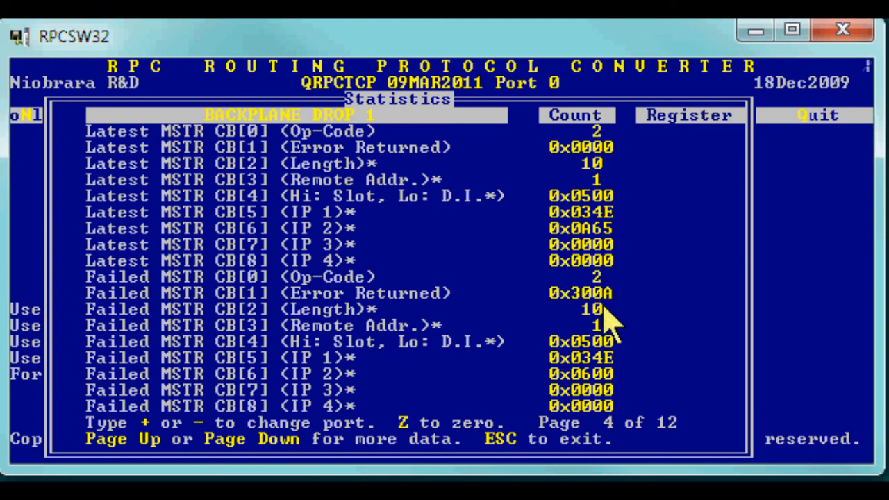
pyautogui.moveTo(610, 348)
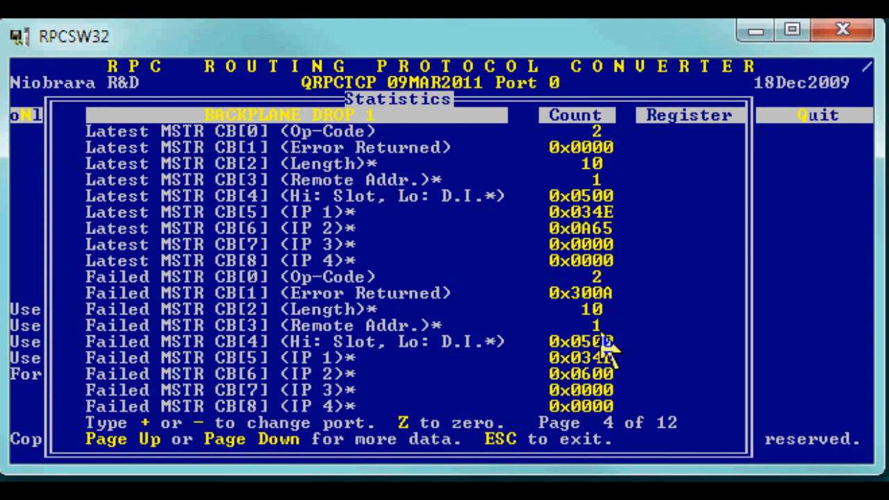